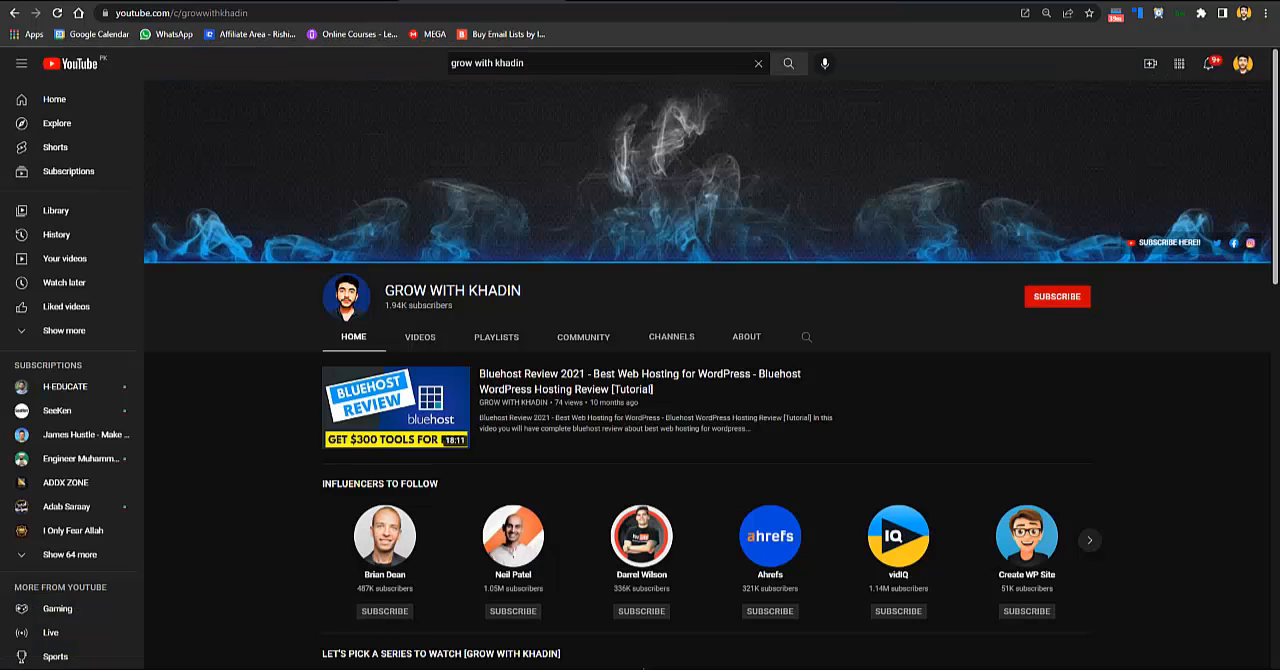
mouse_move(980, 392)
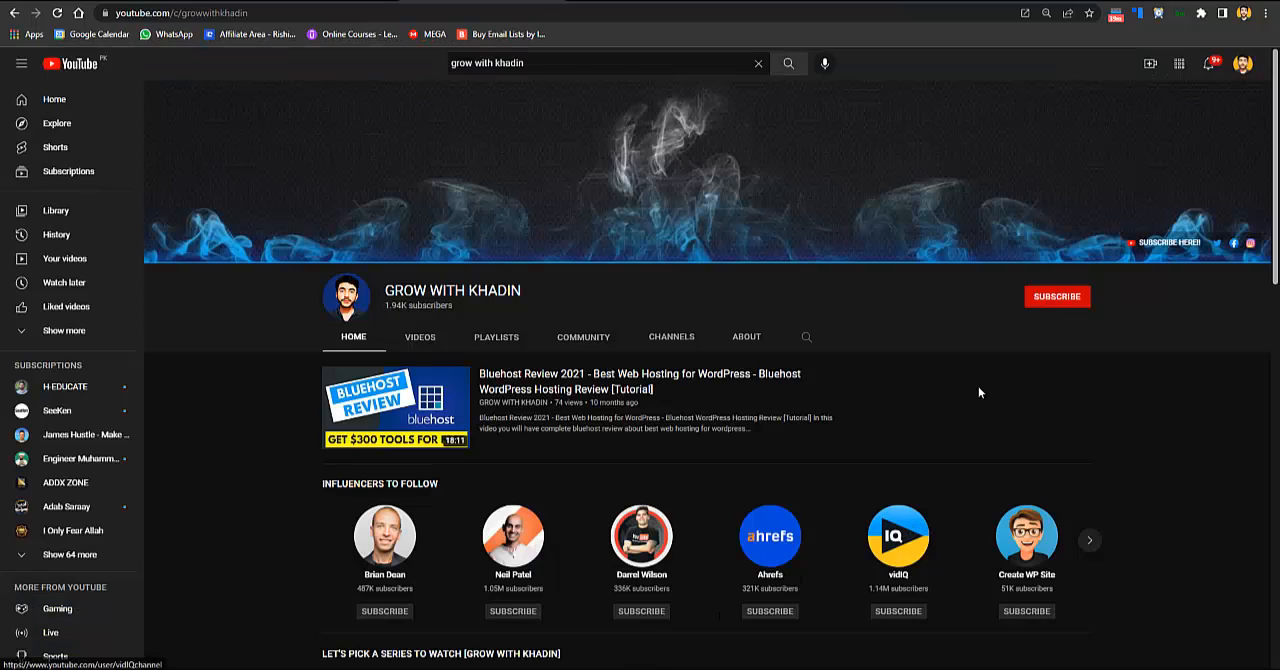
Subscribe to the GROW WITH KHADIN channel on YouTube
left_click(1056, 296)
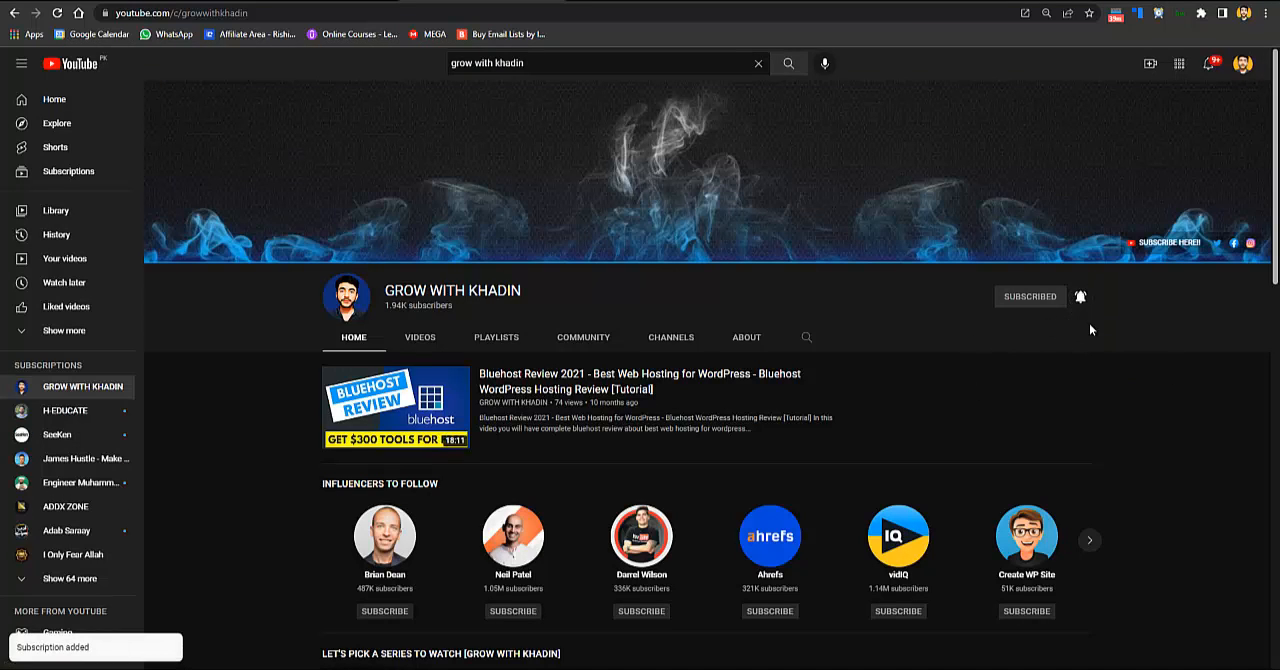
left_click(1080, 296)
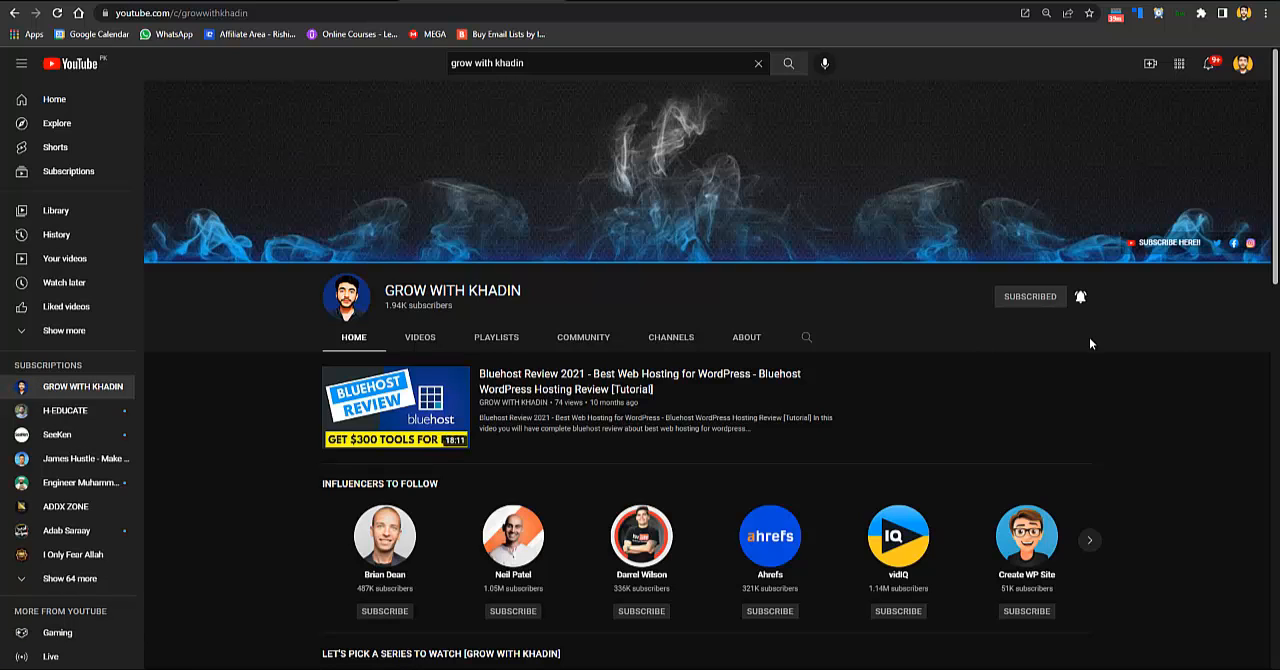
mouse_move(1068, 336)
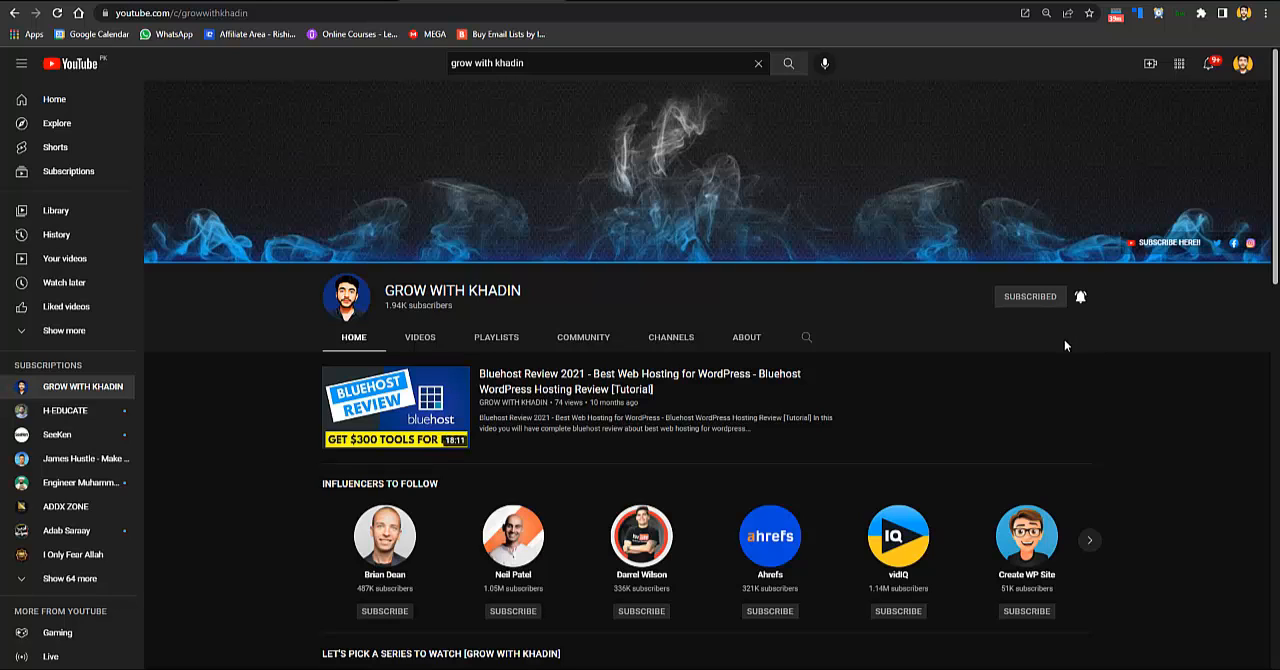
mouse_move(1058, 372)
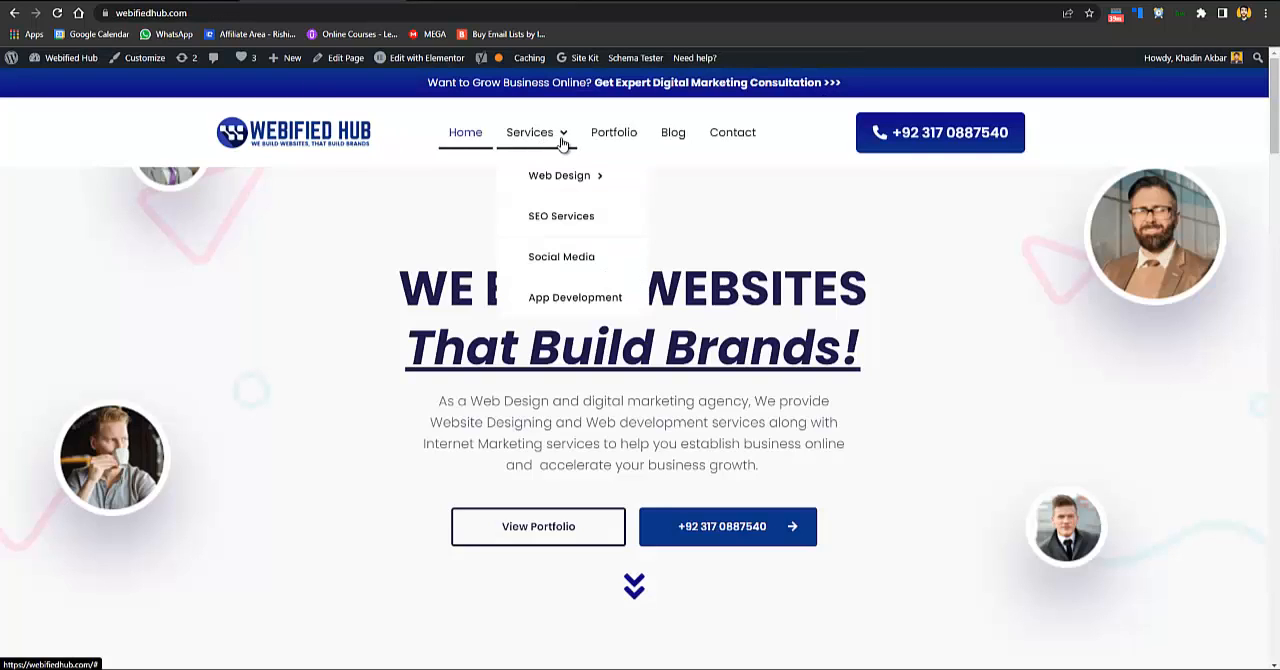
mouse_move(556, 184)
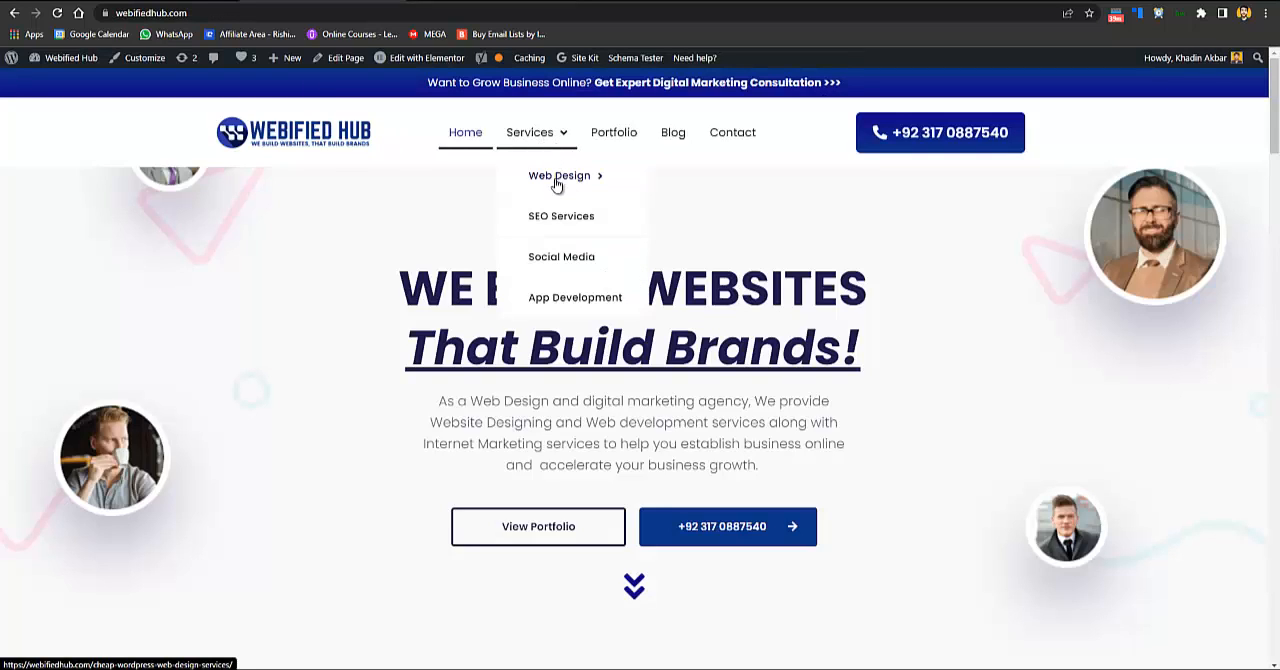
mouse_move(556, 180)
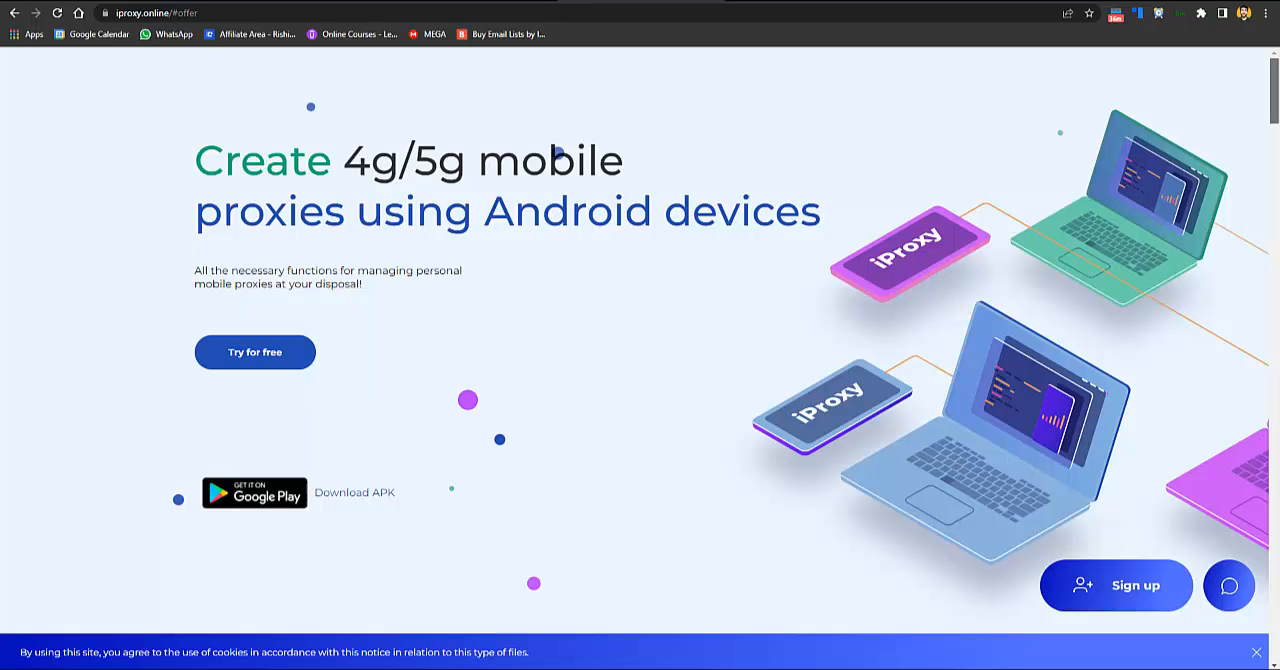
Scroll down the iProxy.online offer page to the 'We offer' list of mobile proxy features
scroll("down", 3)
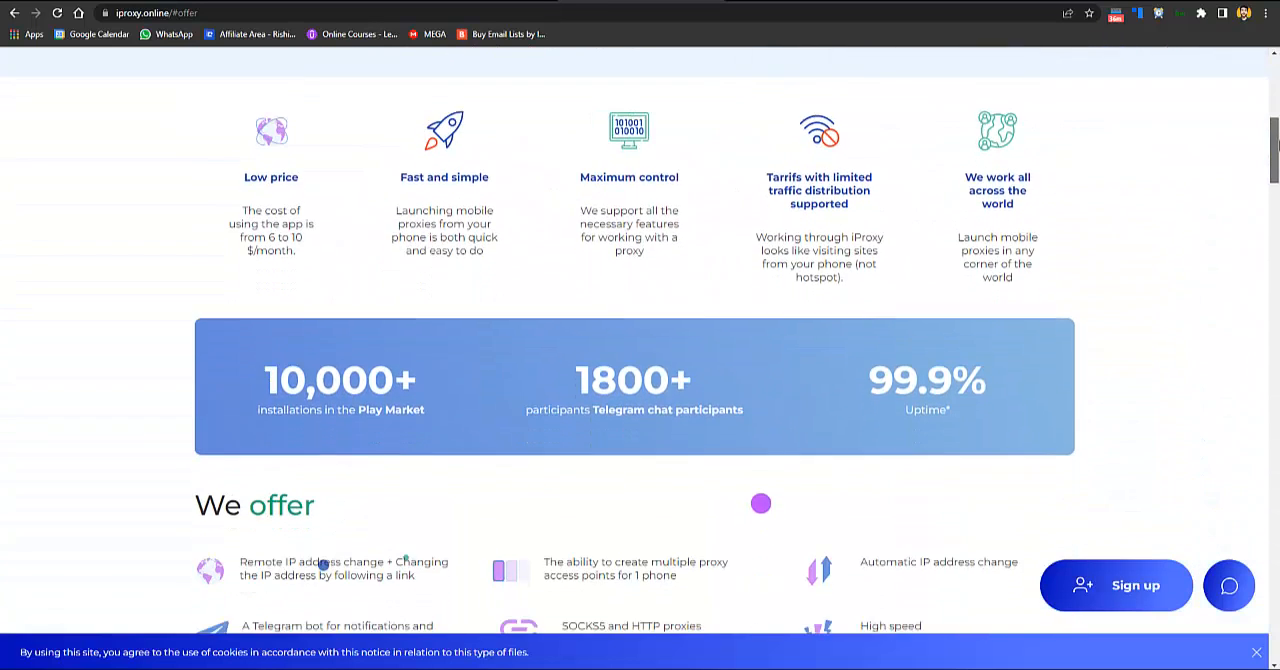
scroll("down", 3)
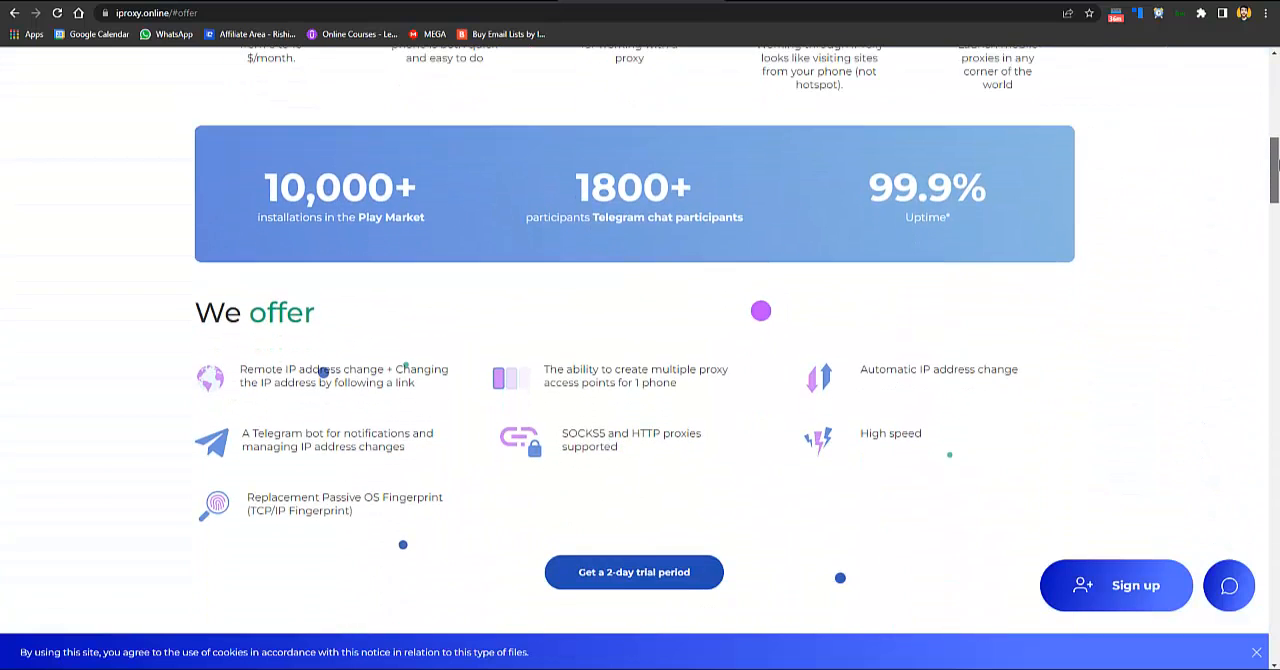
mouse_move(1252, 176)
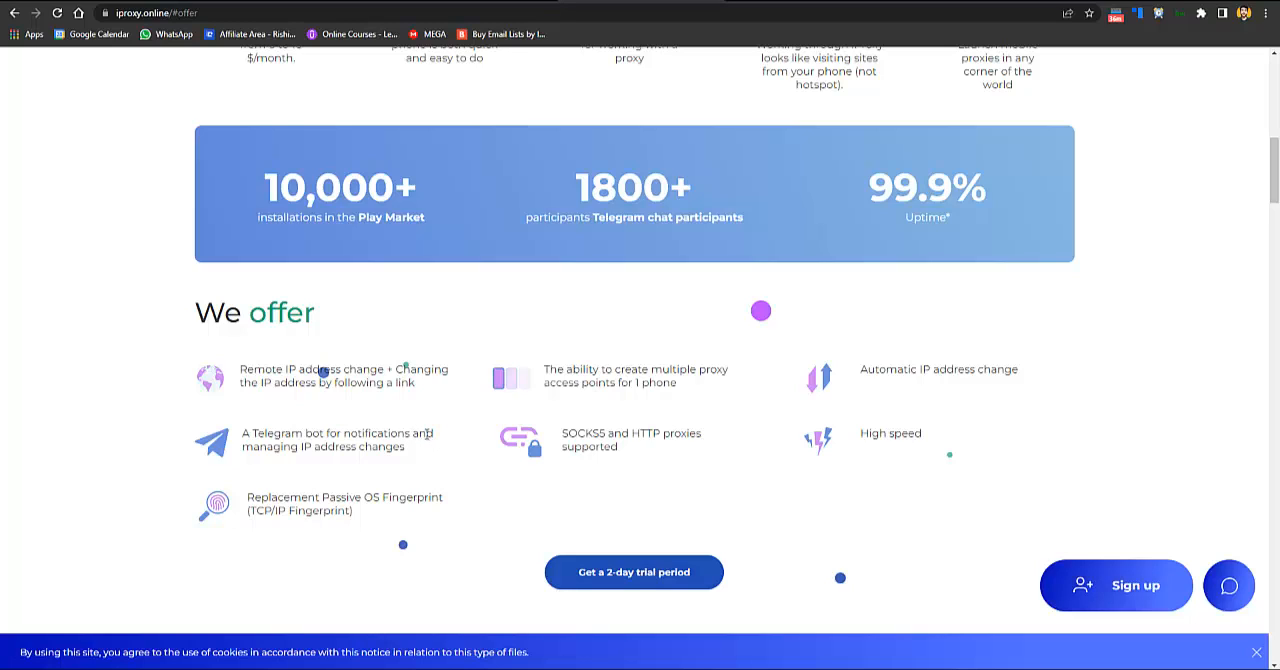
mouse_move(420, 440)
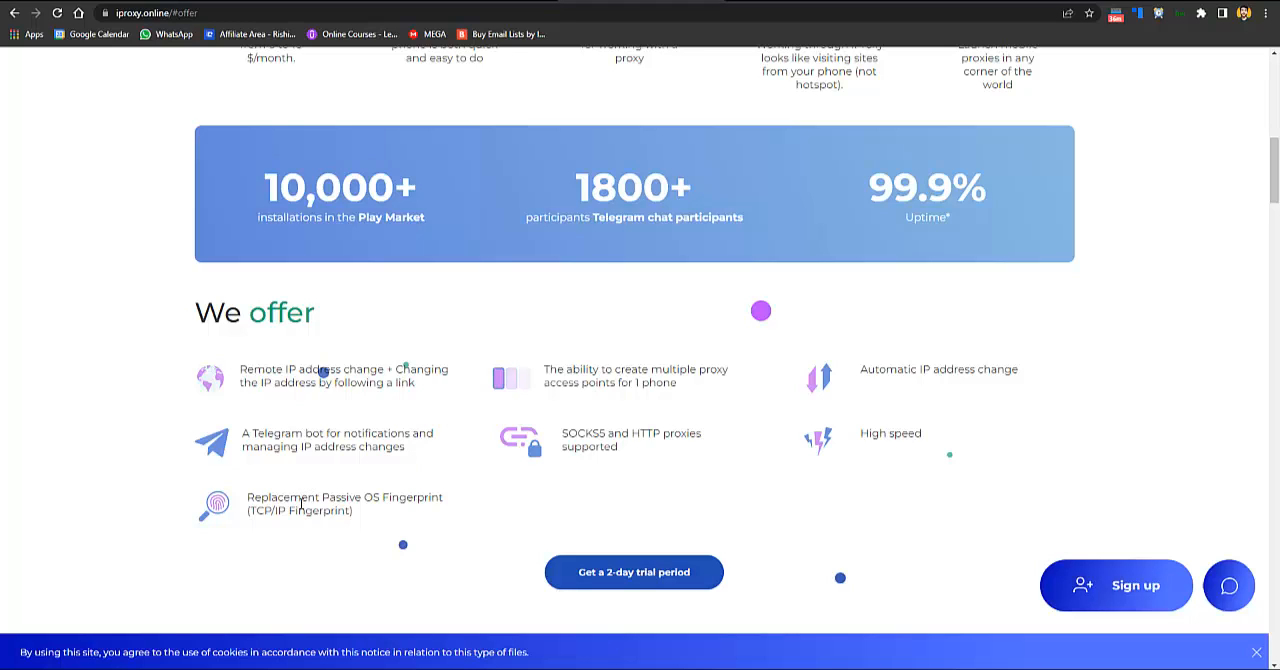
mouse_move(320, 410)
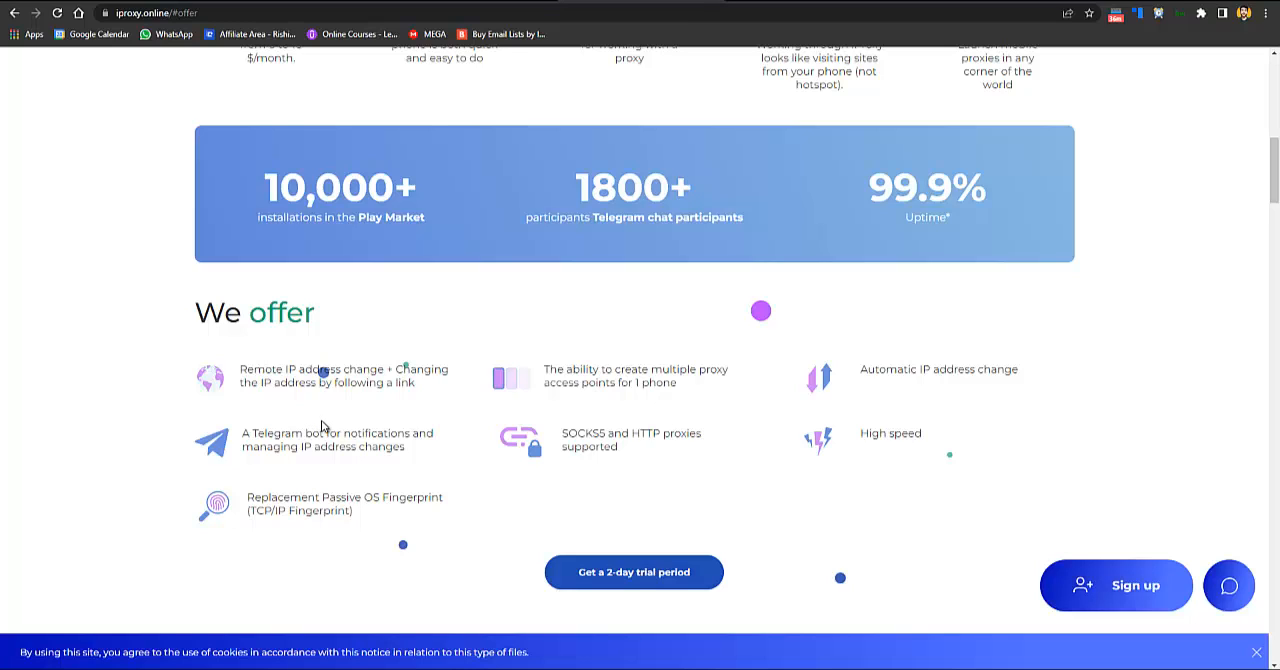
mouse_move(322, 436)
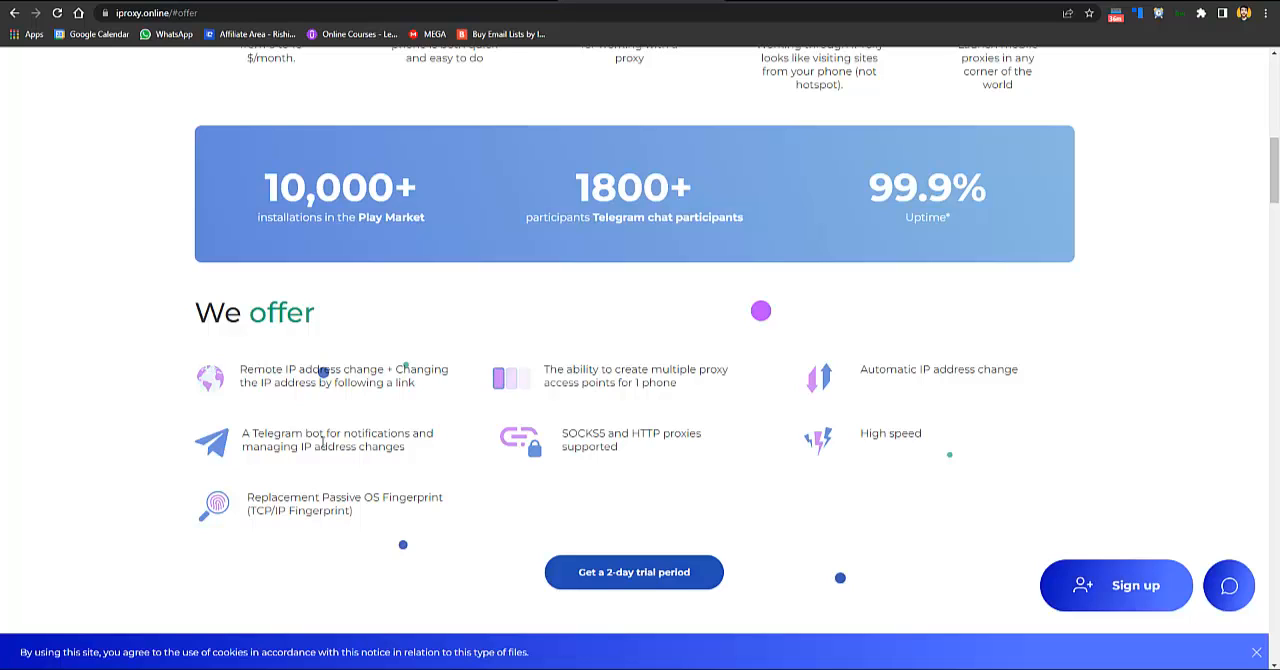
mouse_move(278, 472)
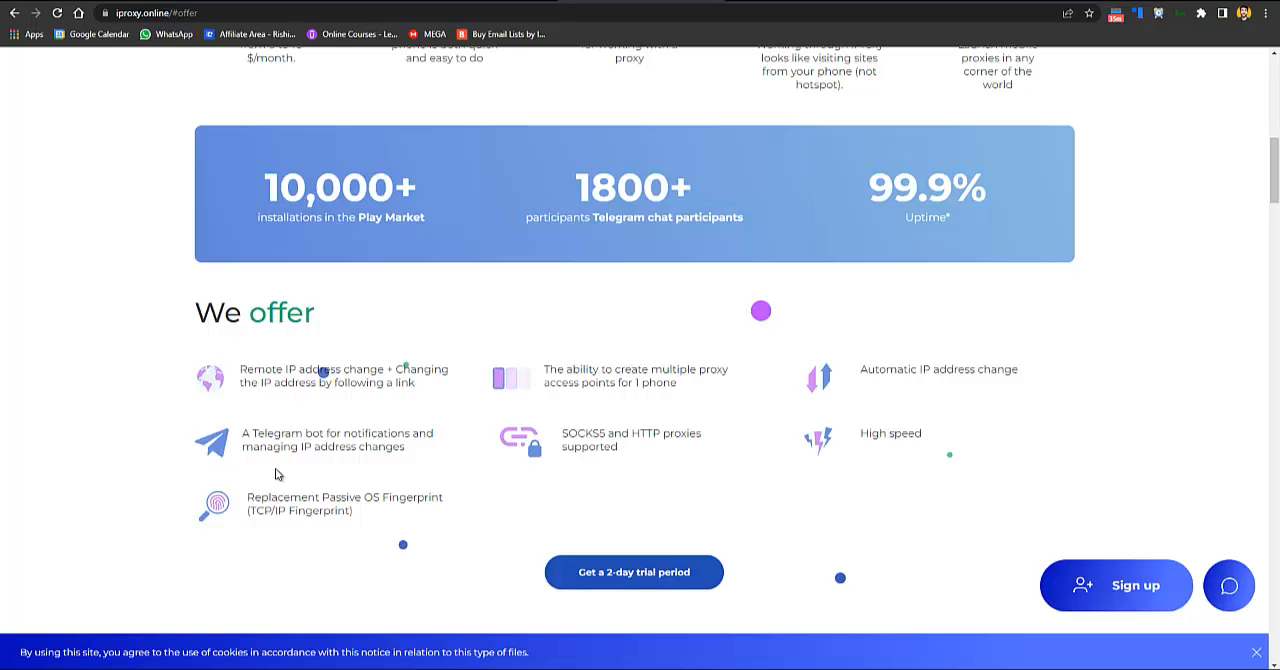
mouse_move(324, 482)
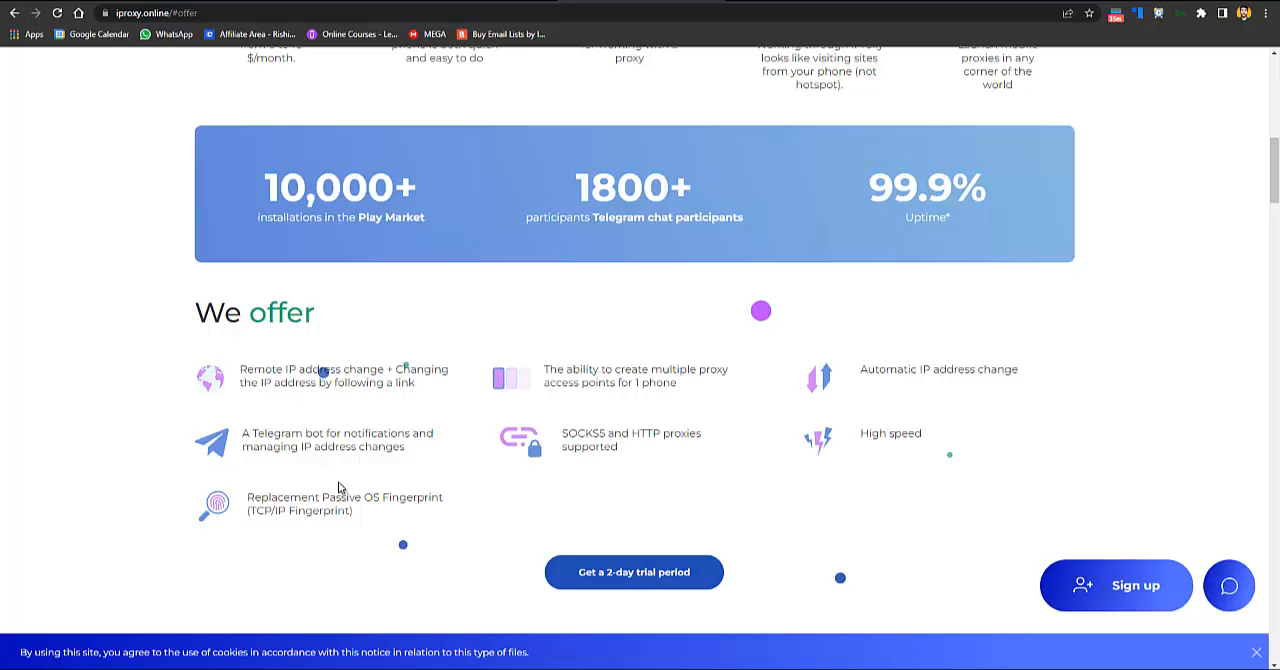
mouse_move(348, 488)
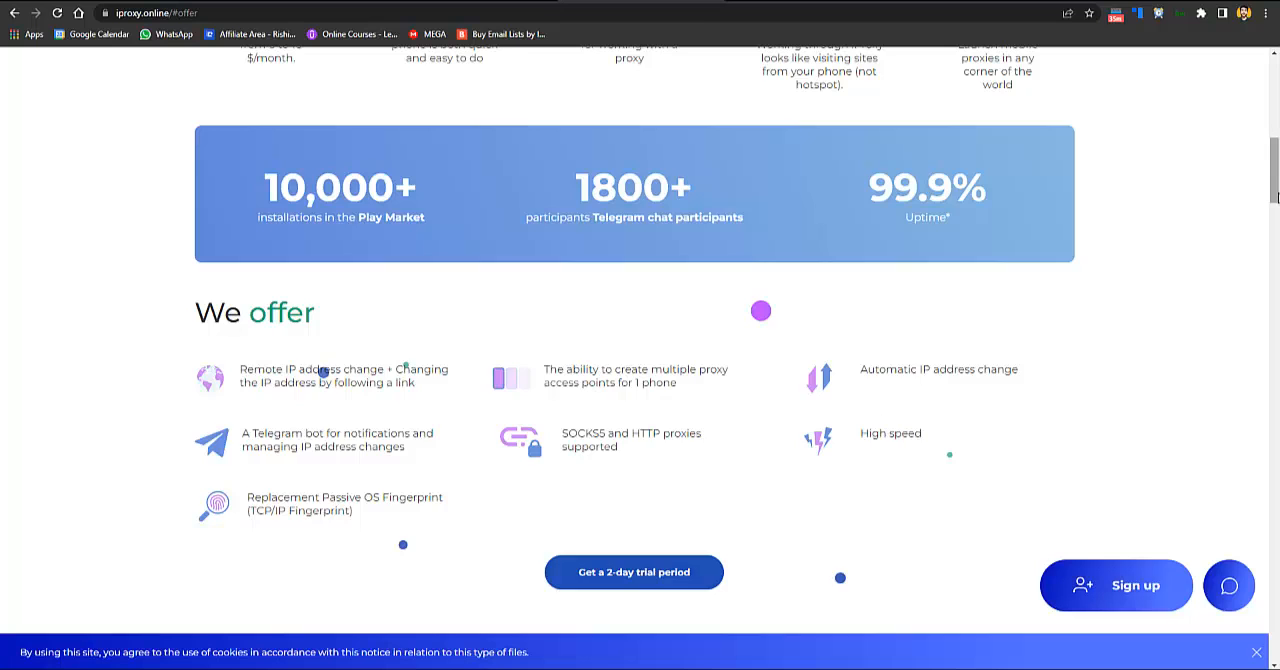
Scroll down past the video guide to the 'Regular mobile proxies vs iProxy.online' price comparison
scroll("down", 3)
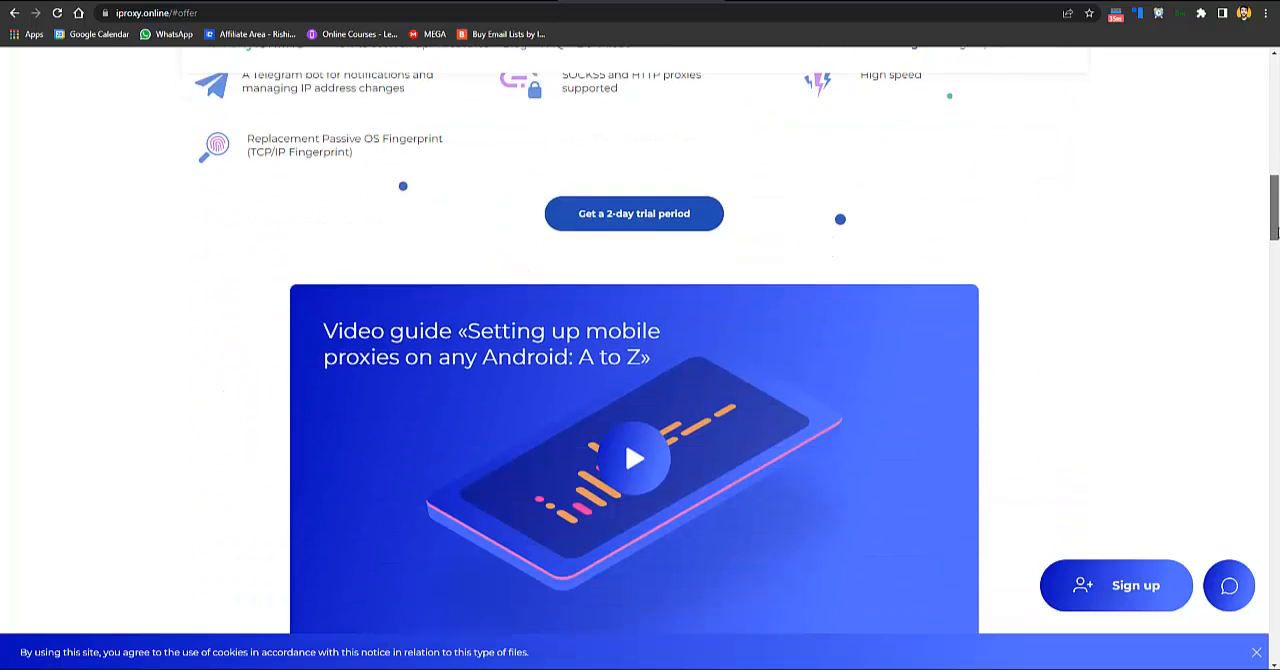
scroll("down", 3)
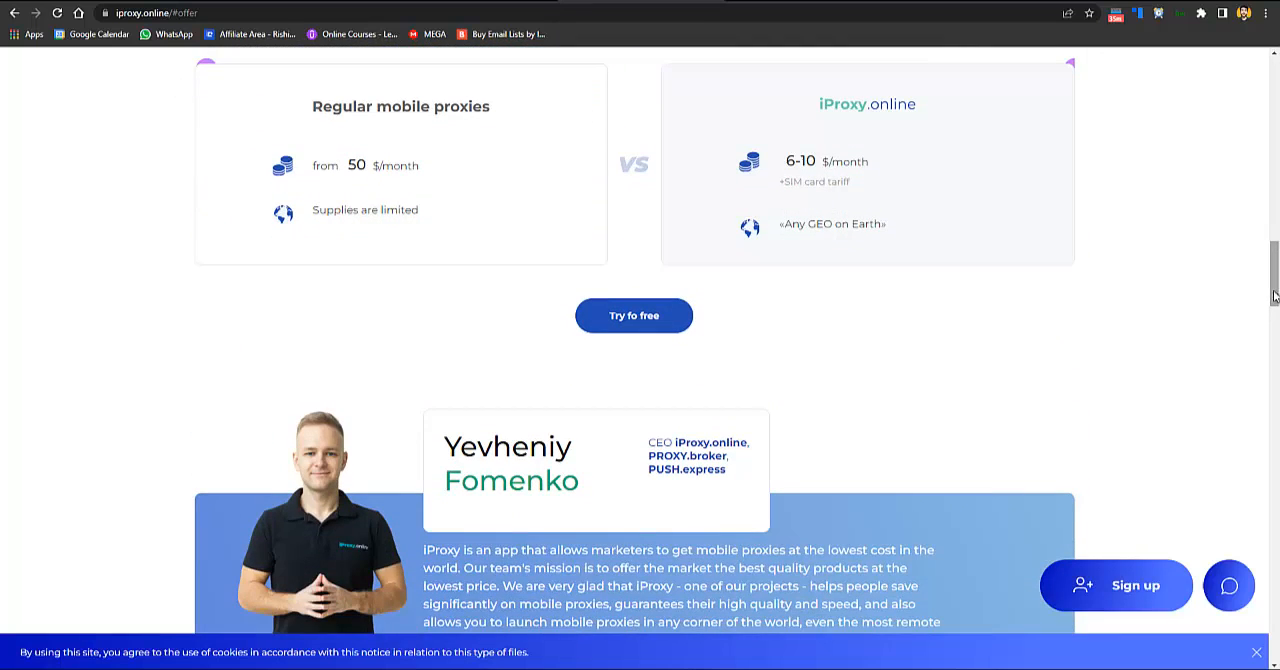
mouse_move(344, 198)
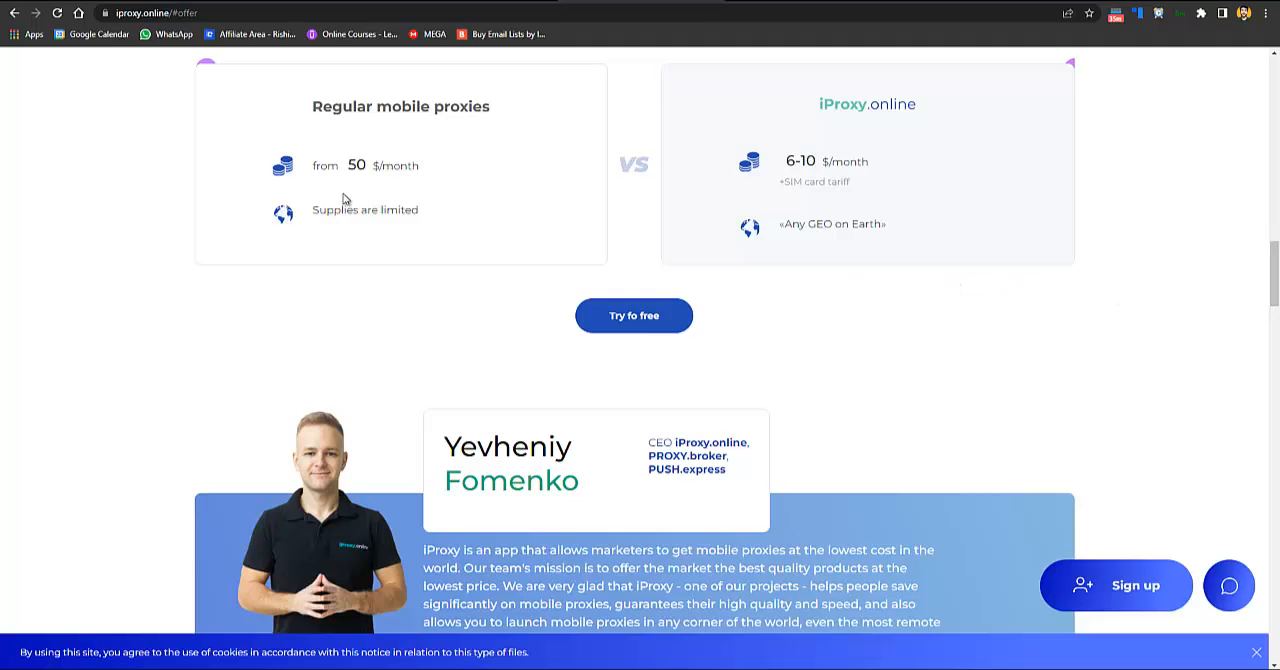
mouse_move(372, 242)
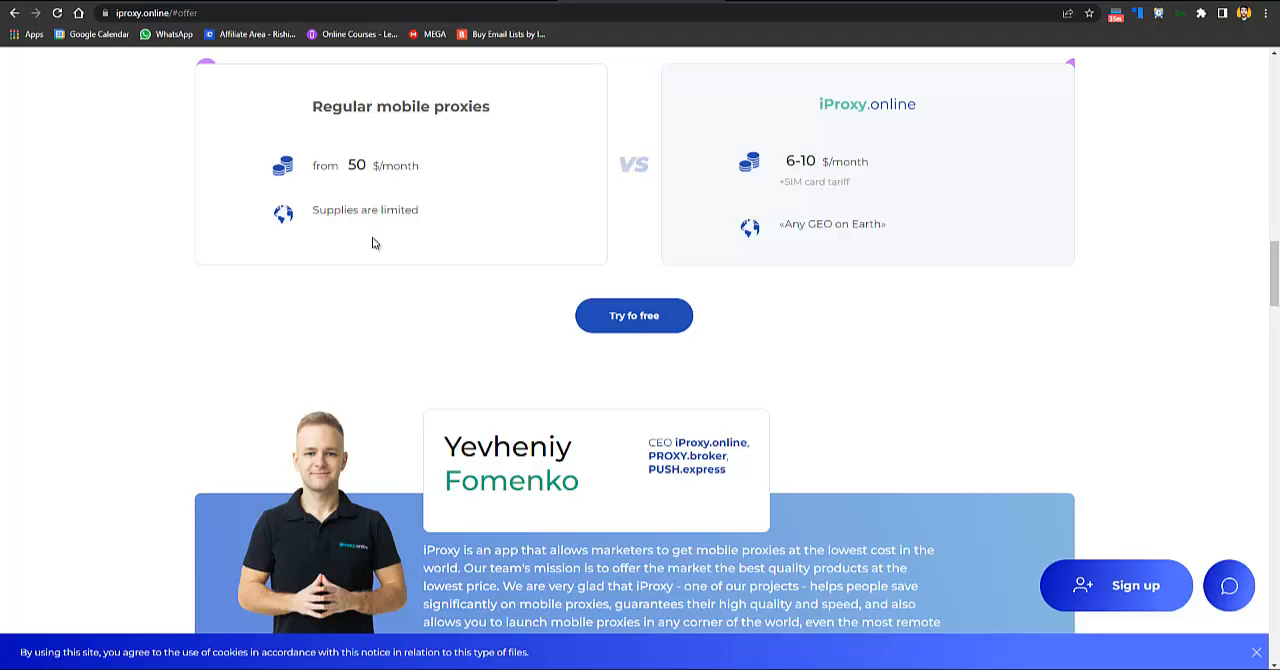
mouse_move(376, 250)
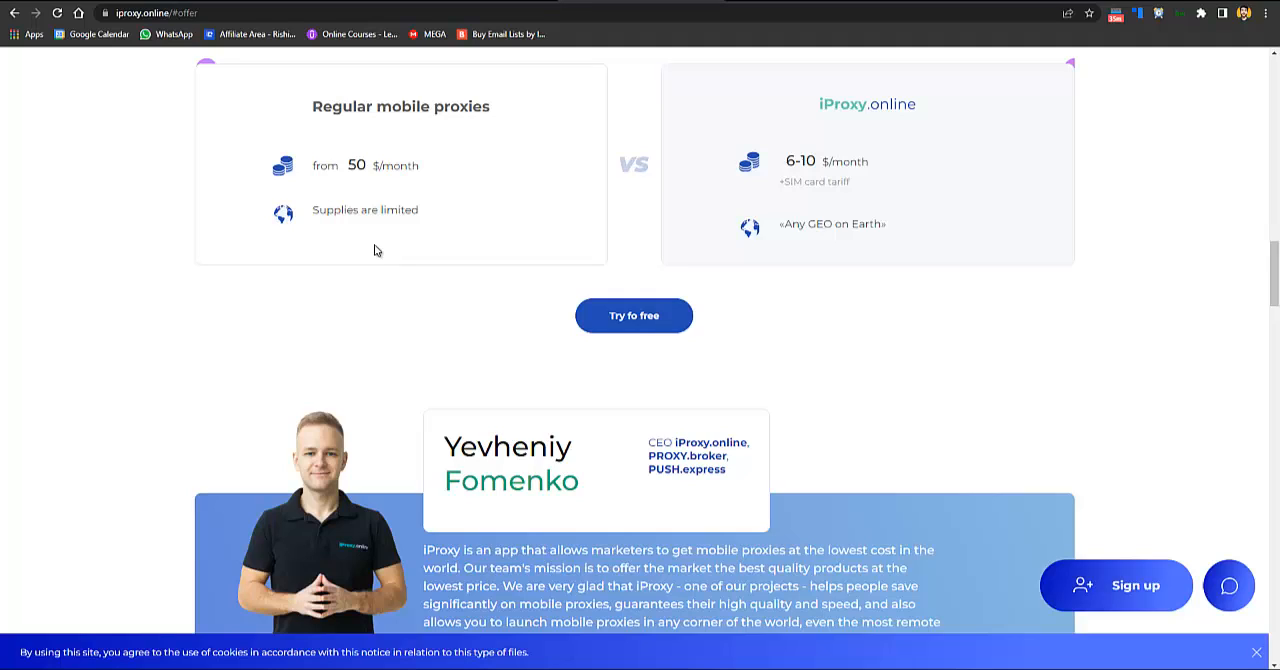
mouse_move(530, 264)
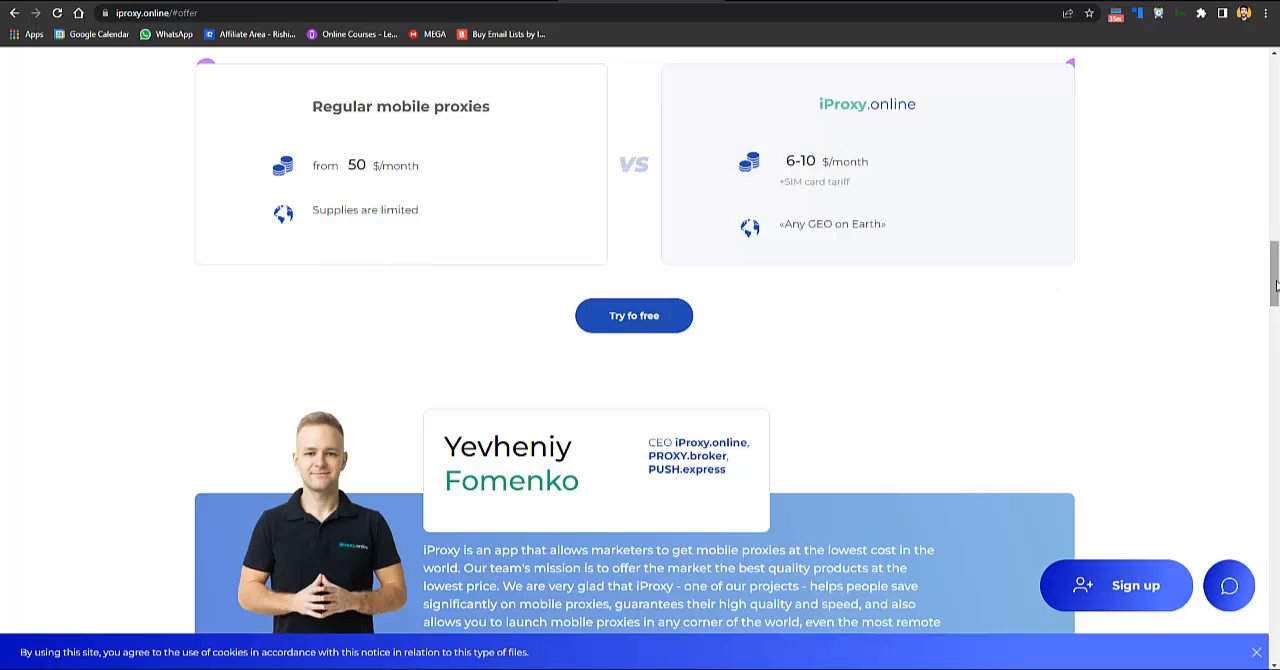
scroll("down", 3)
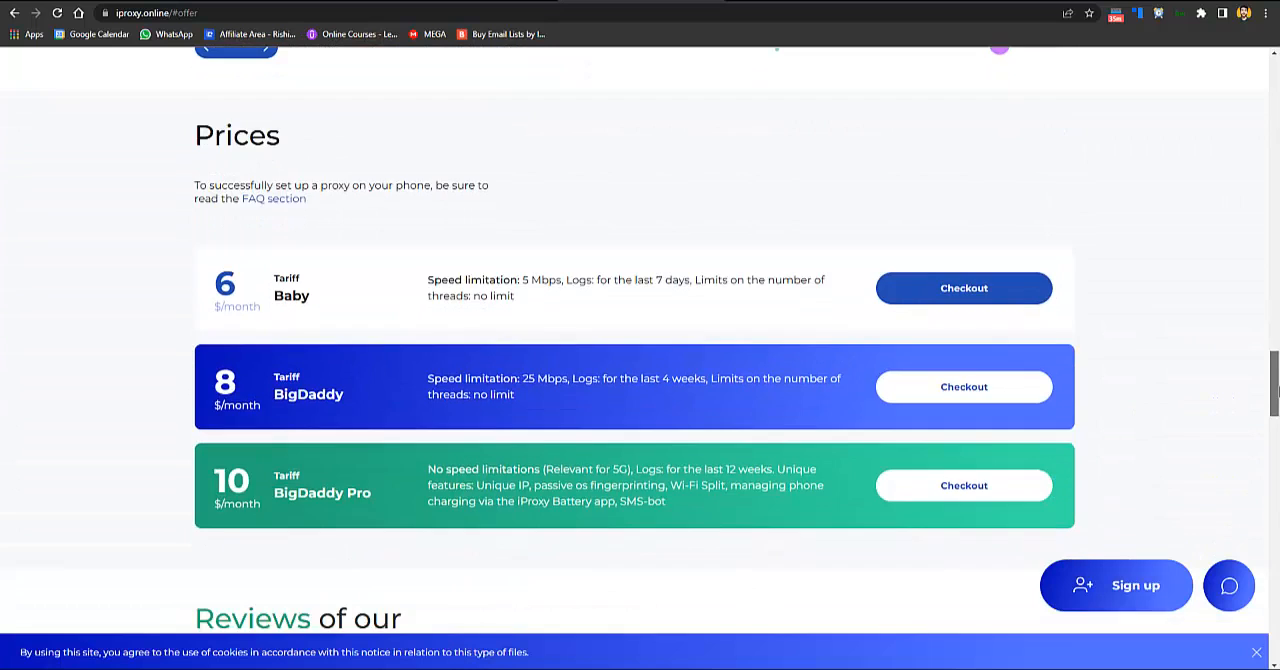
scroll("down", 3)
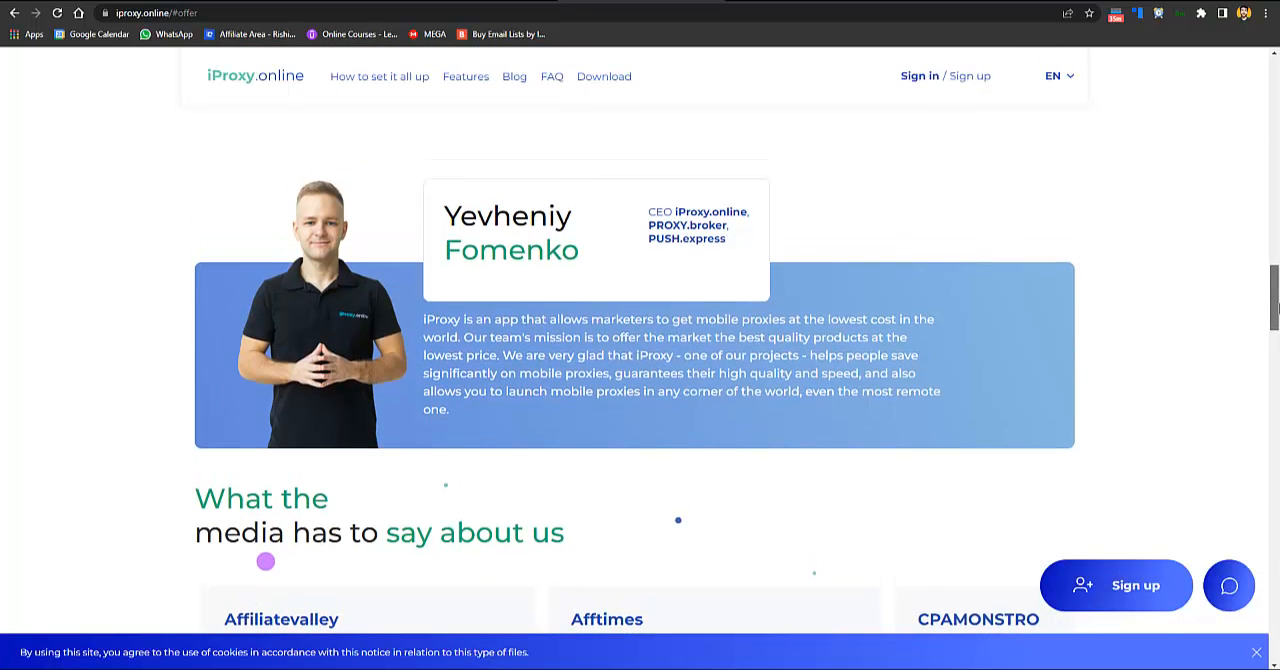
scroll("down", 3)
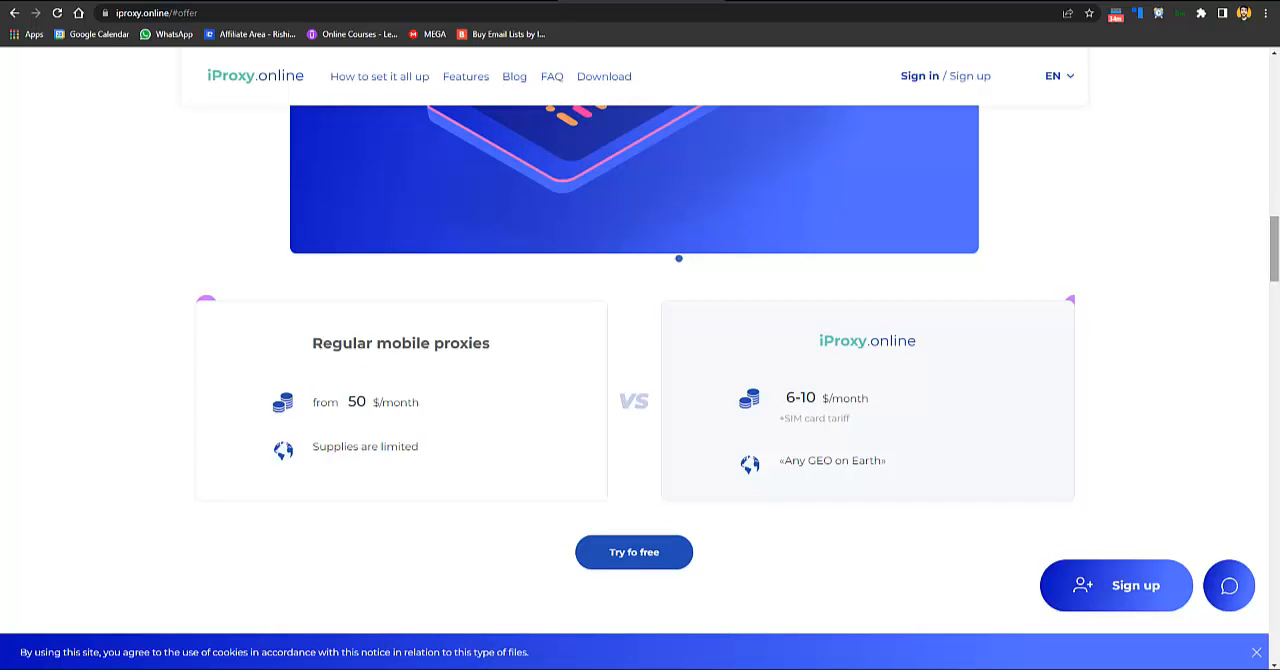
scroll("down", 3)
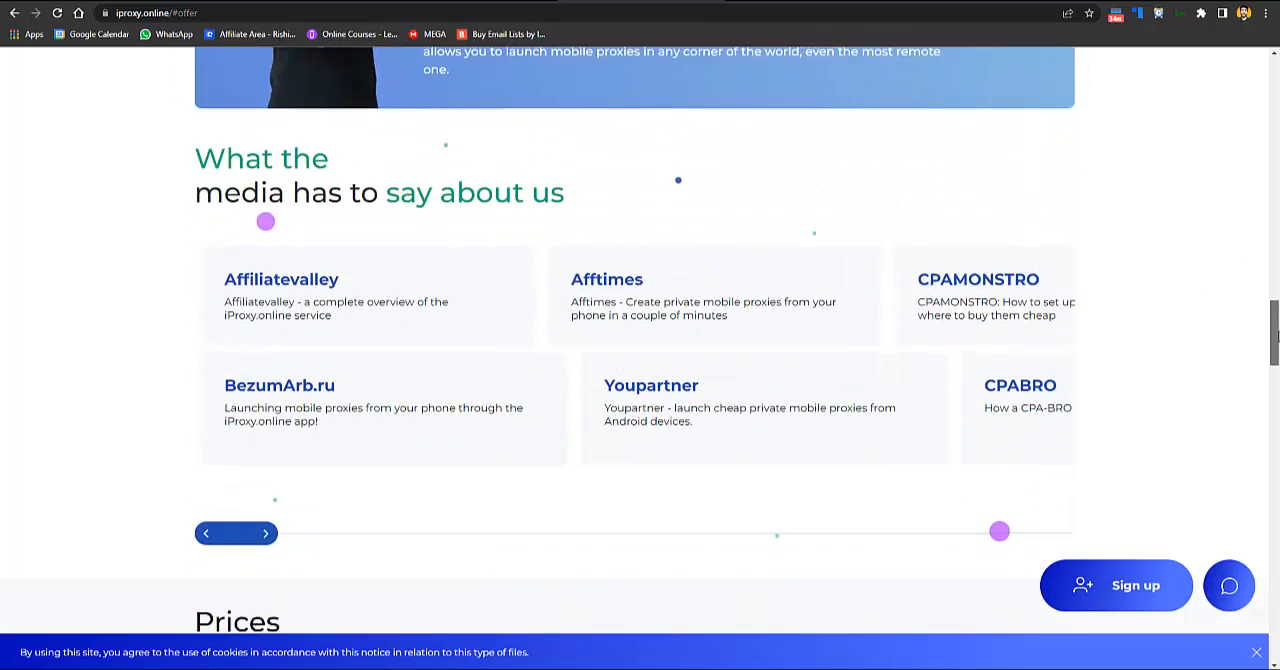
scroll("down", 3)
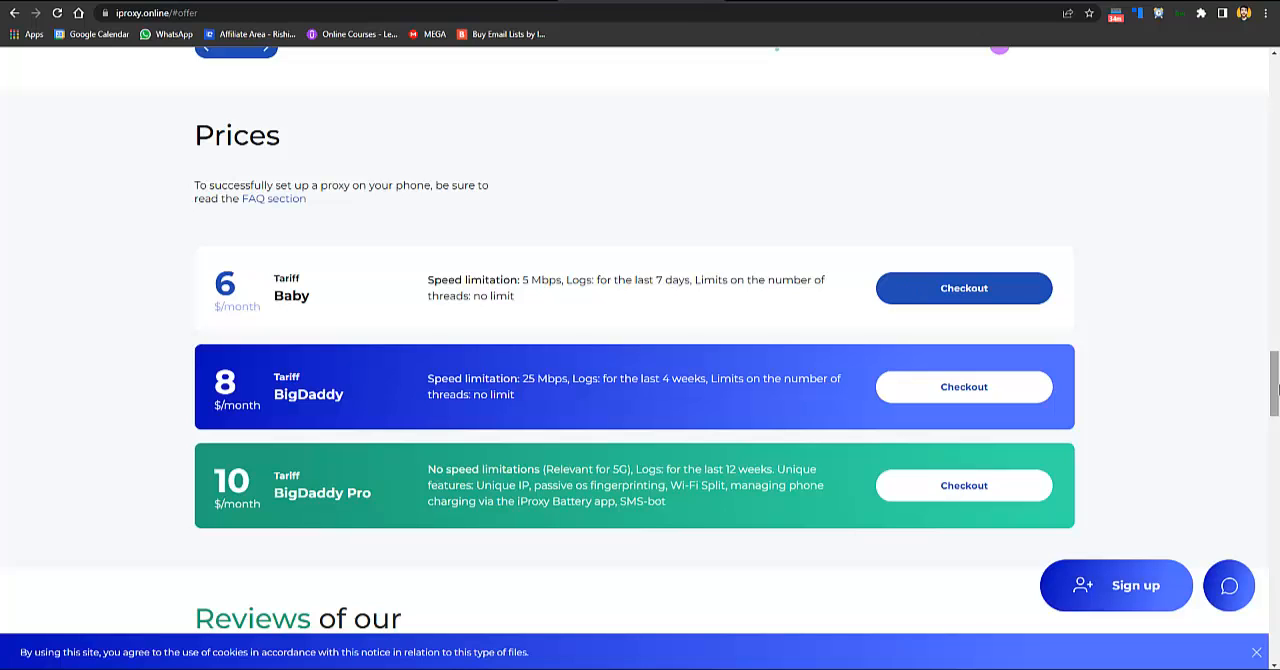
mouse_move(1258, 376)
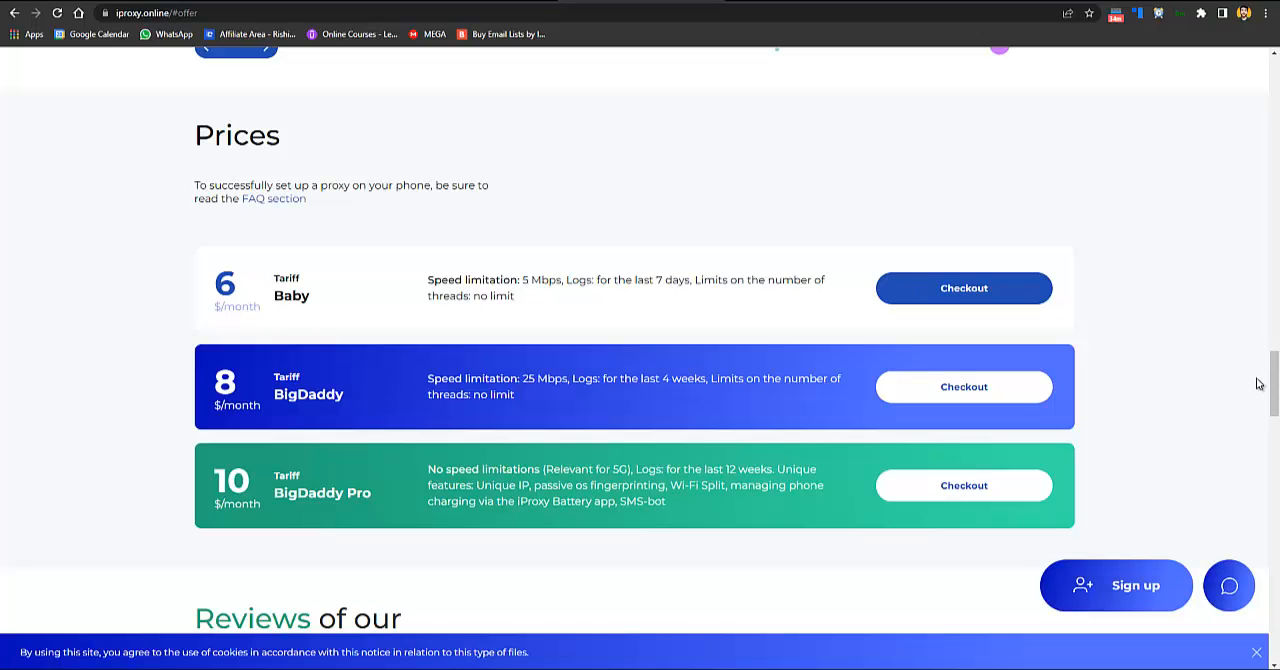
mouse_move(1258, 400)
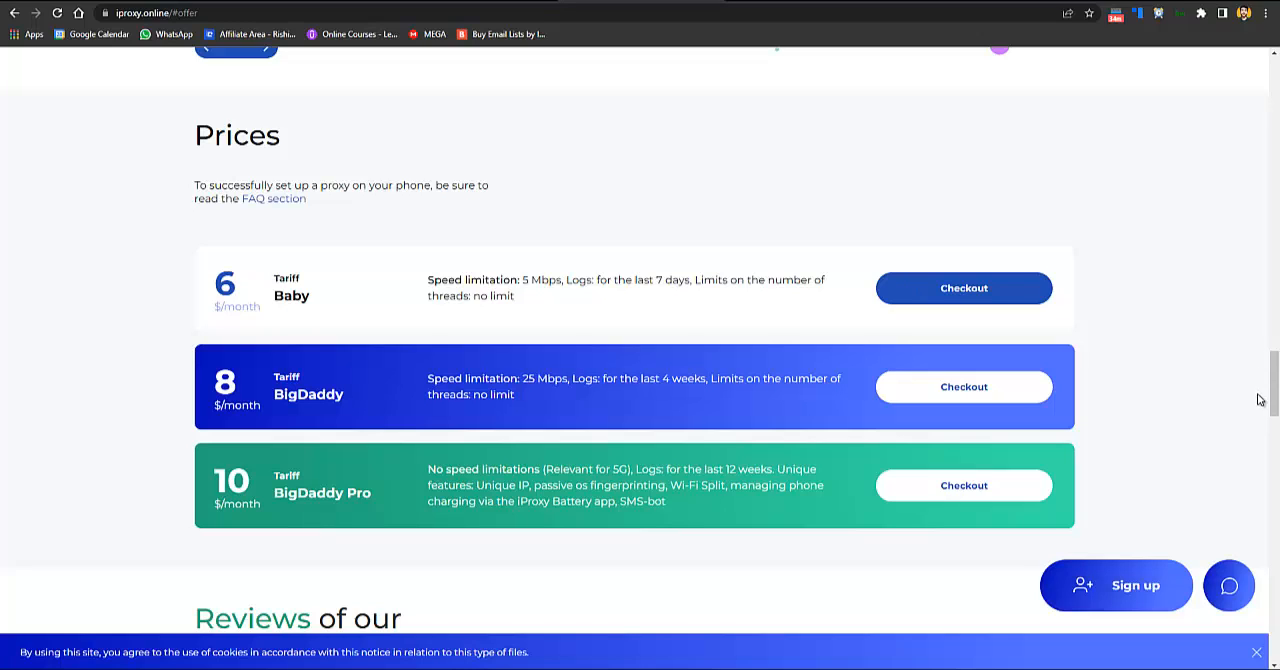
mouse_move(1252, 406)
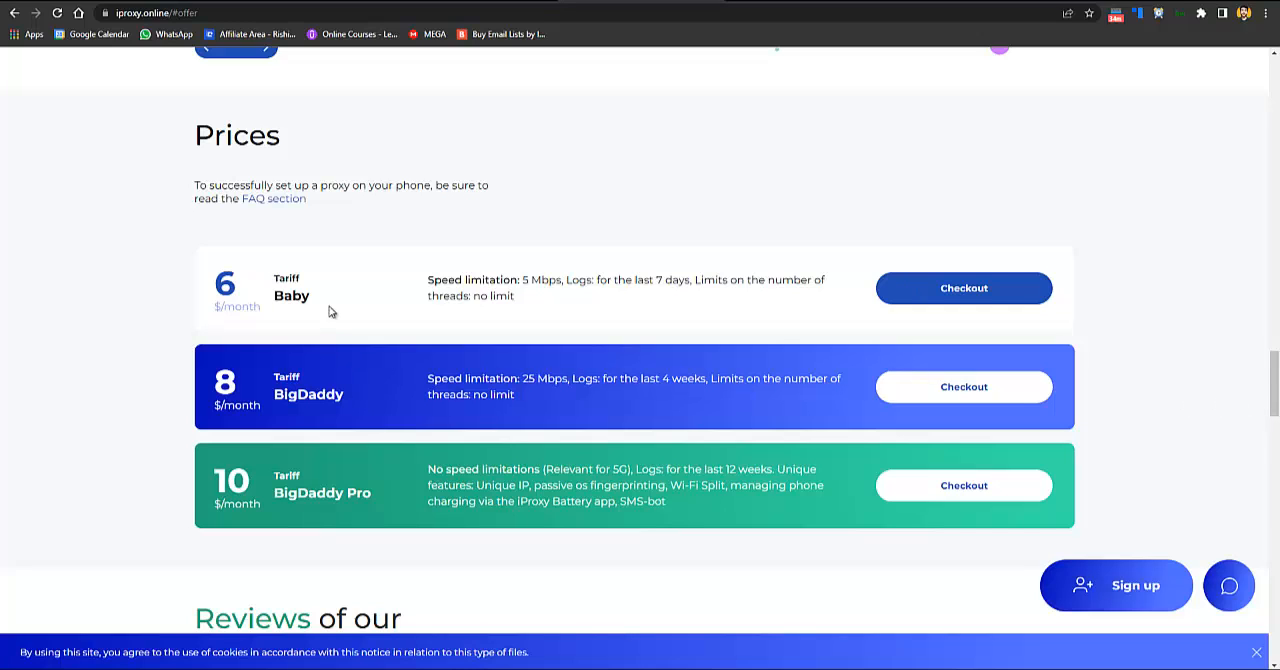
mouse_move(510, 282)
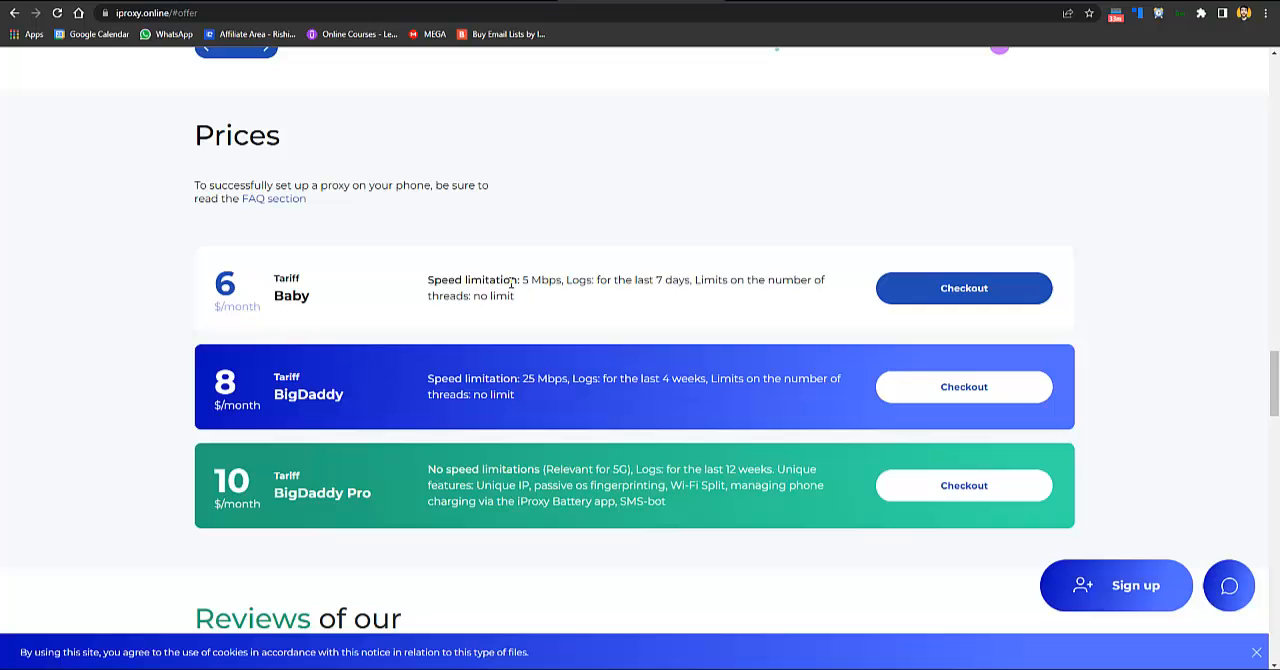
mouse_move(612, 284)
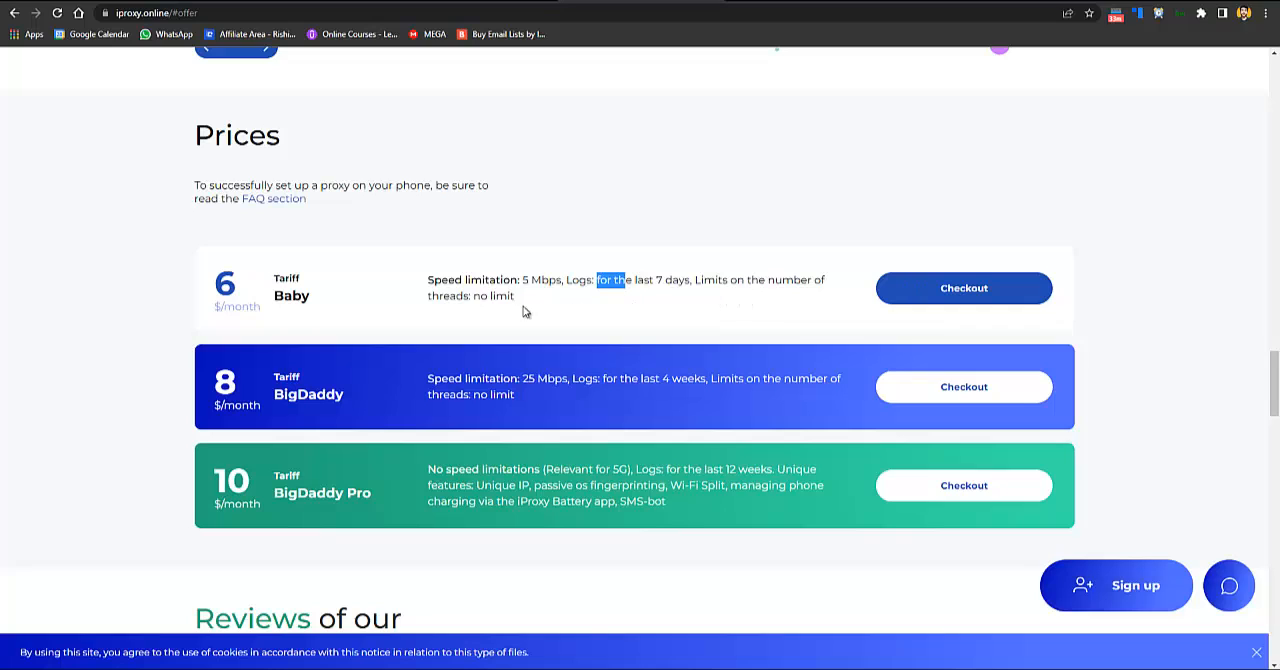
mouse_move(584, 354)
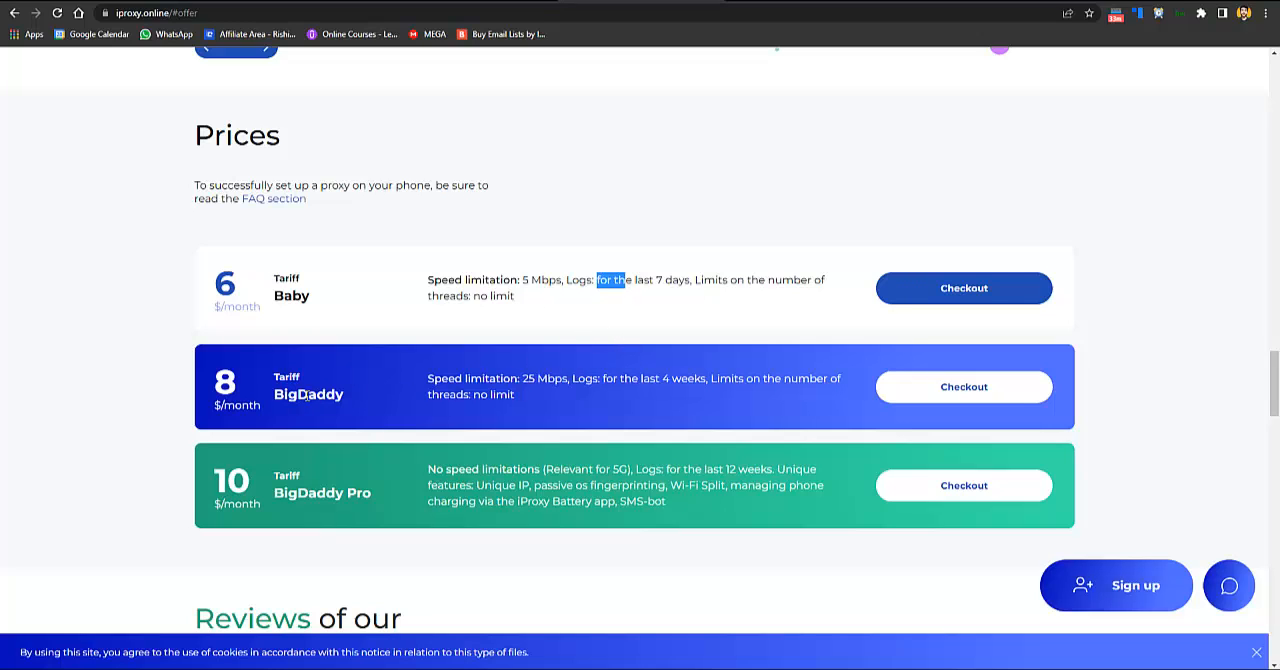
mouse_move(434, 378)
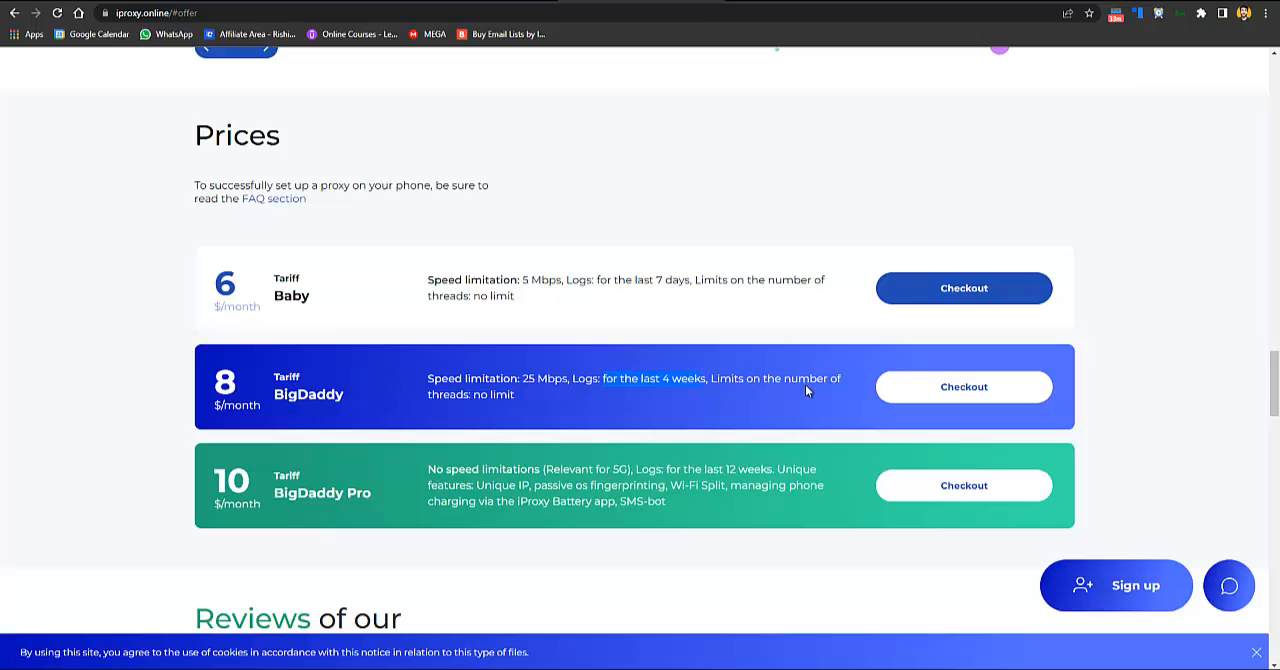
mouse_move(808, 392)
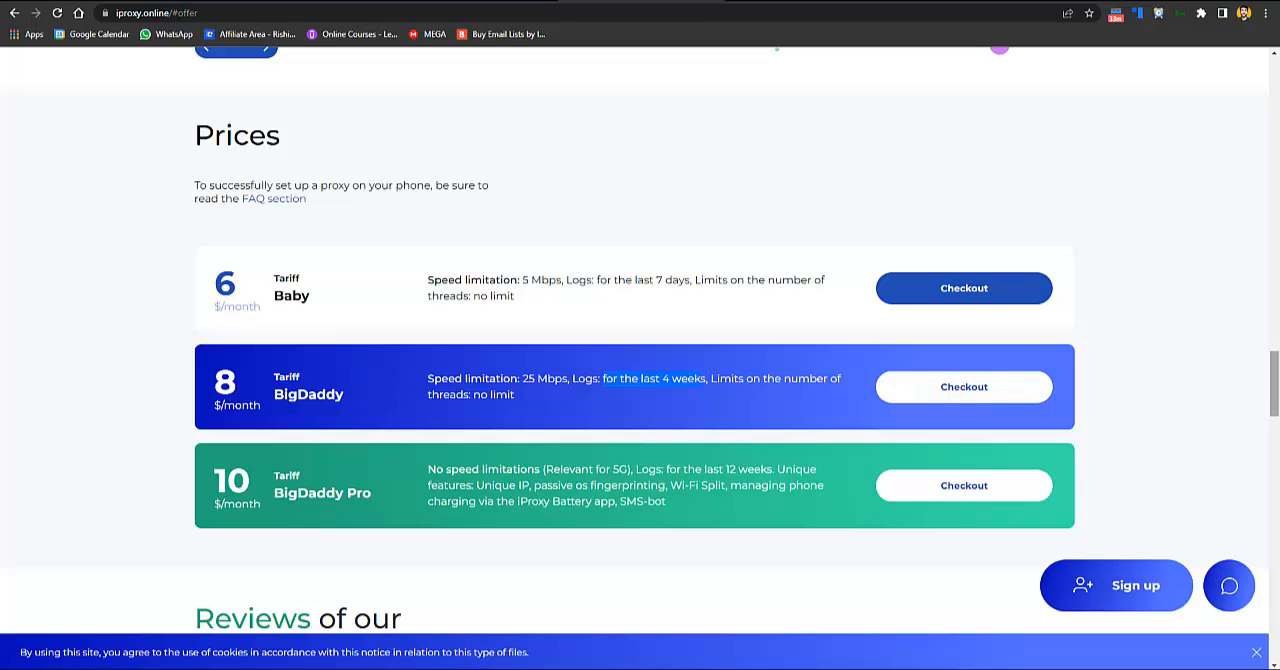
scroll("down", 3)
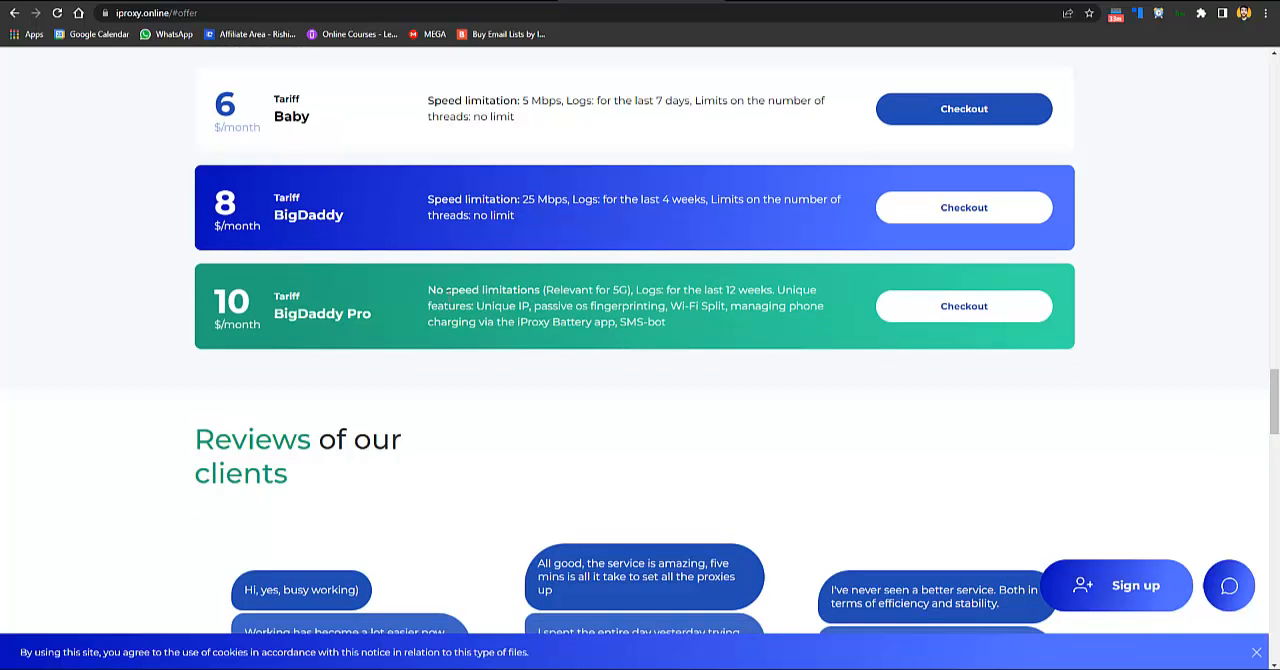
double_click(568, 288)
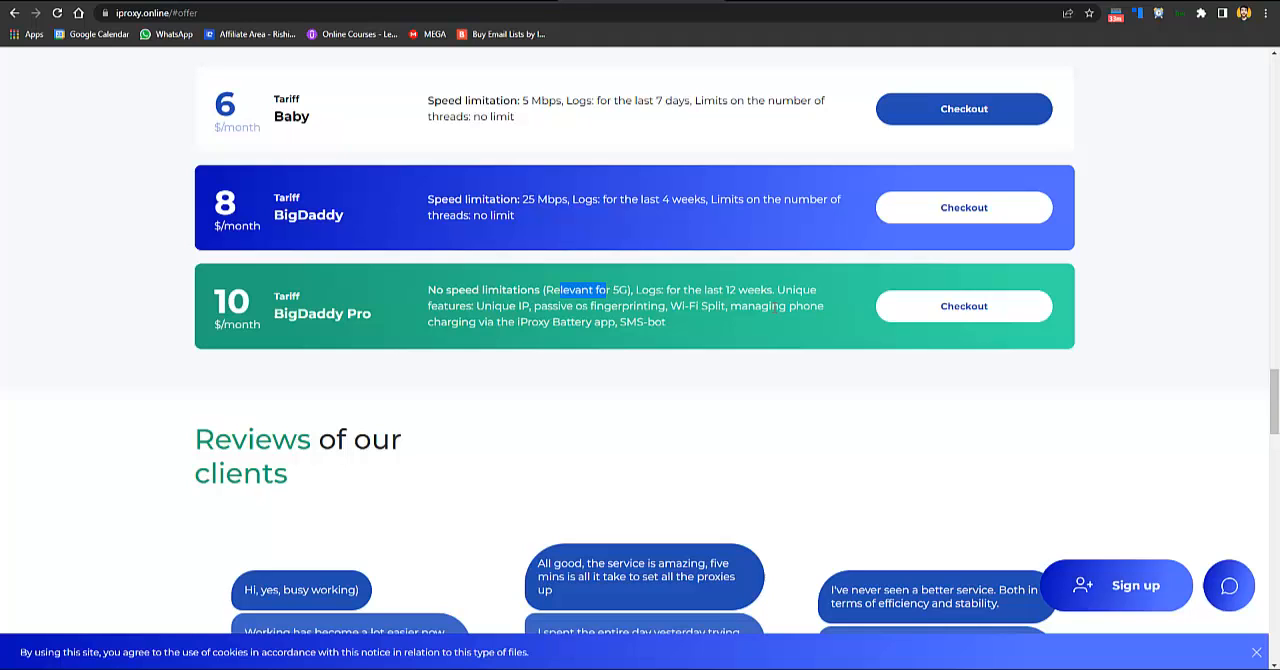
mouse_move(836, 322)
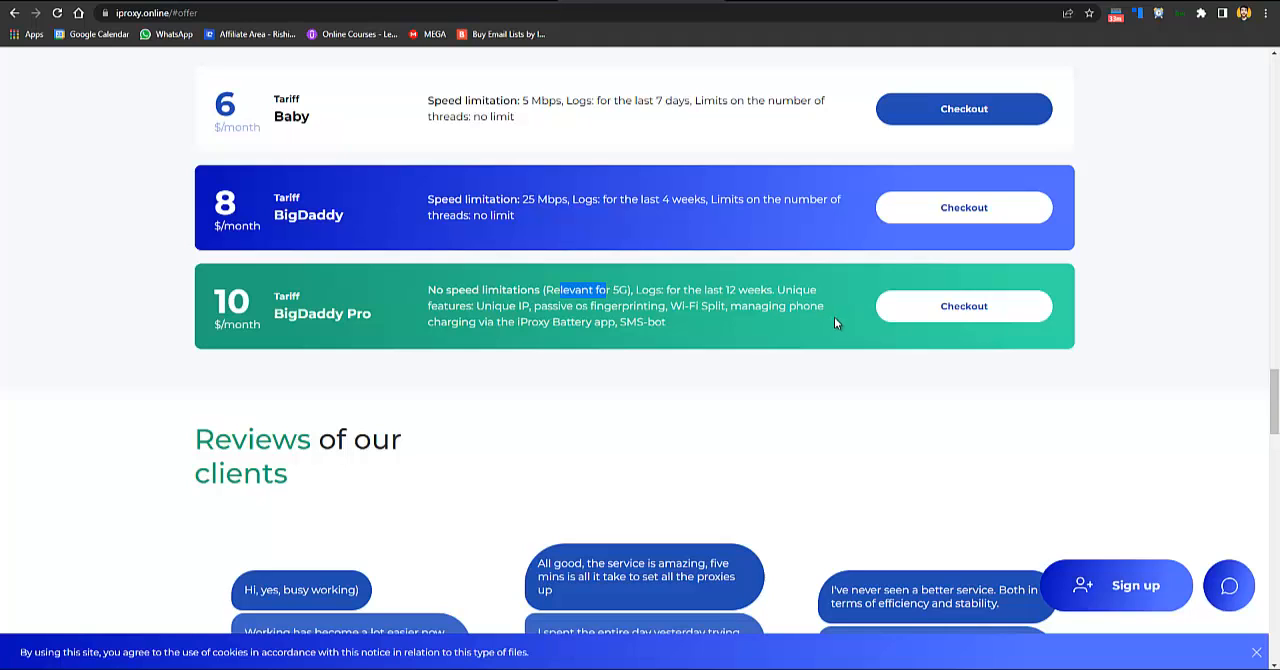
mouse_move(844, 346)
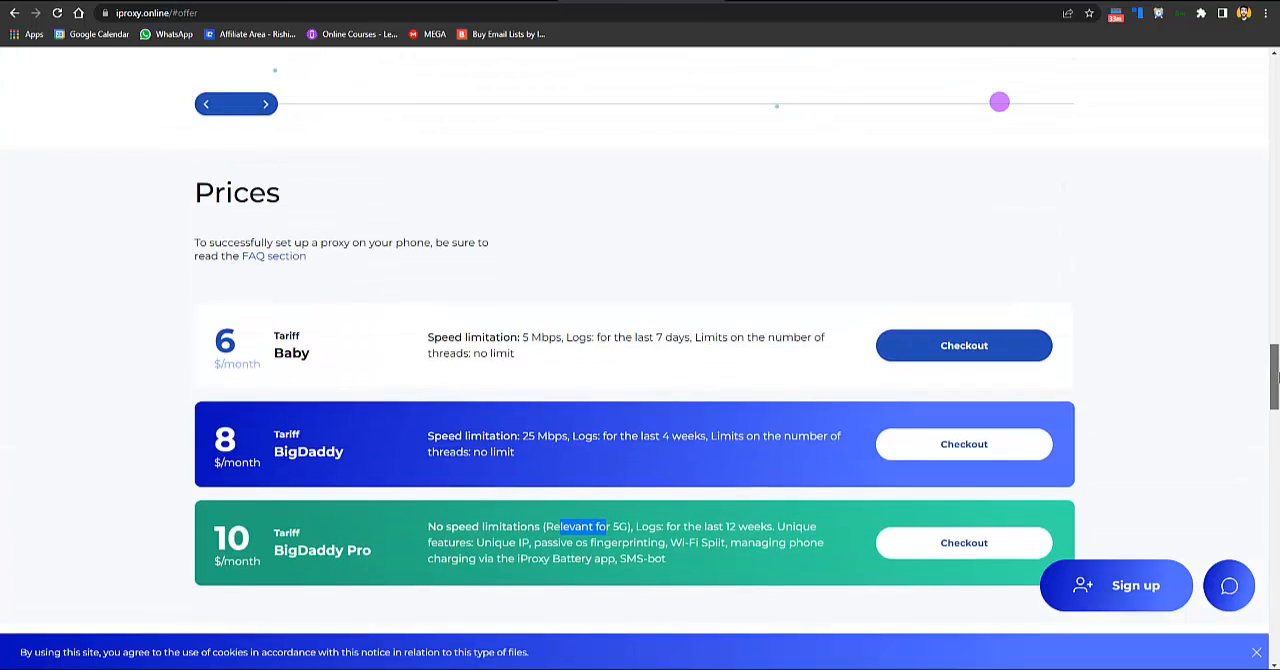
Start the 2-day trial sign-up and enter name Khadin Akbar and Telegram handle webifiedhub
scroll("up", 3)
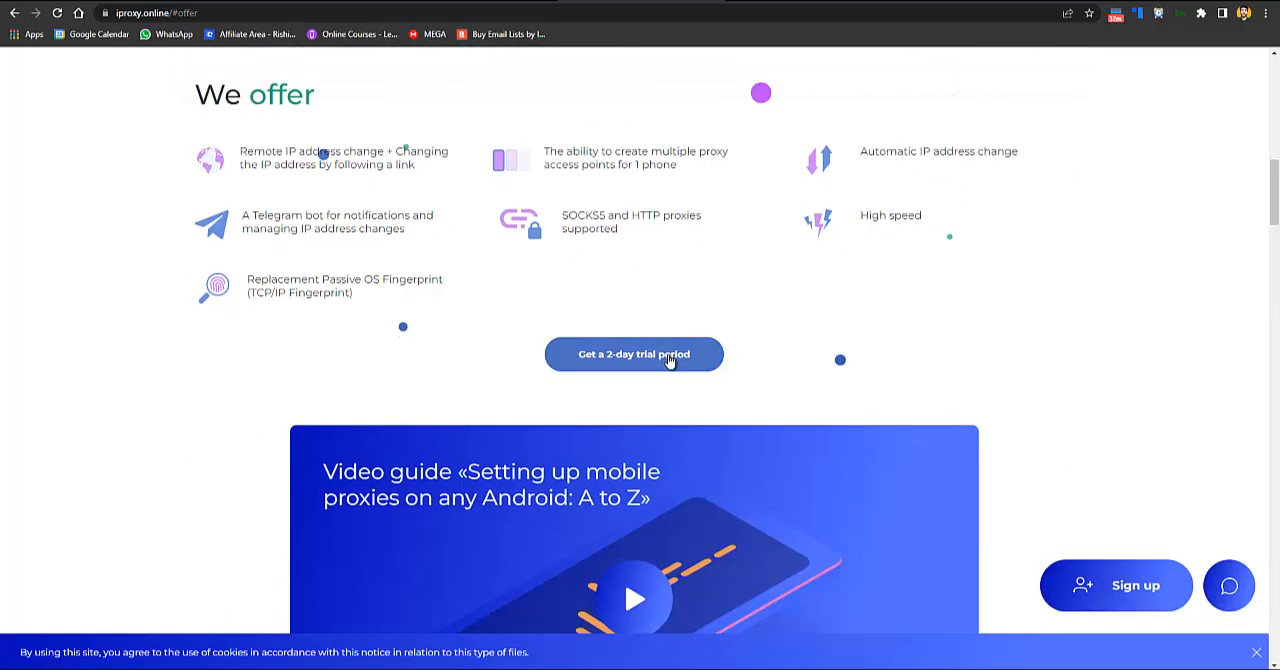
left_click(632, 354)
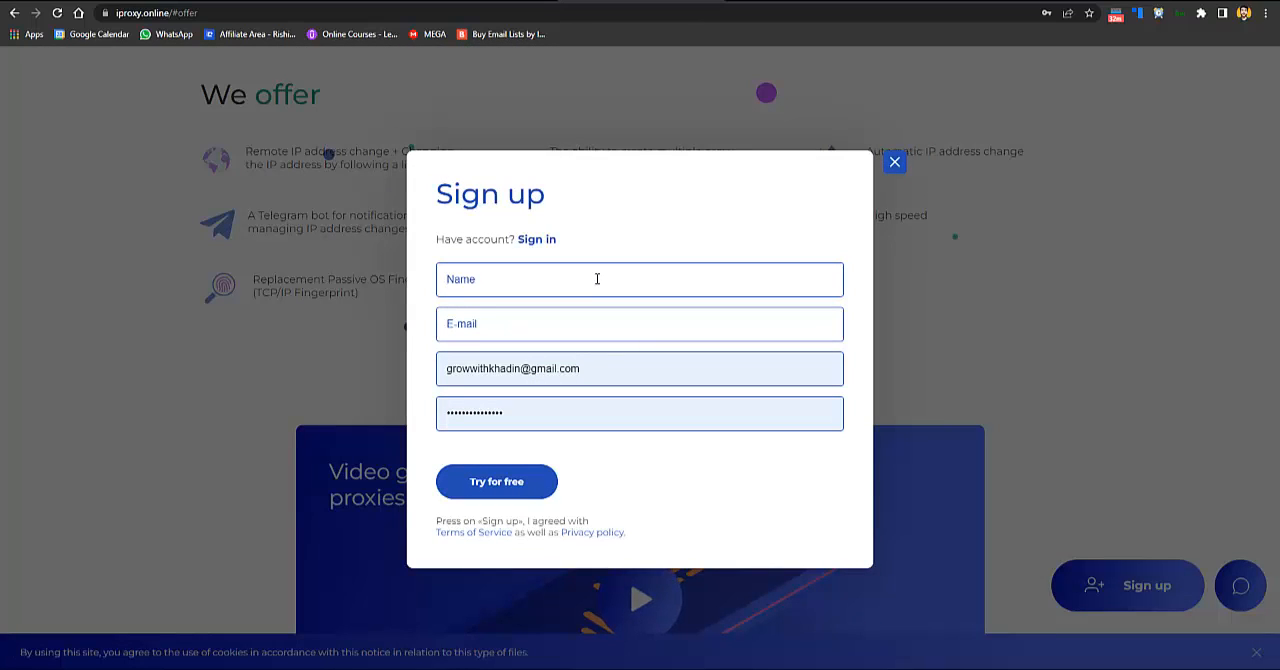
type("Khadin")
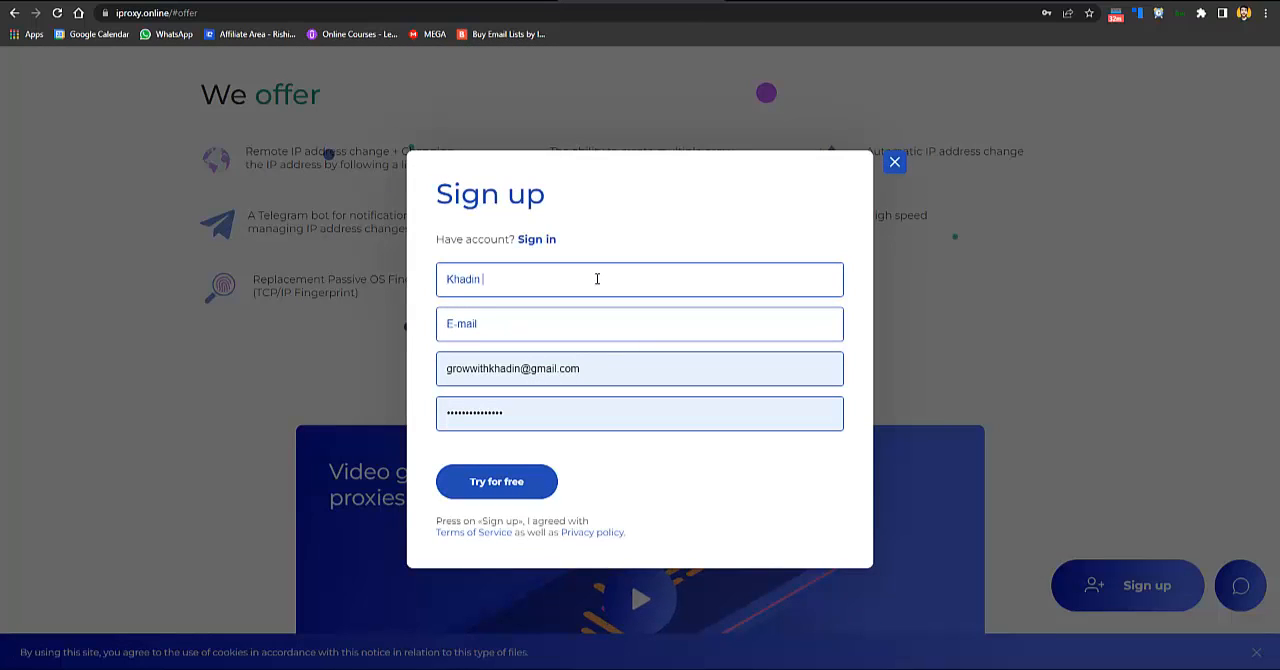
type("Akbar")
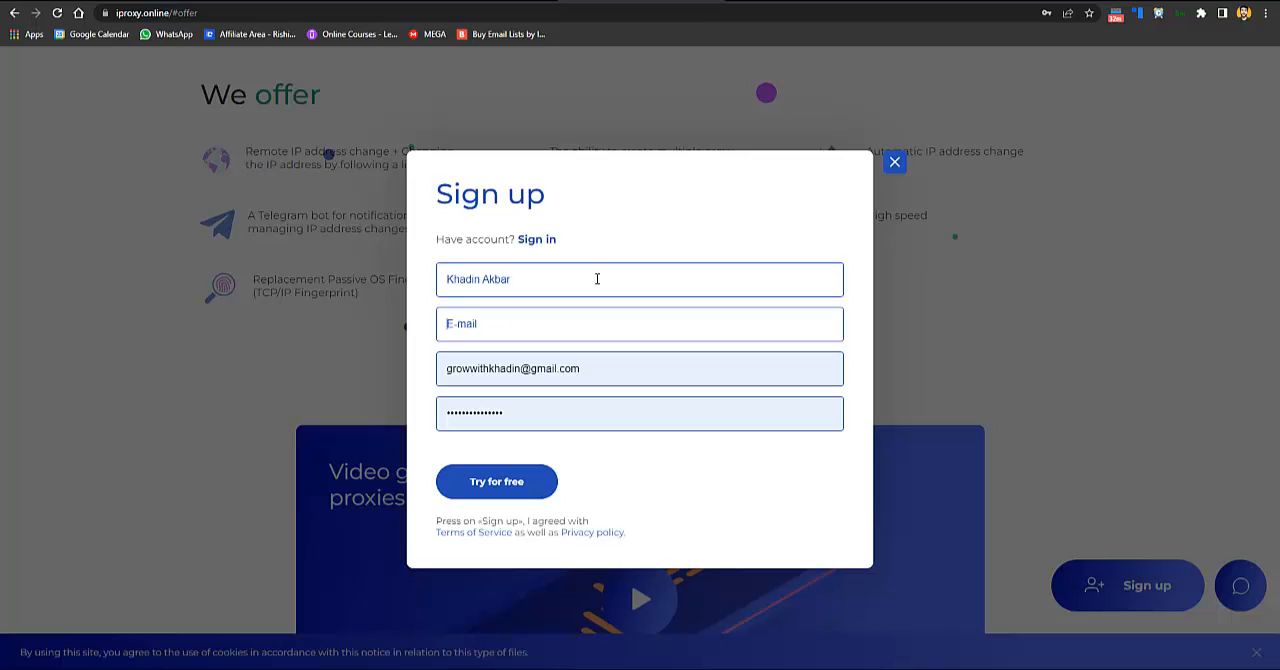
type("webifiedhub")
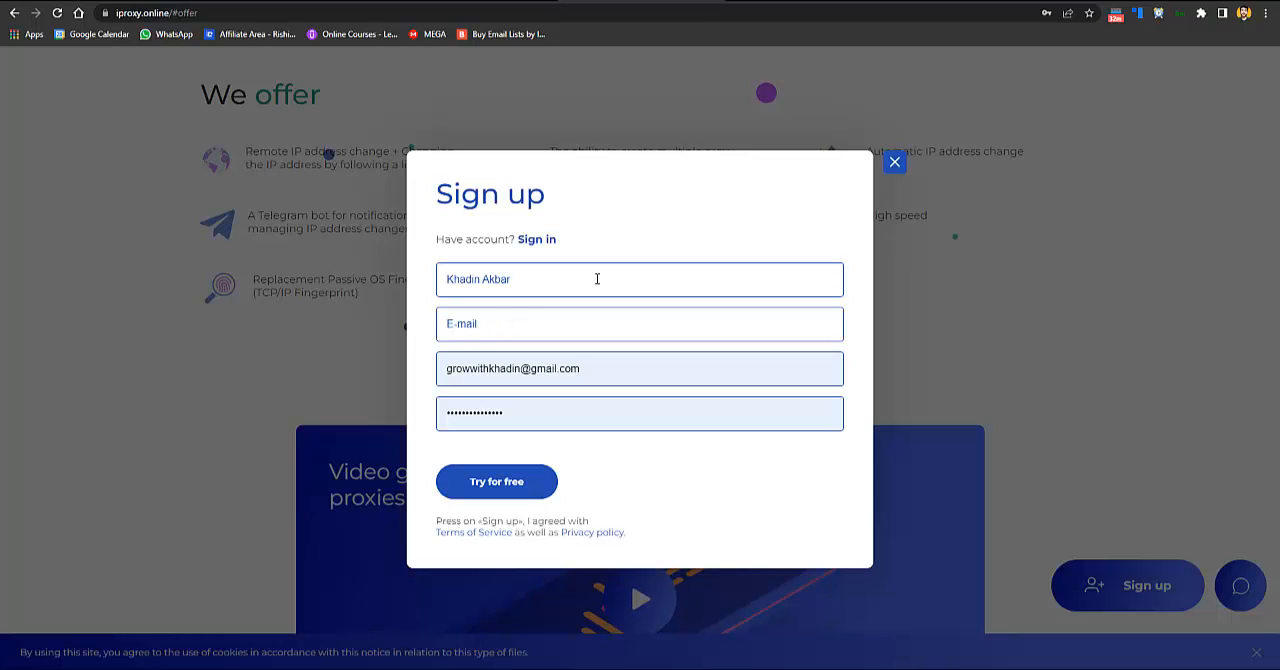
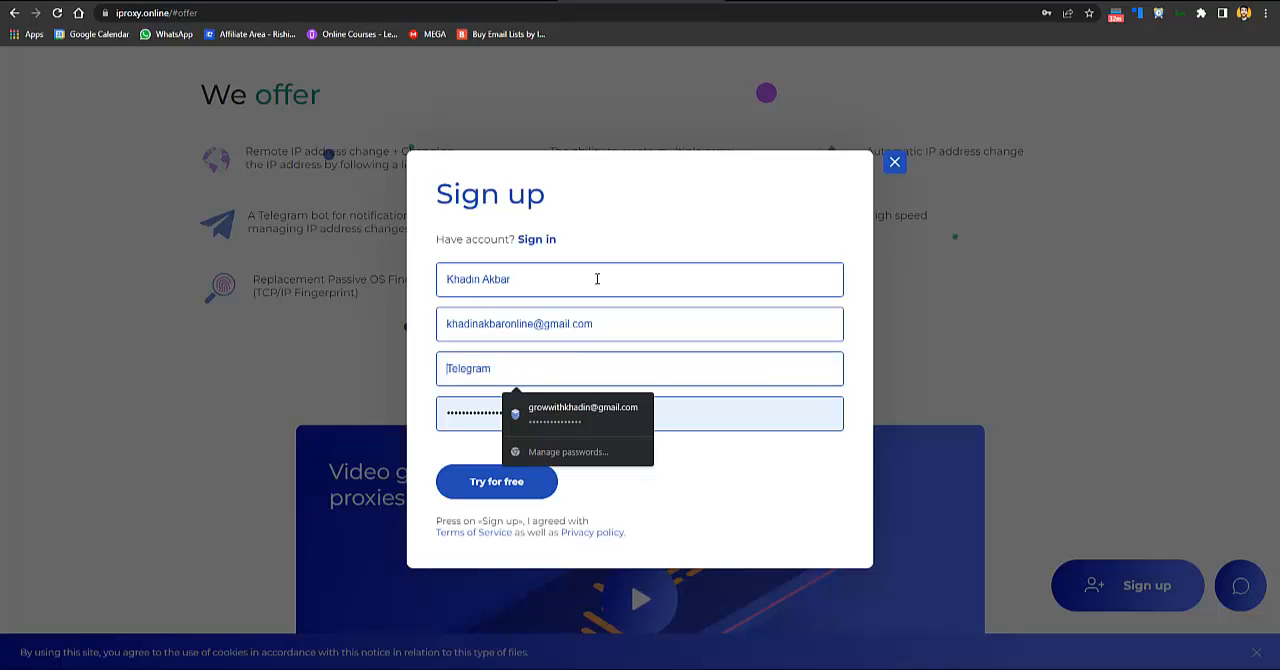
type("khadinakbar")
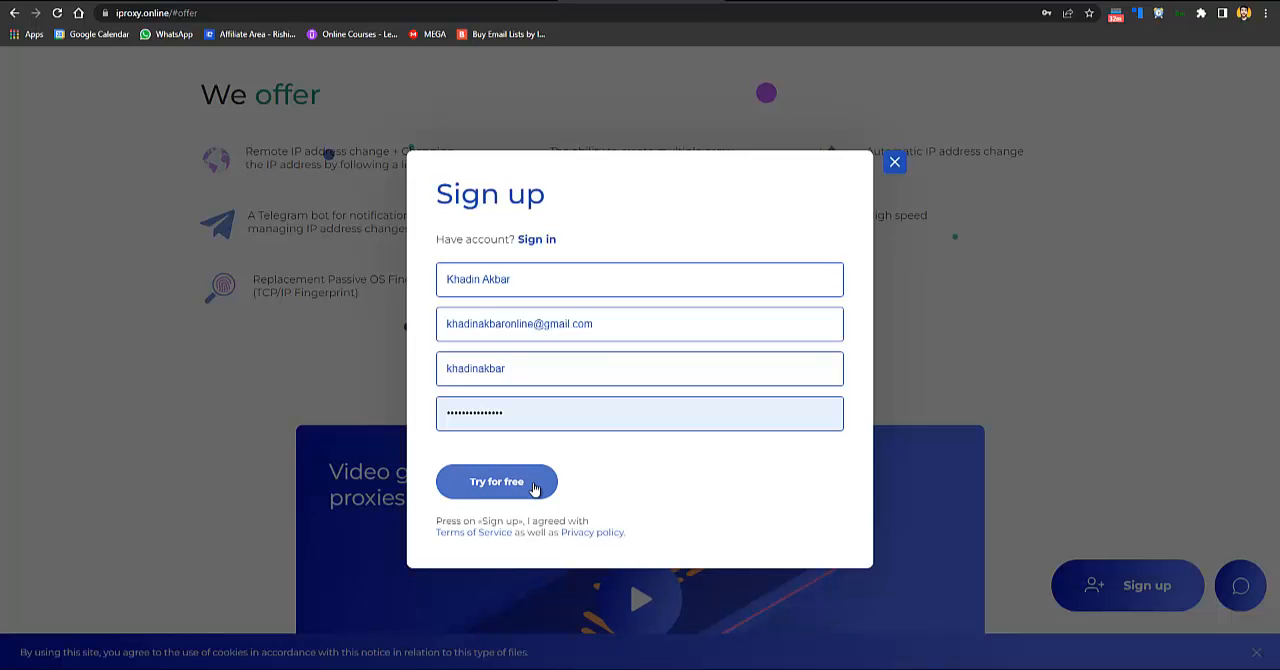
mouse_move(510, 512)
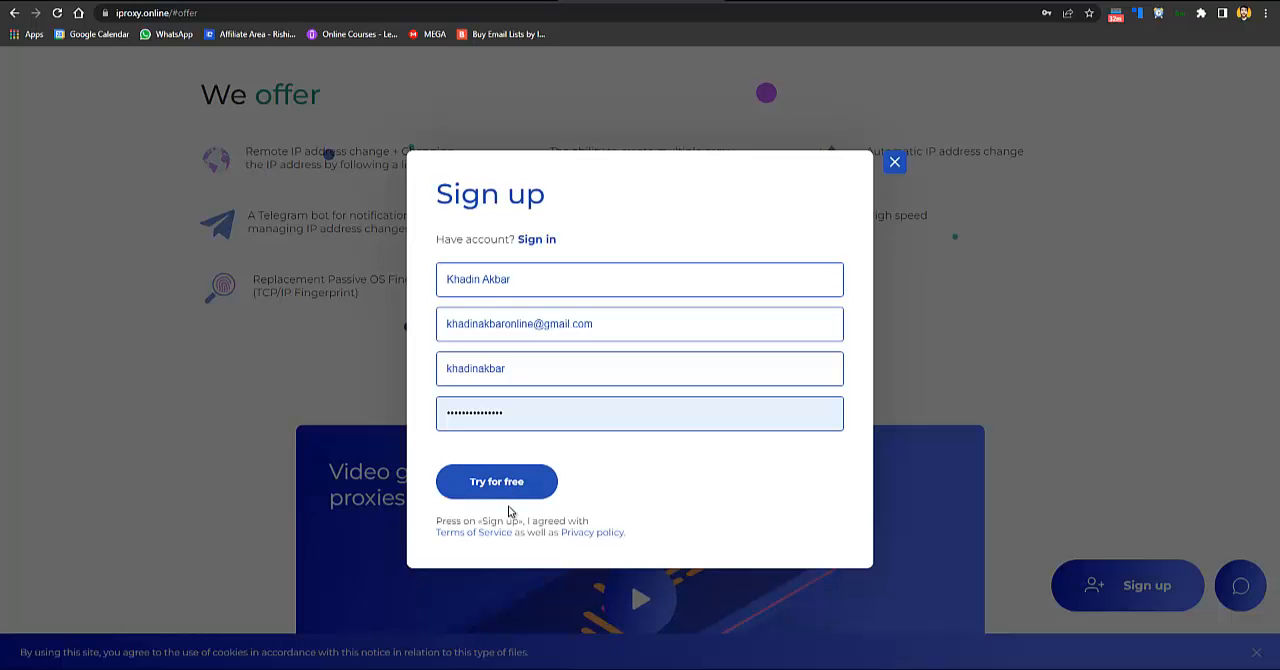
left_click(496, 480)
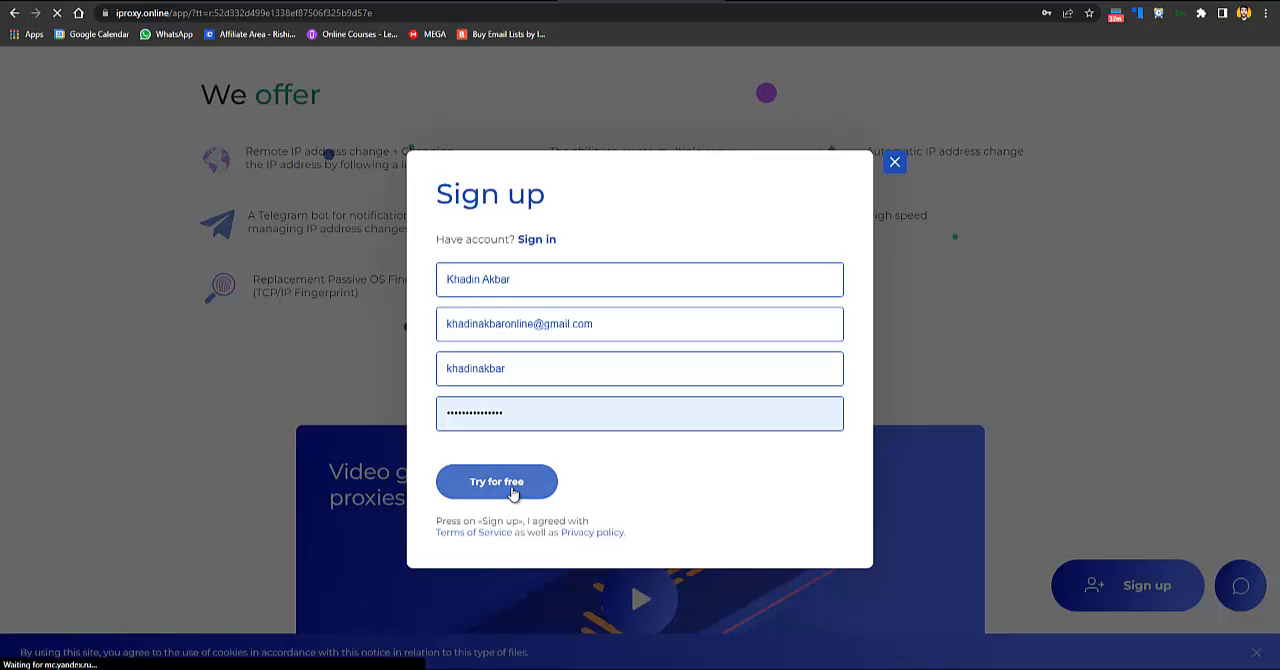
left_click(496, 480)
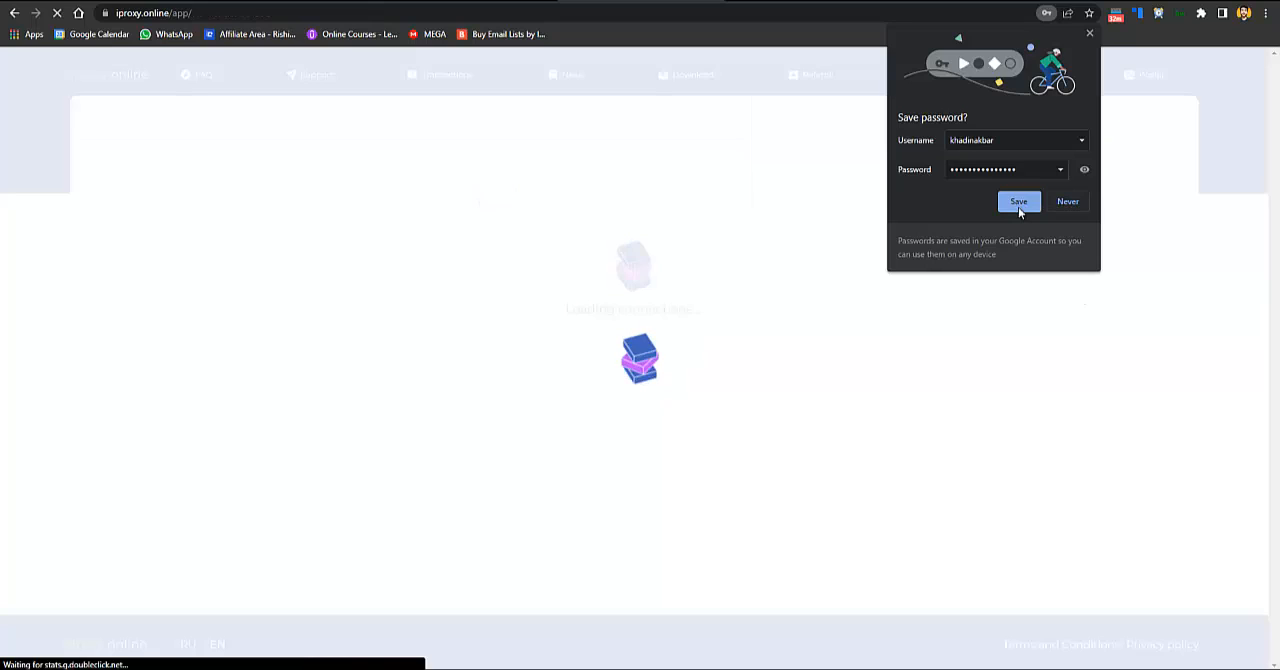
left_click(1020, 200)
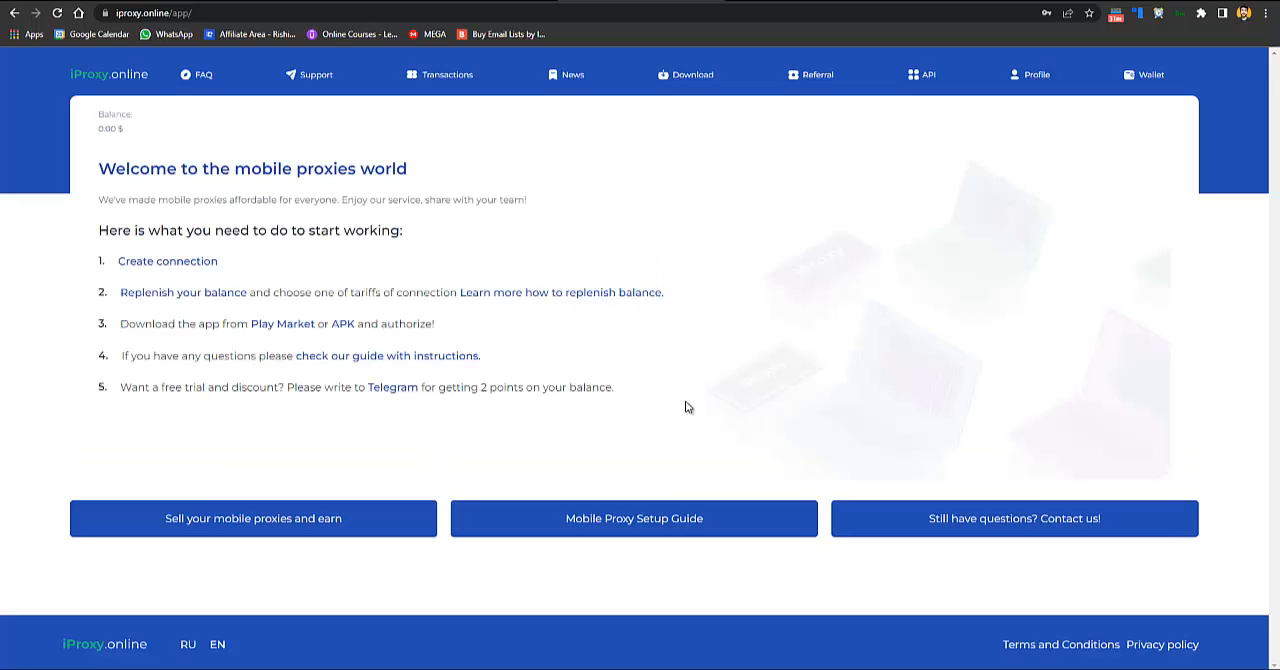
mouse_move(720, 416)
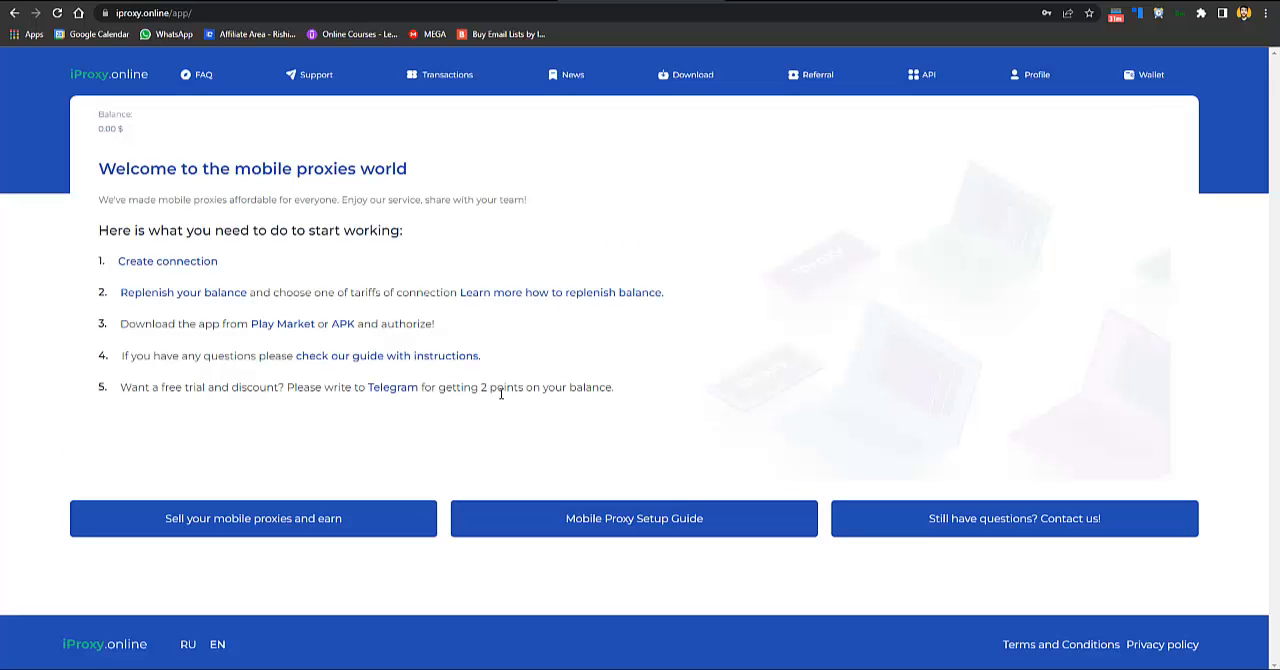
mouse_move(392, 388)
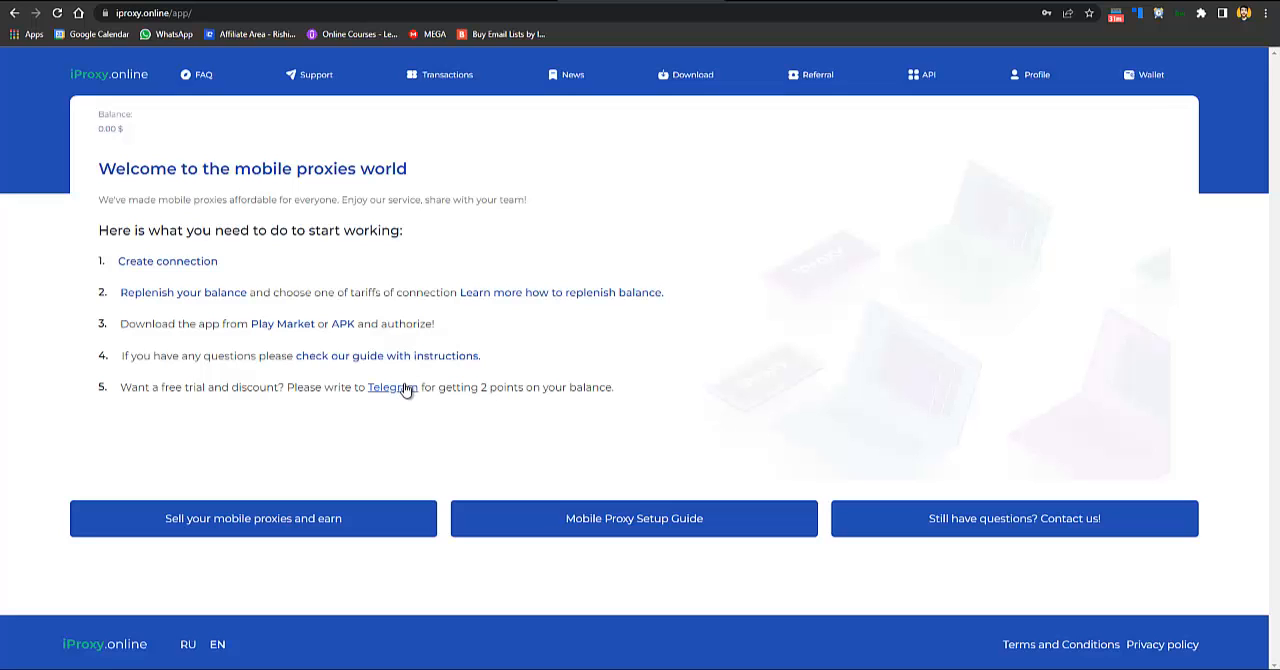
mouse_move(208, 210)
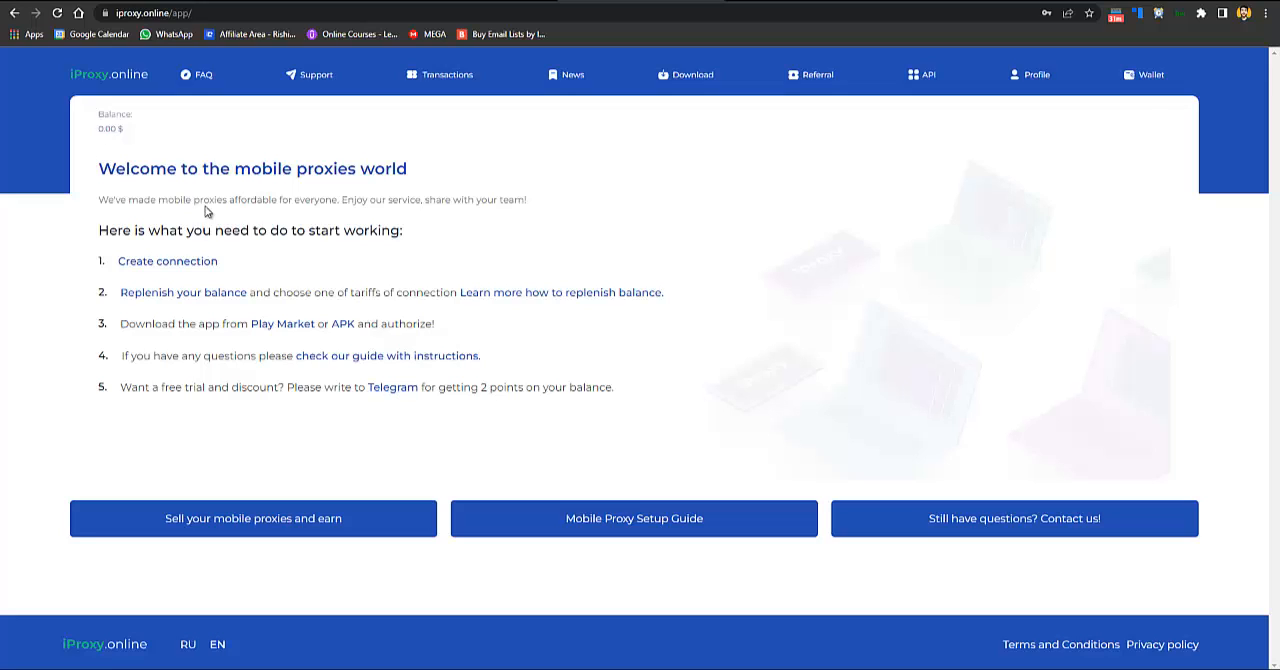
mouse_move(38, 14)
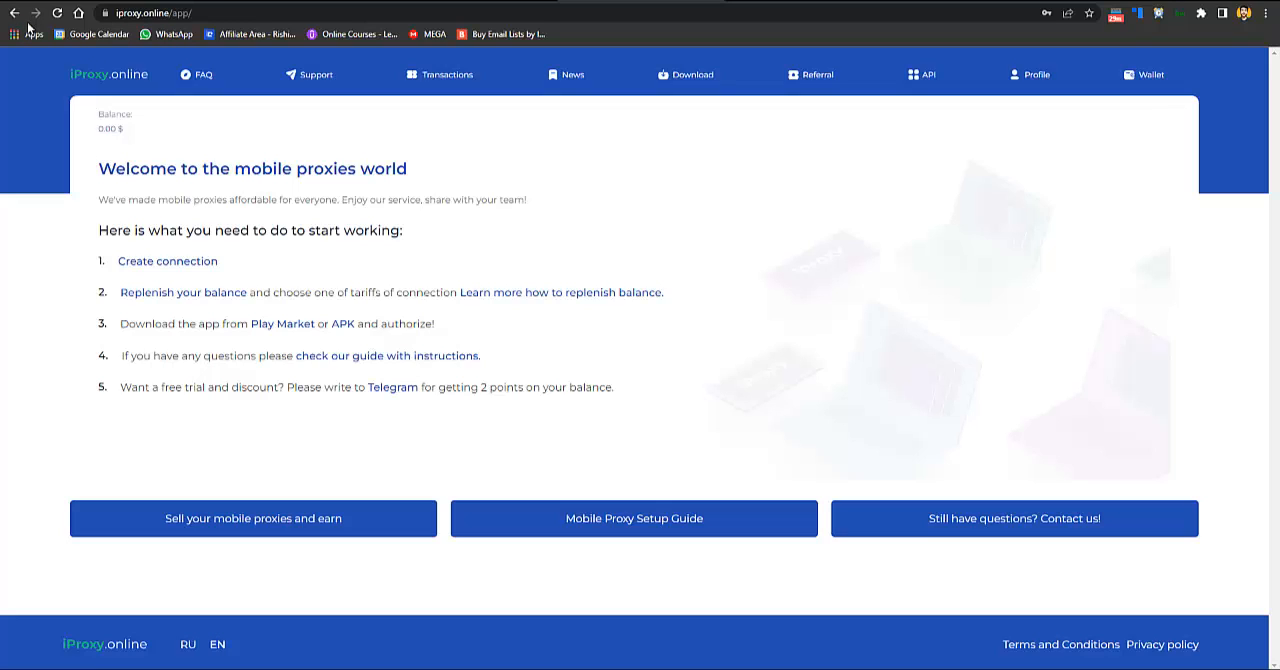
mouse_move(170, 132)
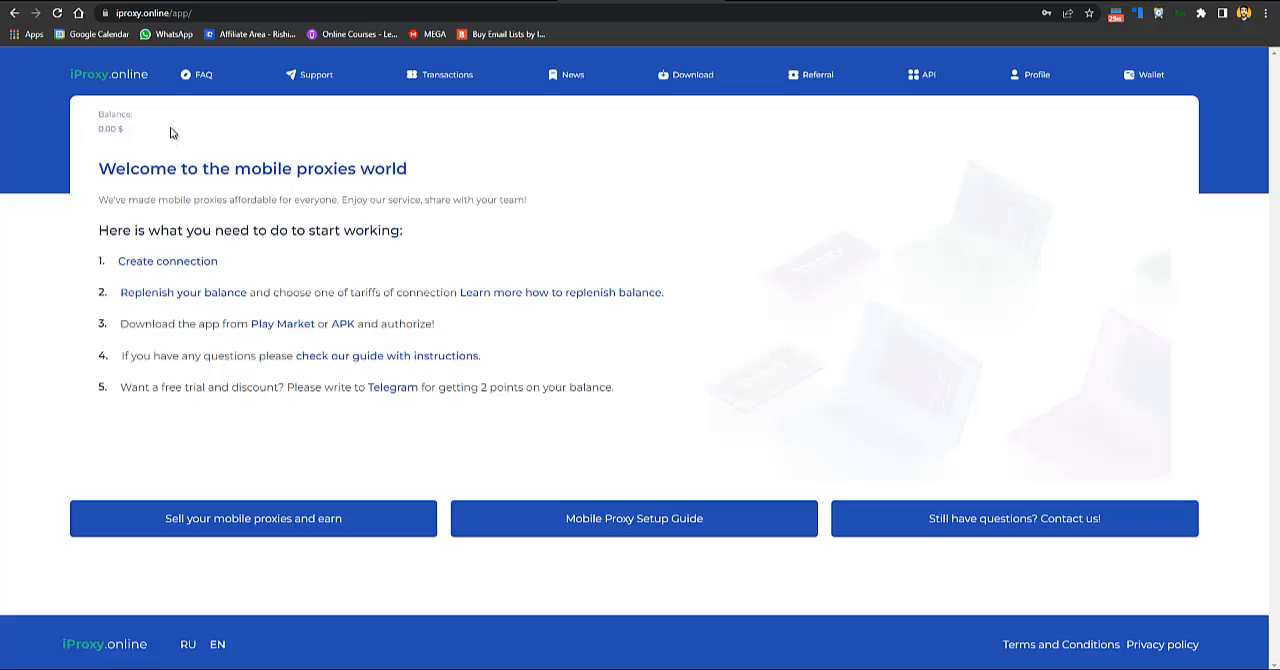
mouse_move(1036, 76)
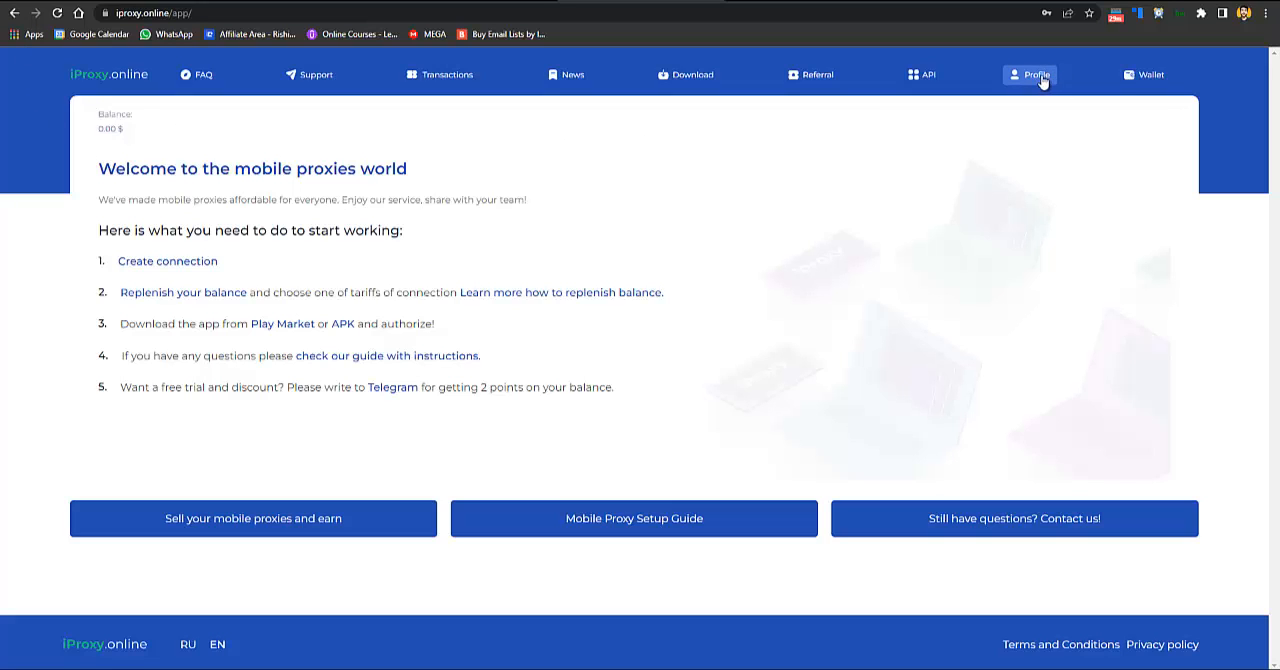
Fill in the last name 'Akbar' in the account profile and close the profile dialog
left_click(1040, 74)
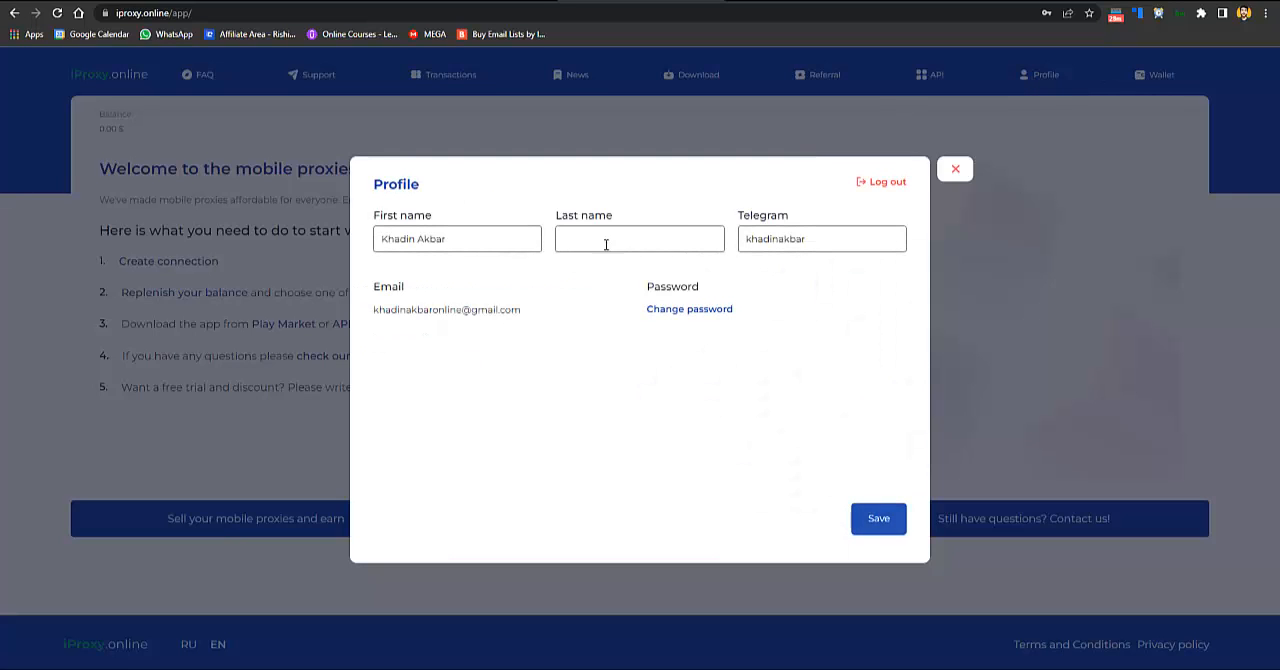
left_click(456, 238)
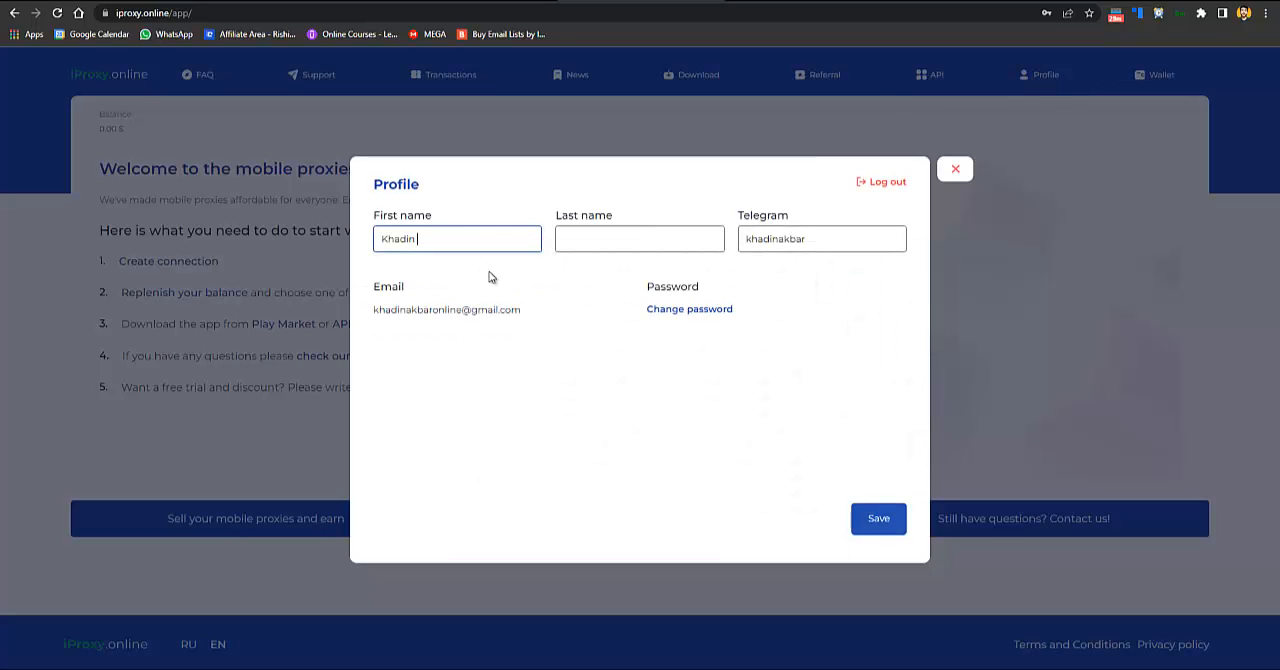
type("Akbar")
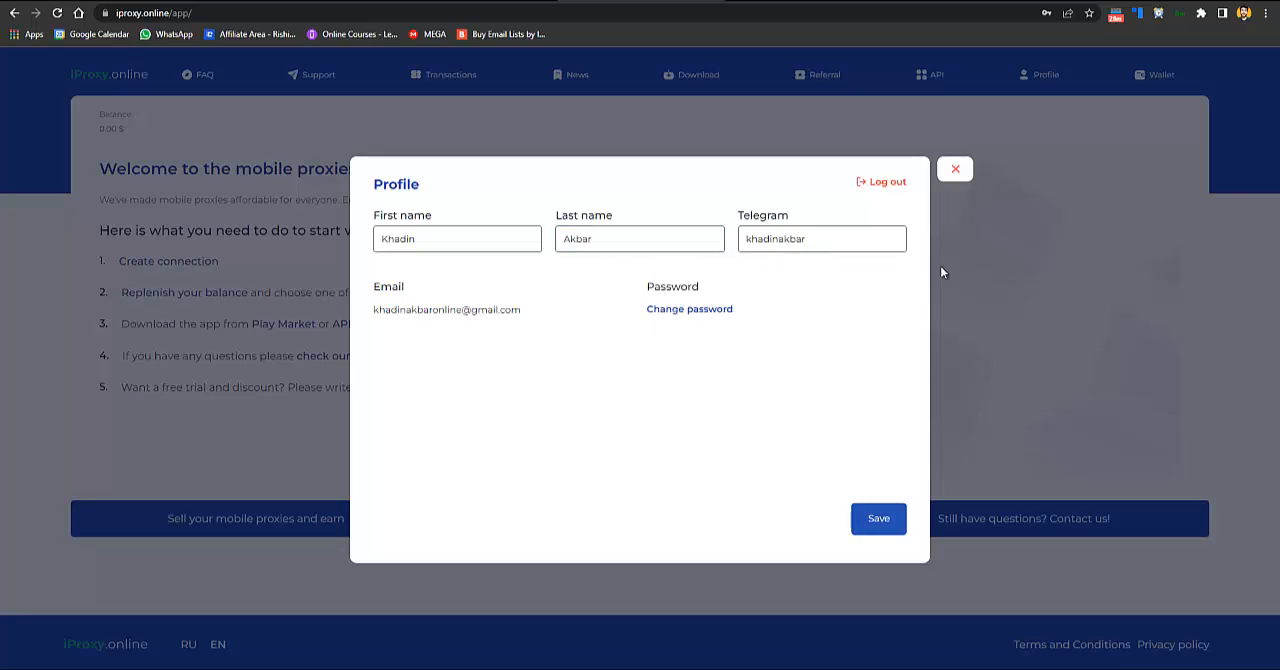
left_click(956, 168)
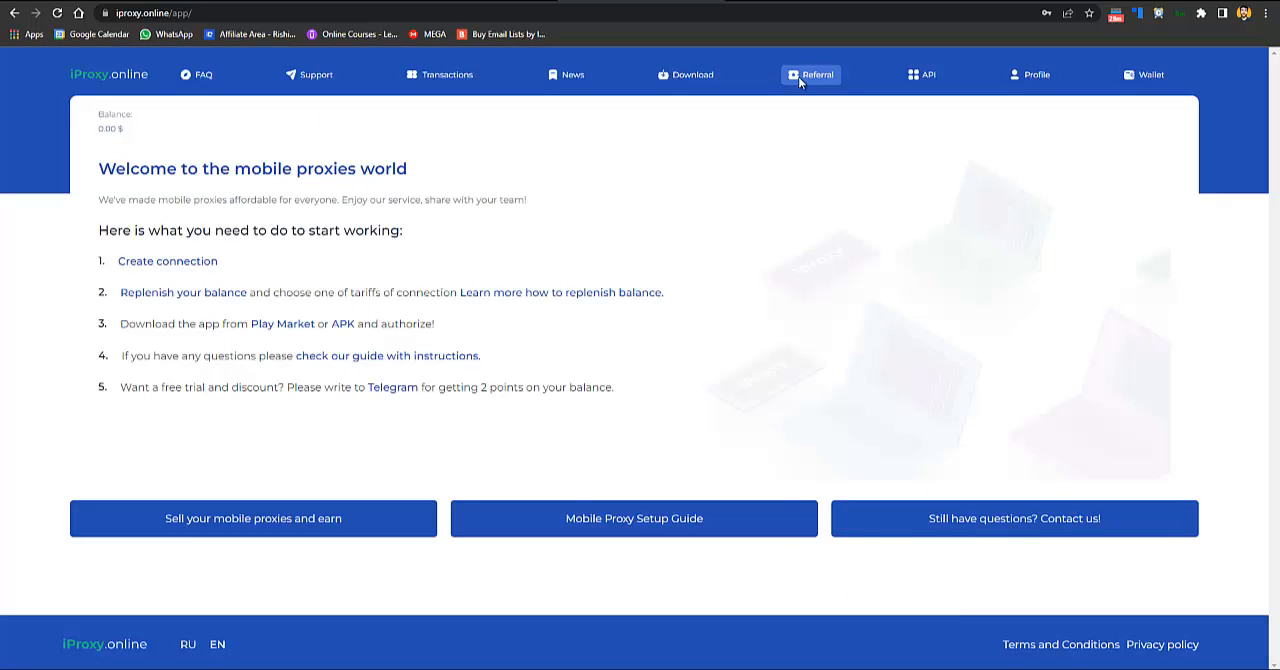
left_click(810, 74)
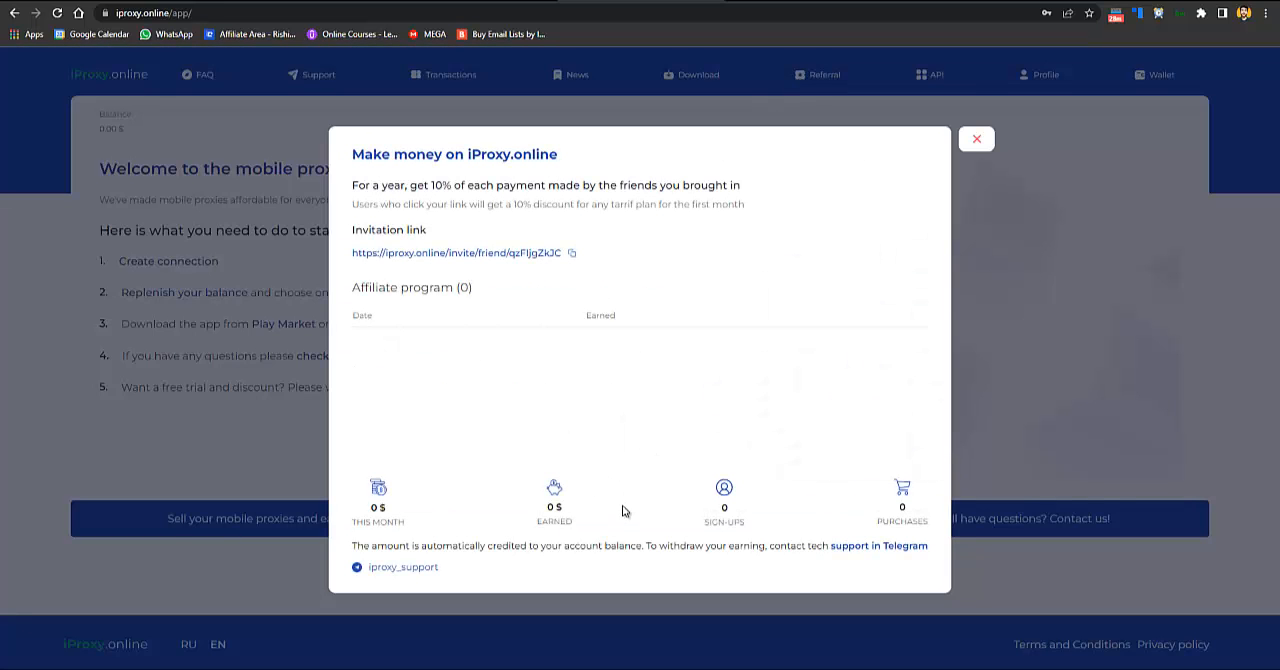
mouse_move(620, 508)
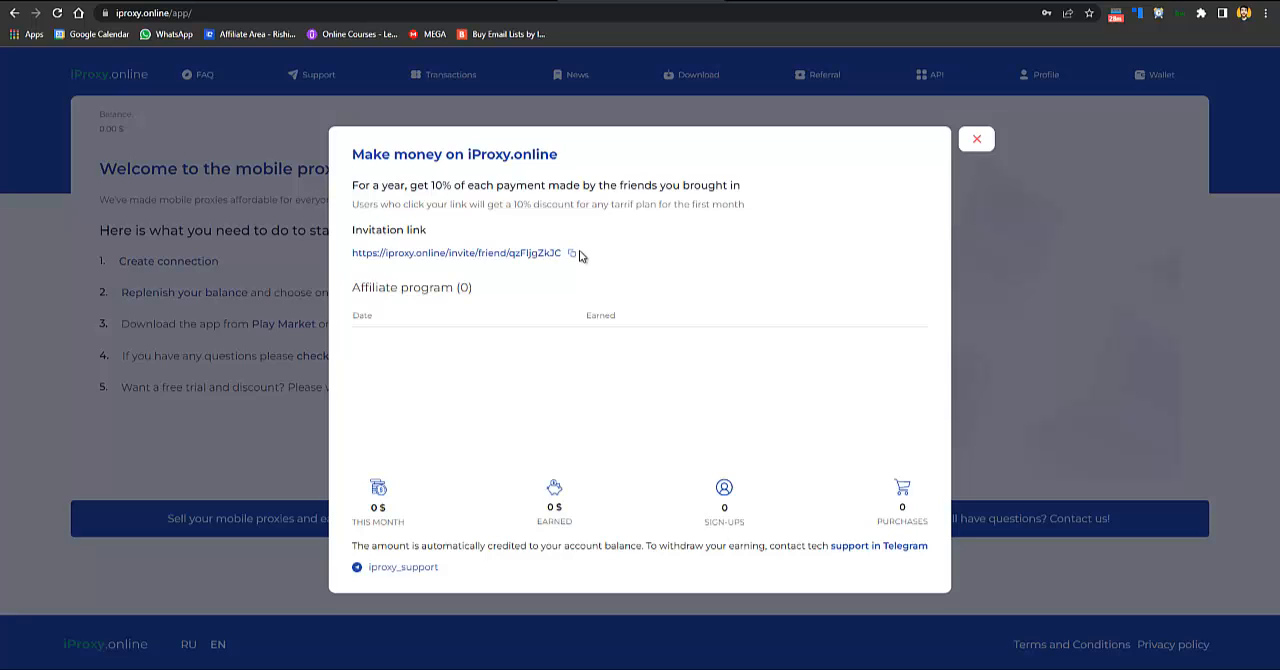
mouse_move(574, 276)
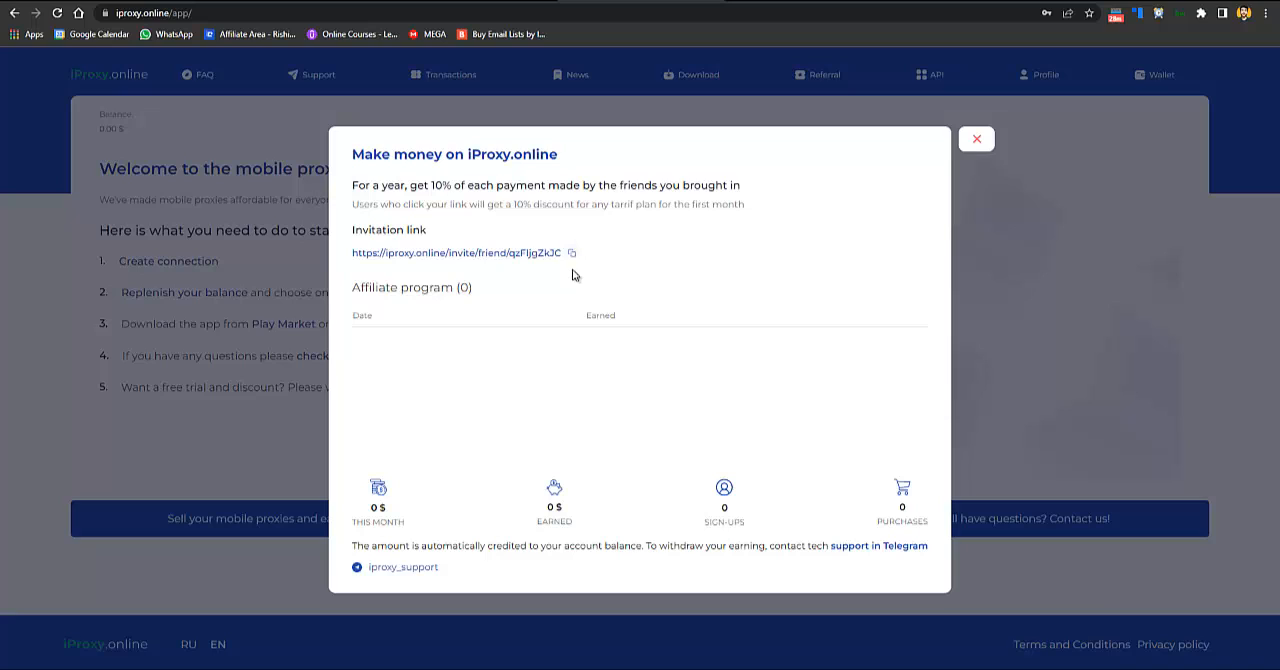
mouse_move(572, 280)
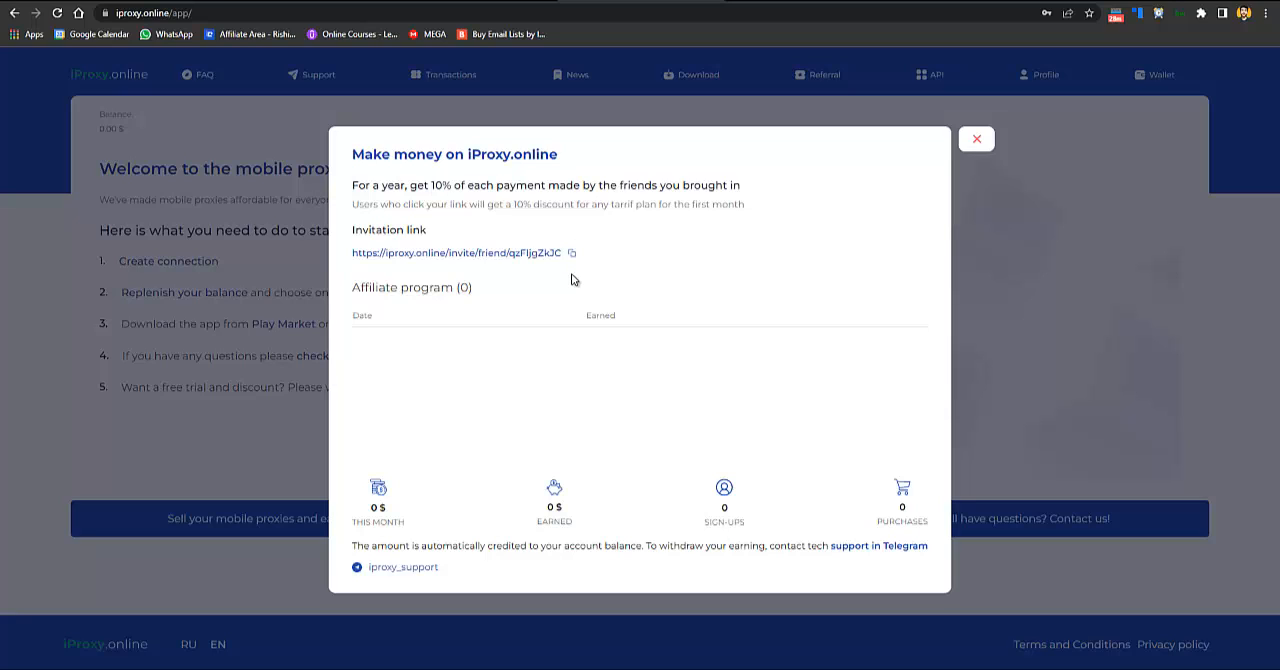
mouse_move(560, 264)
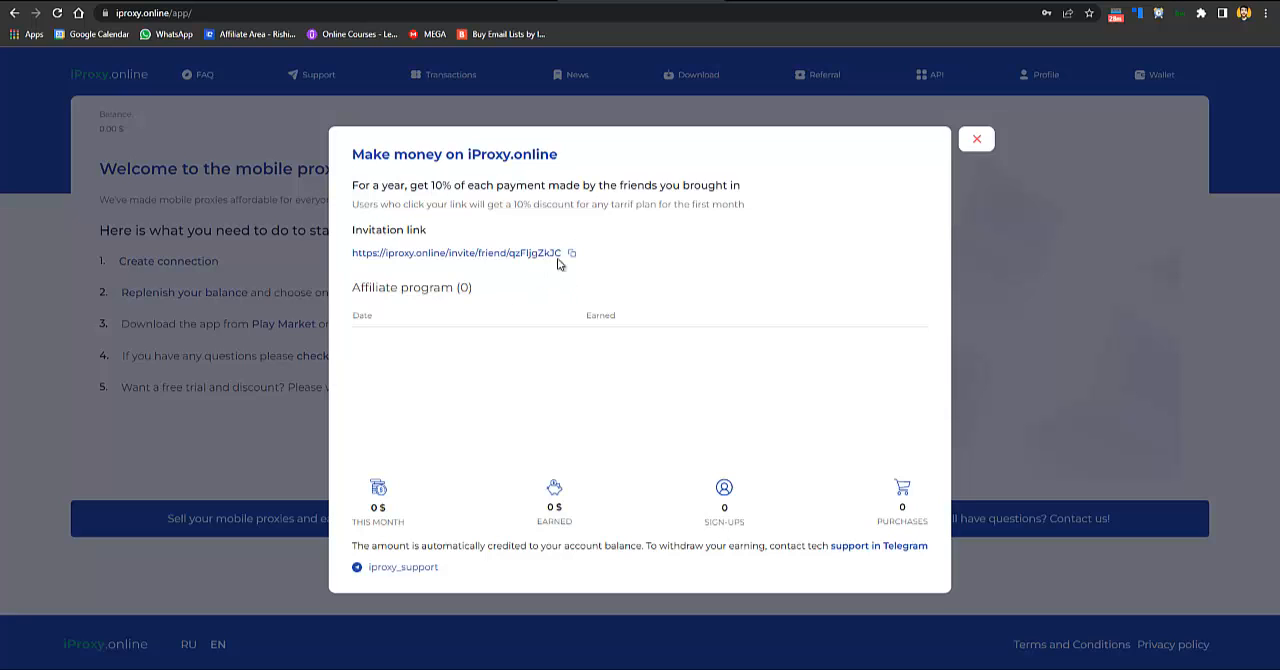
mouse_move(976, 140)
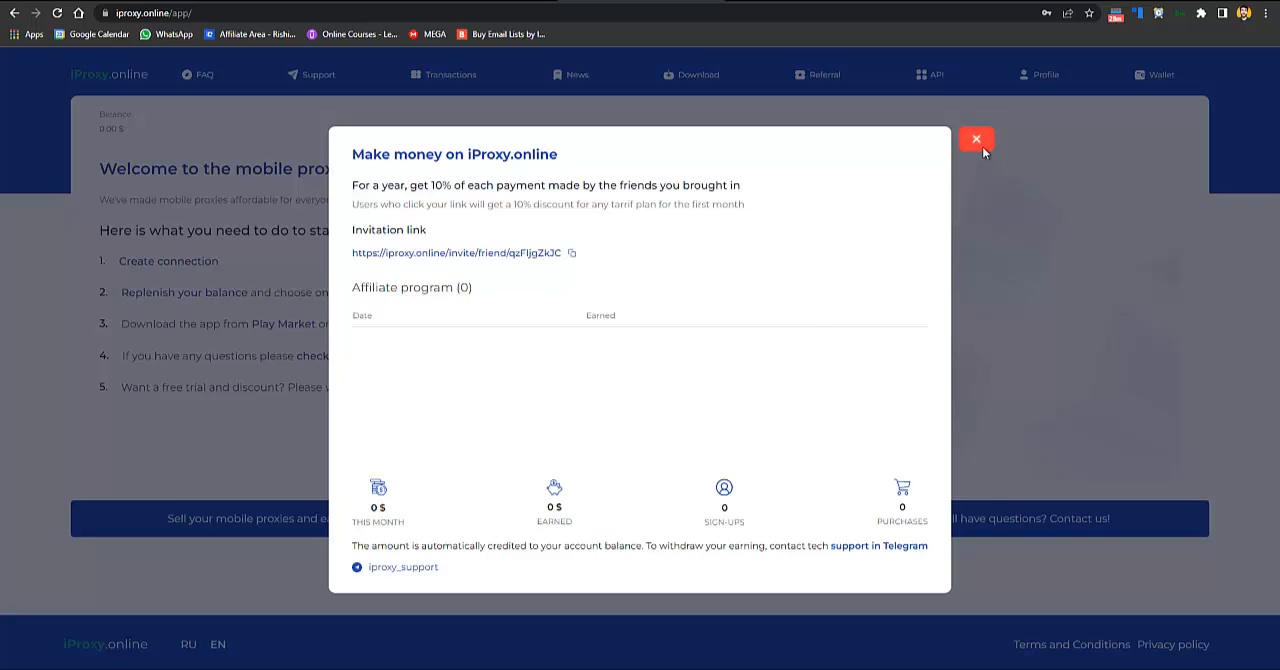
left_click(978, 140)
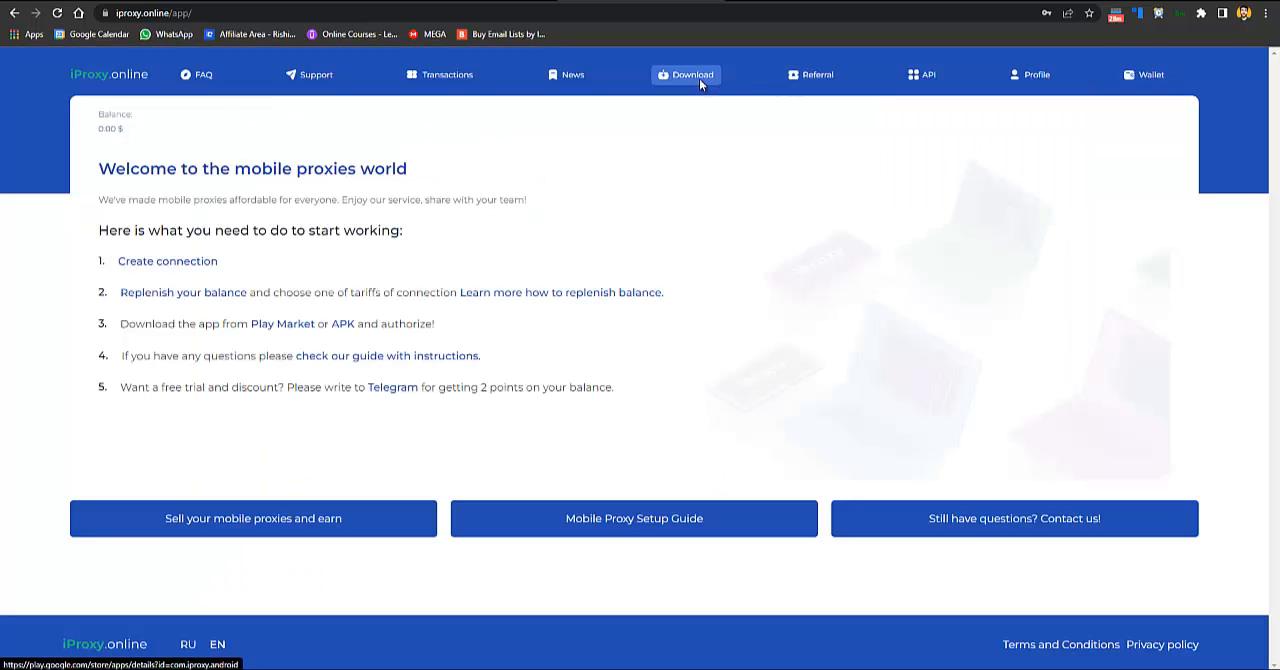
left_click(284, 324)
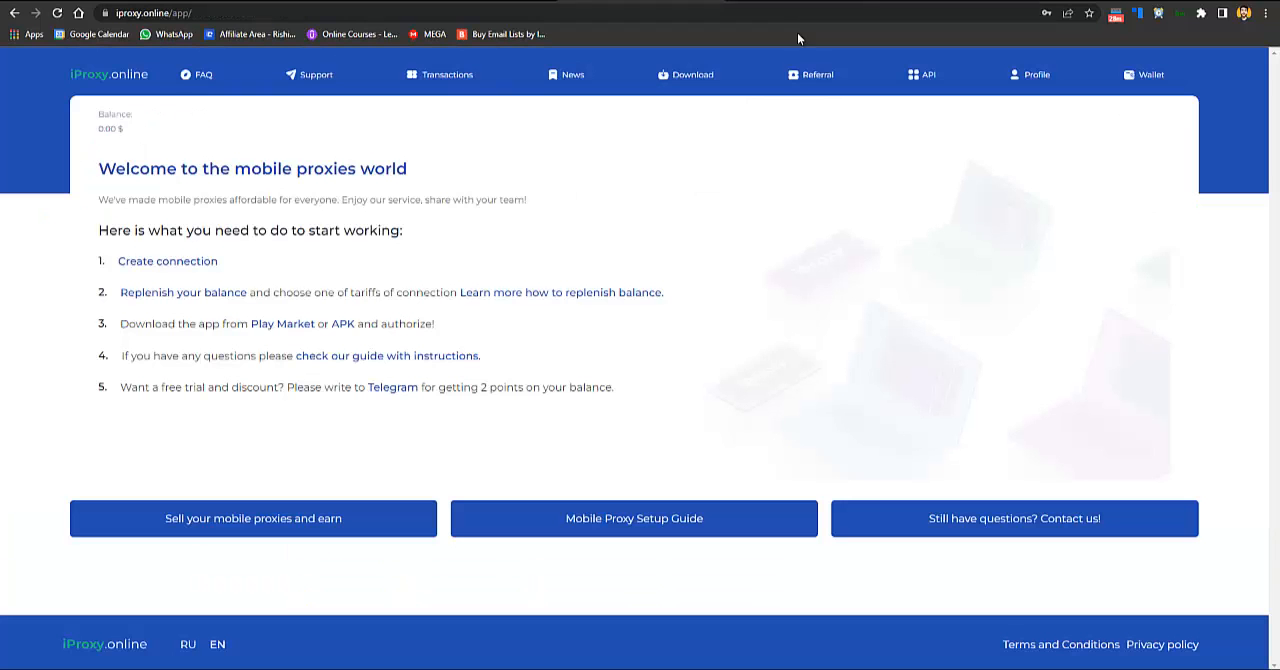
mouse_move(568, 84)
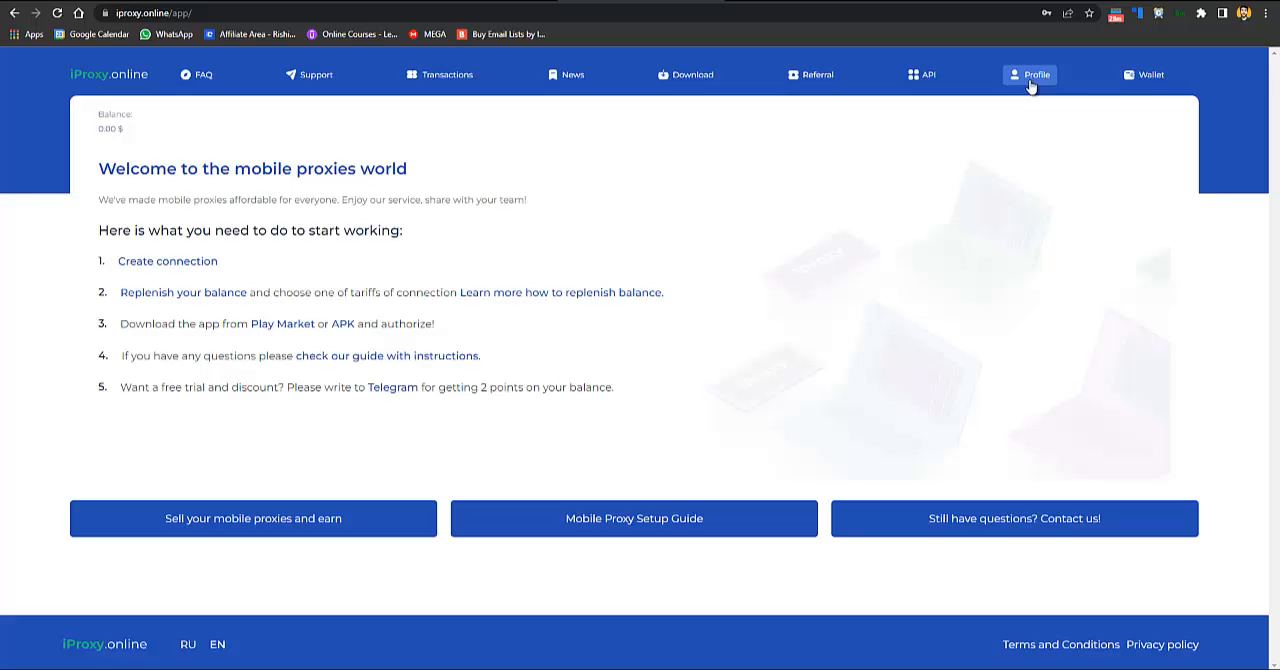
left_click(184, 292)
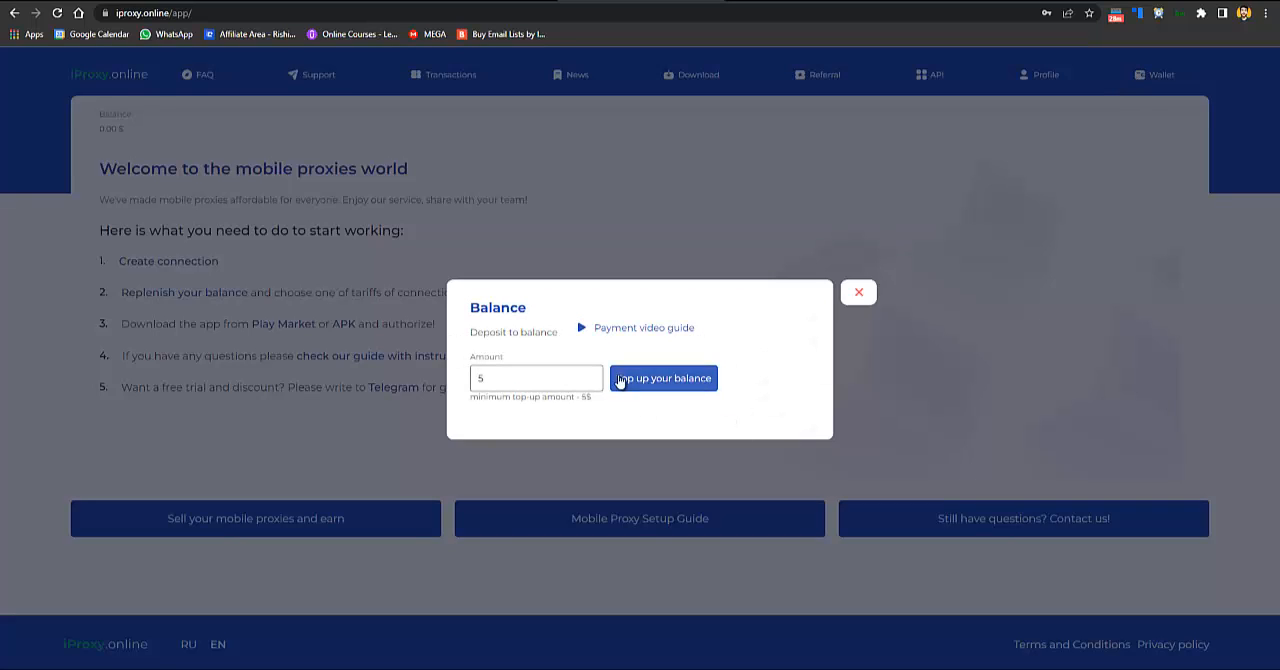
mouse_move(640, 396)
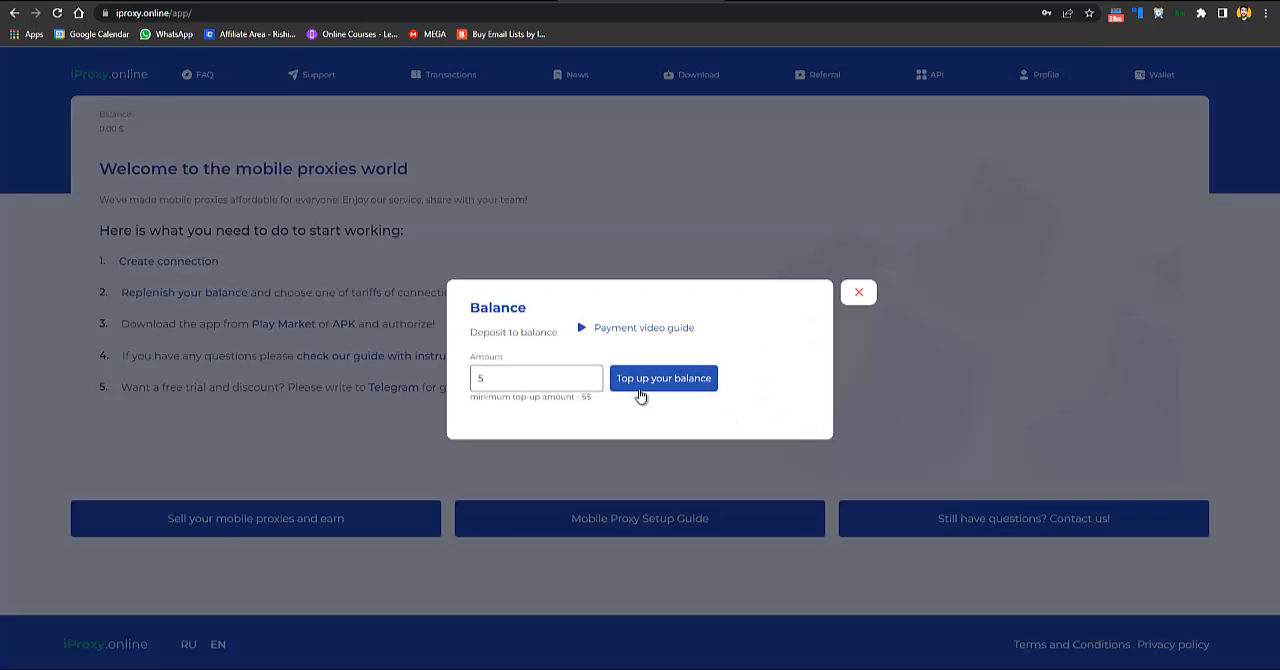
mouse_move(598, 338)
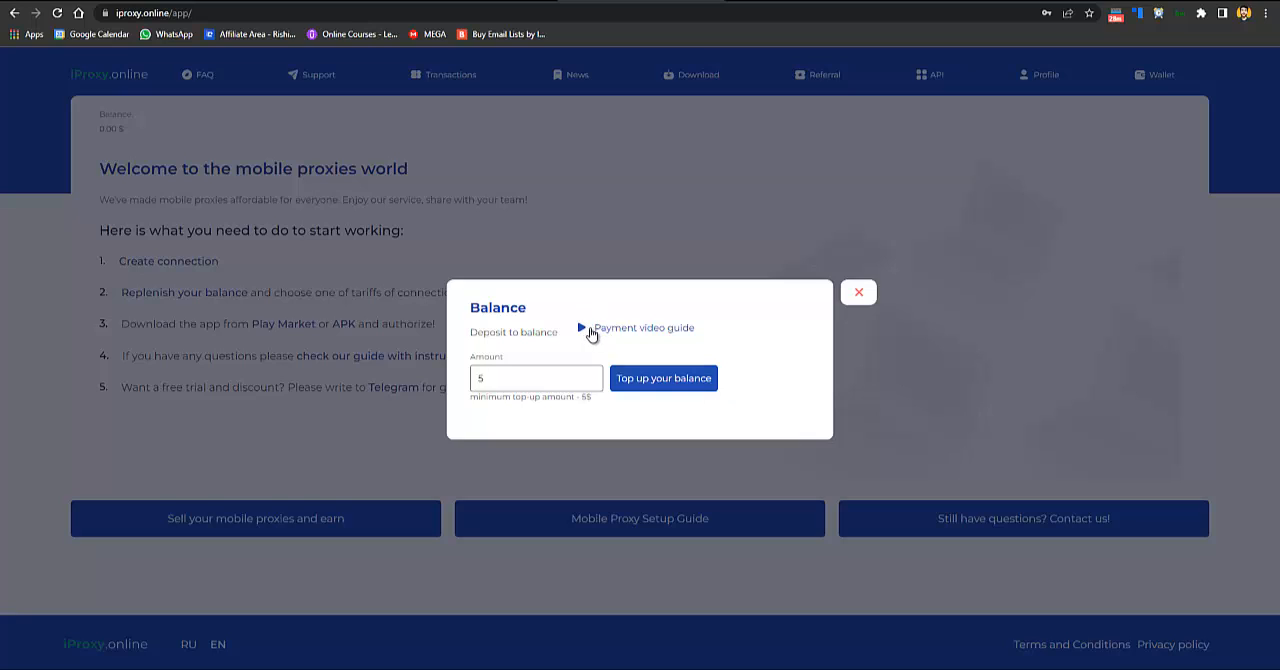
mouse_move(664, 332)
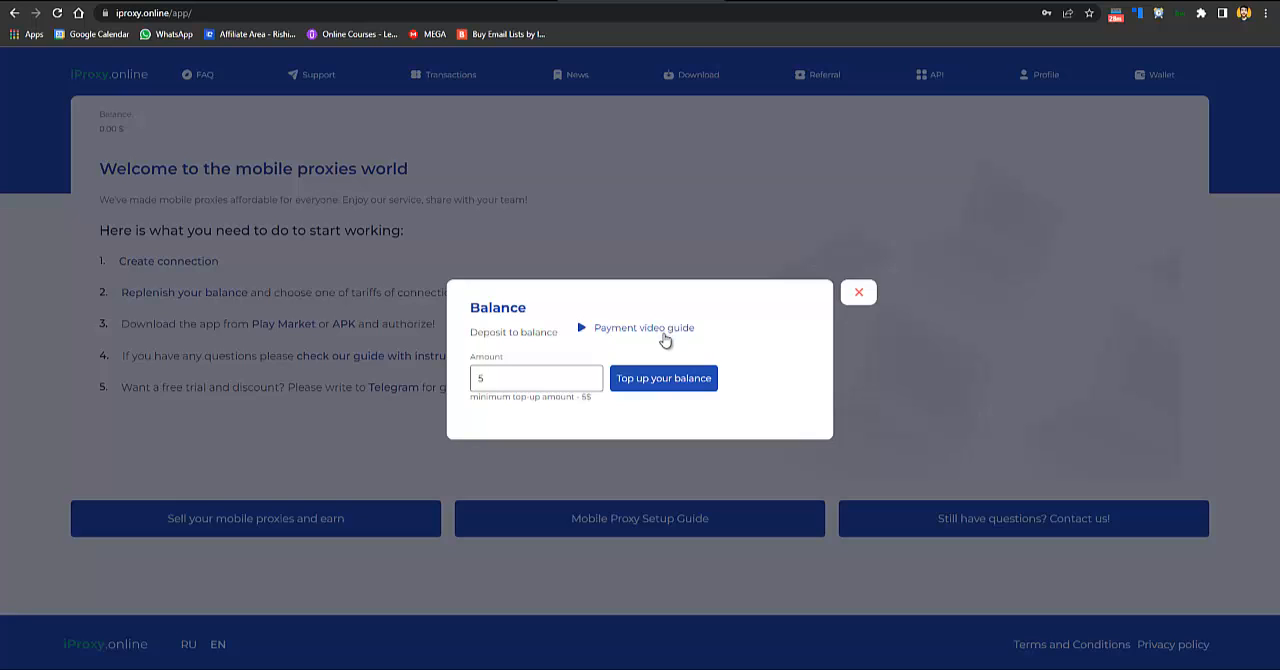
mouse_move(664, 336)
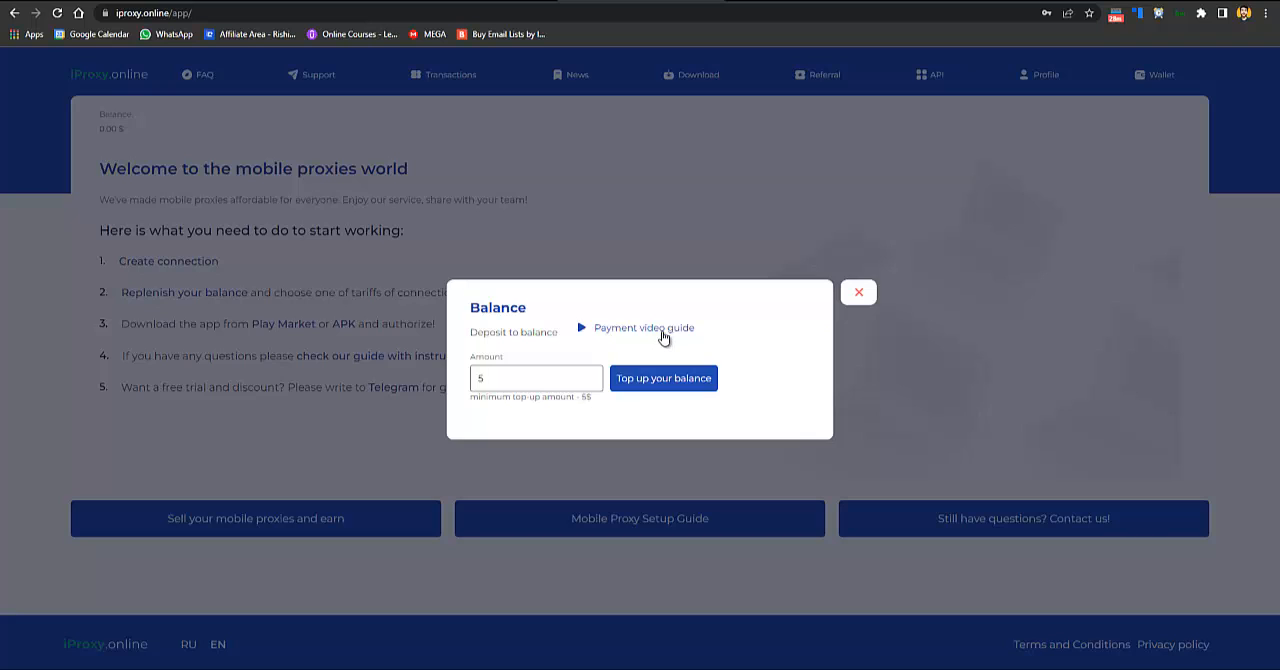
mouse_move(676, 336)
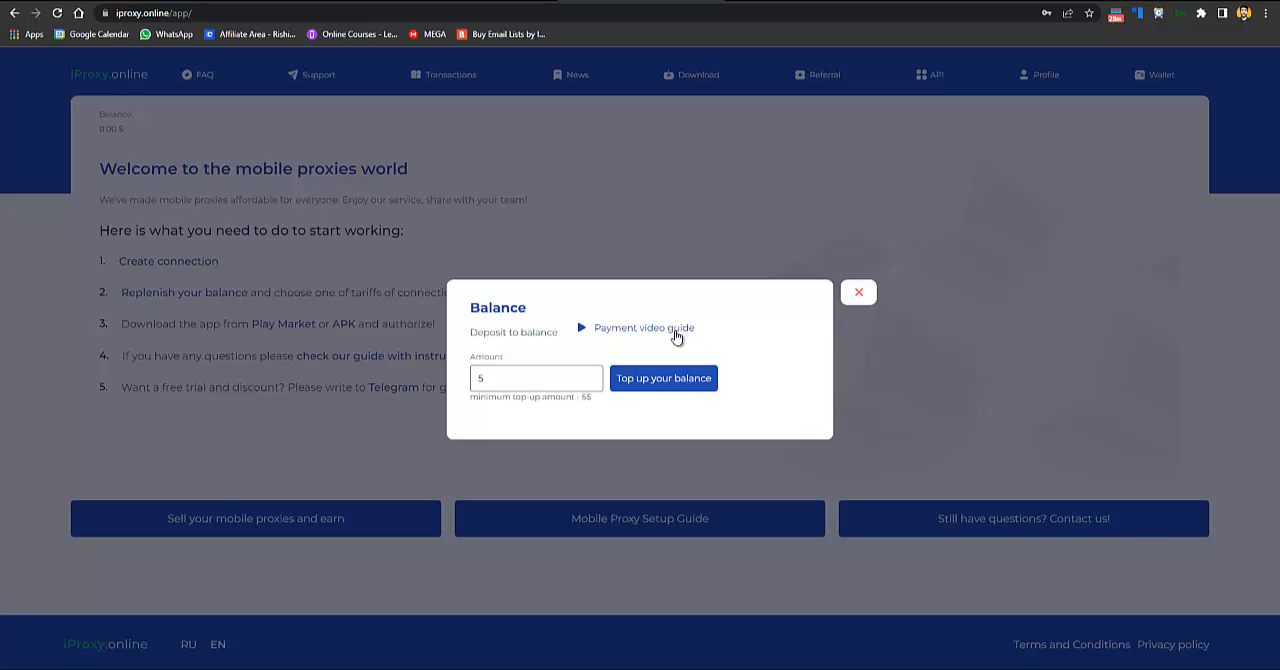
left_click(858, 292)
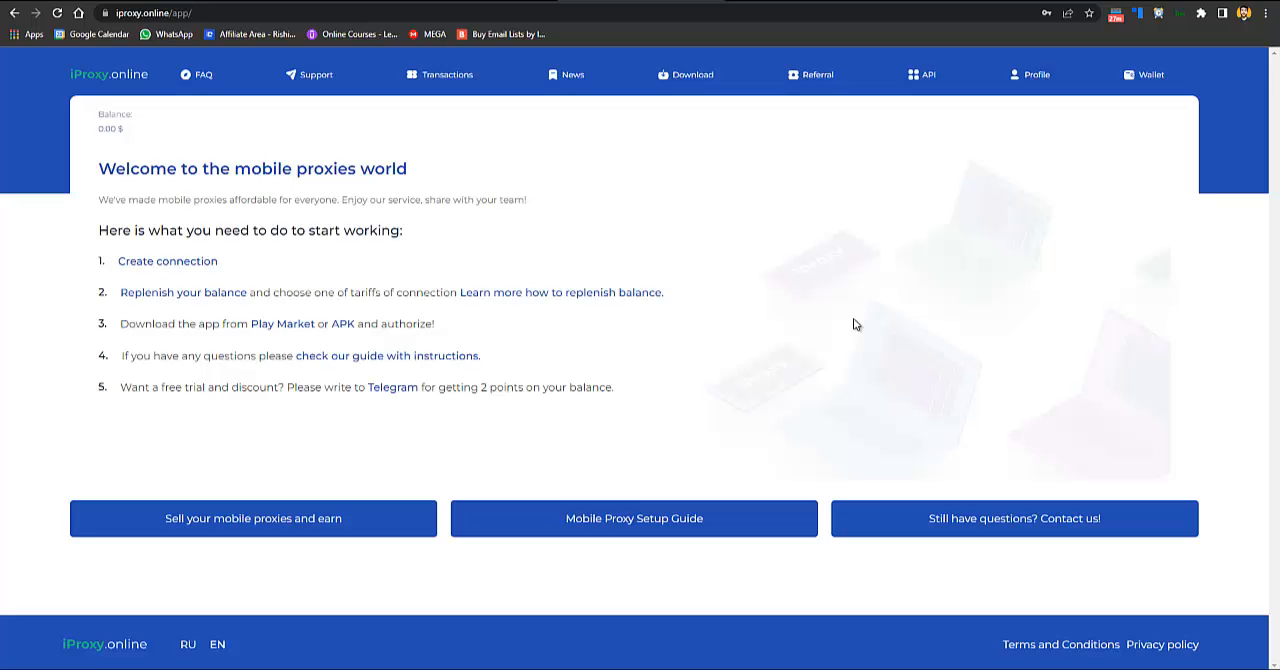
mouse_move(188, 266)
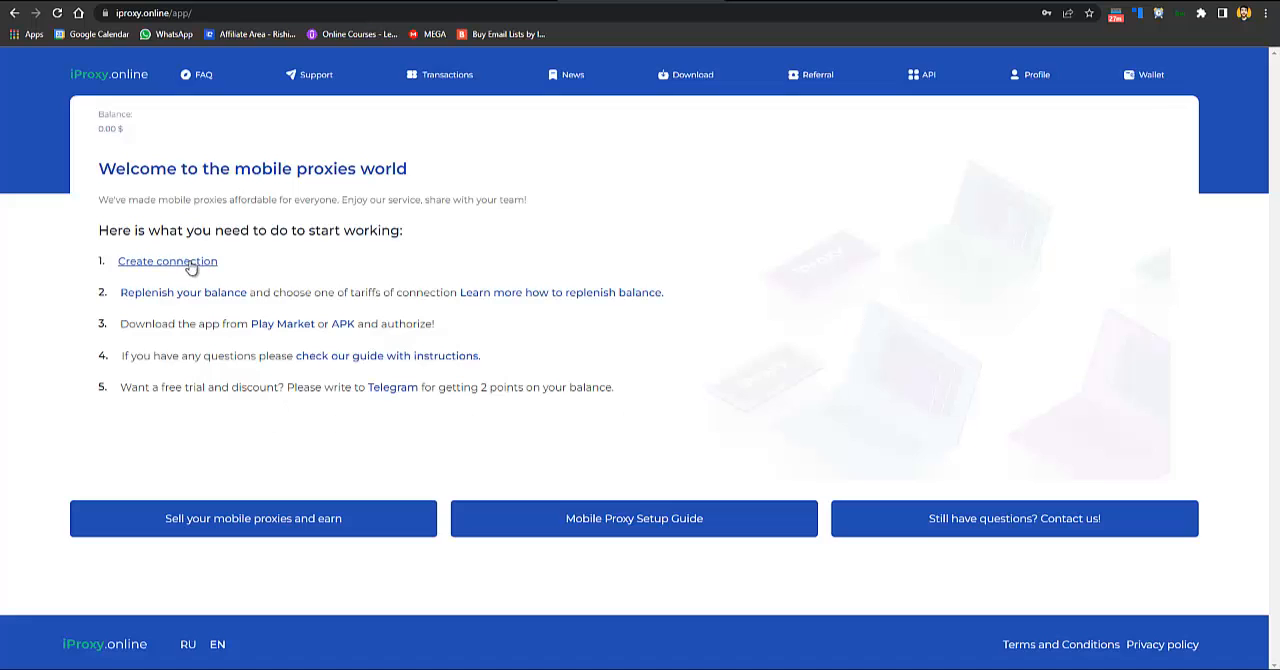
Create a Mumbai connection named 'Connection 1' with the description 'connection1'
left_click(168, 260)
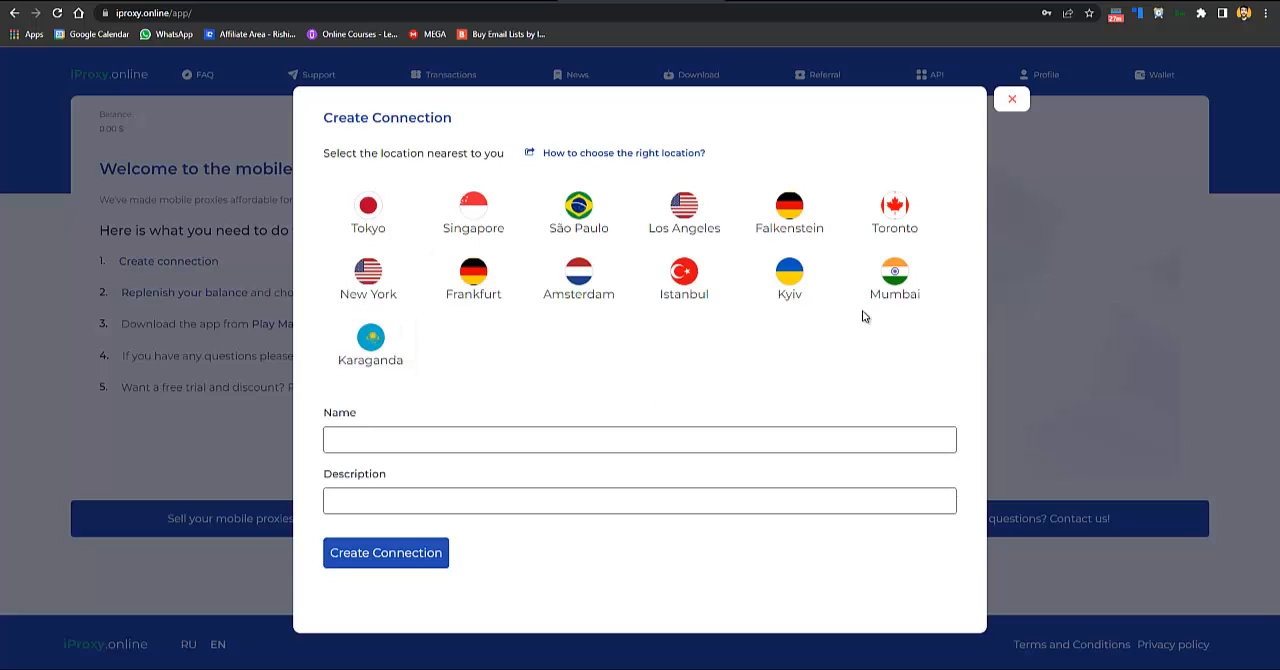
left_click(894, 278)
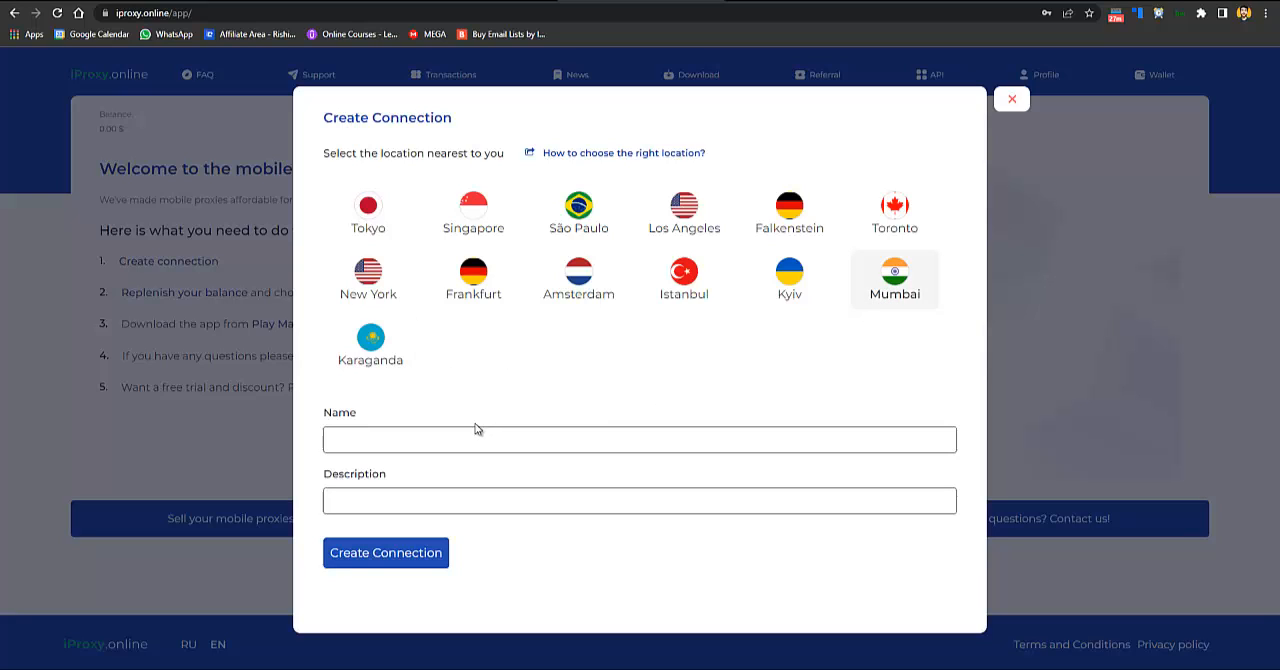
type("c")
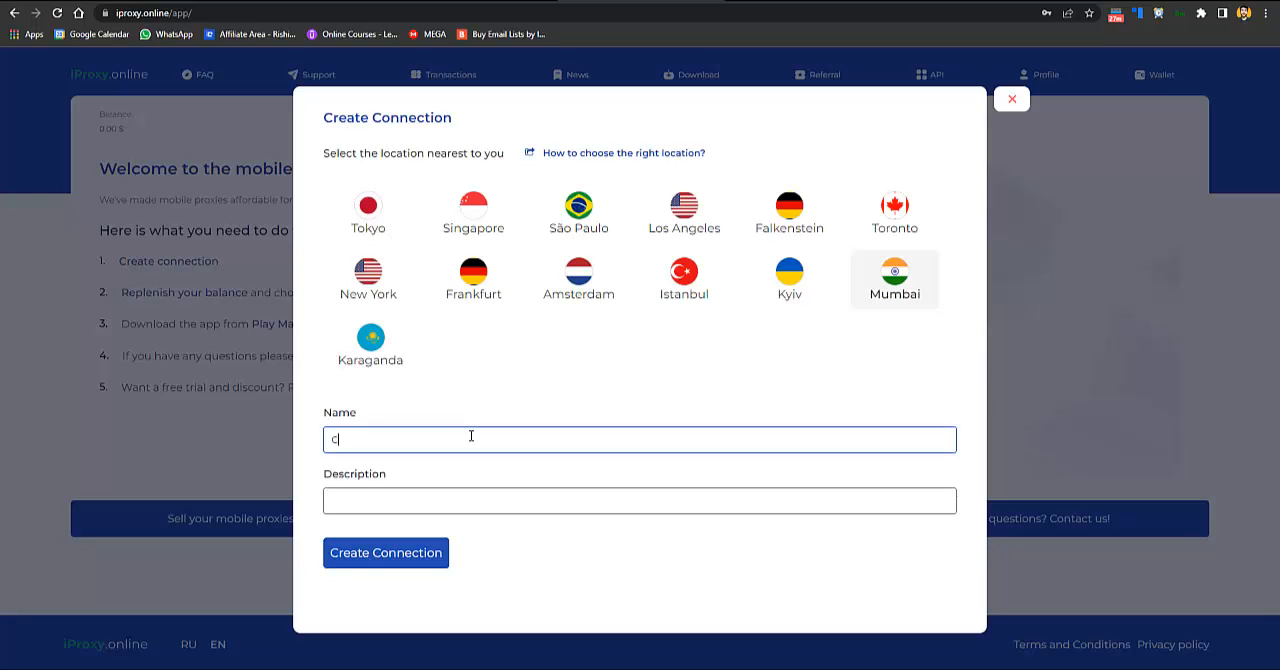
type("Connection")
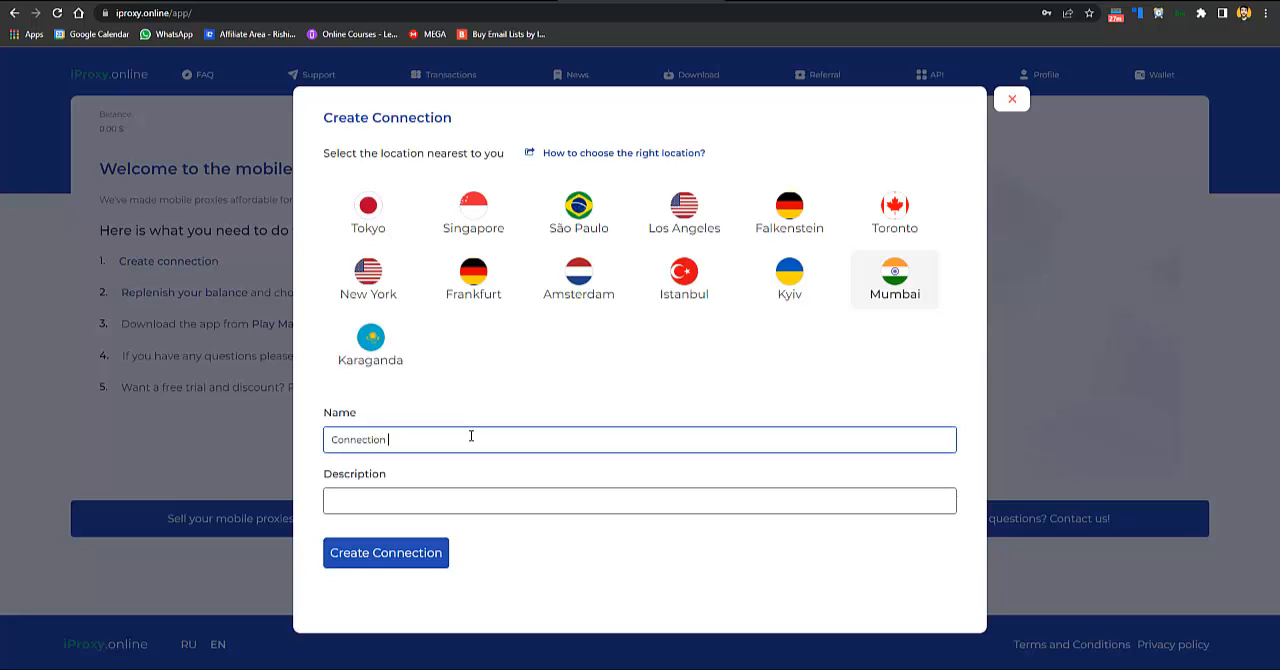
type("connection1")
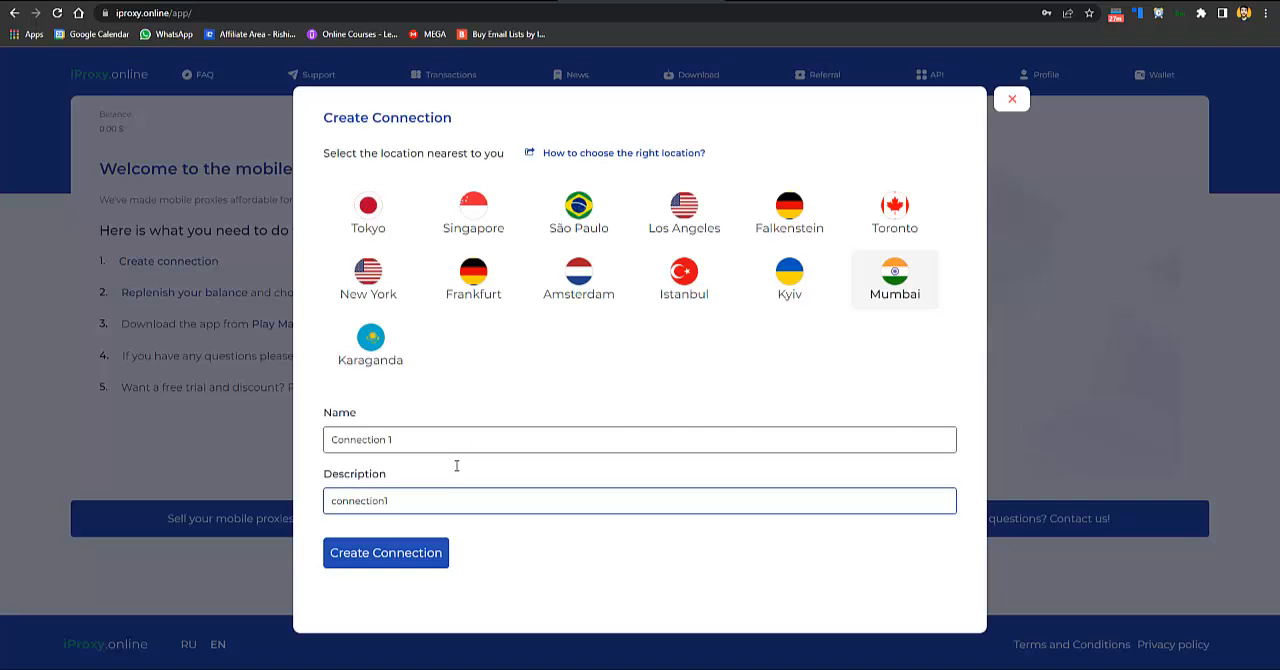
left_click(384, 552)
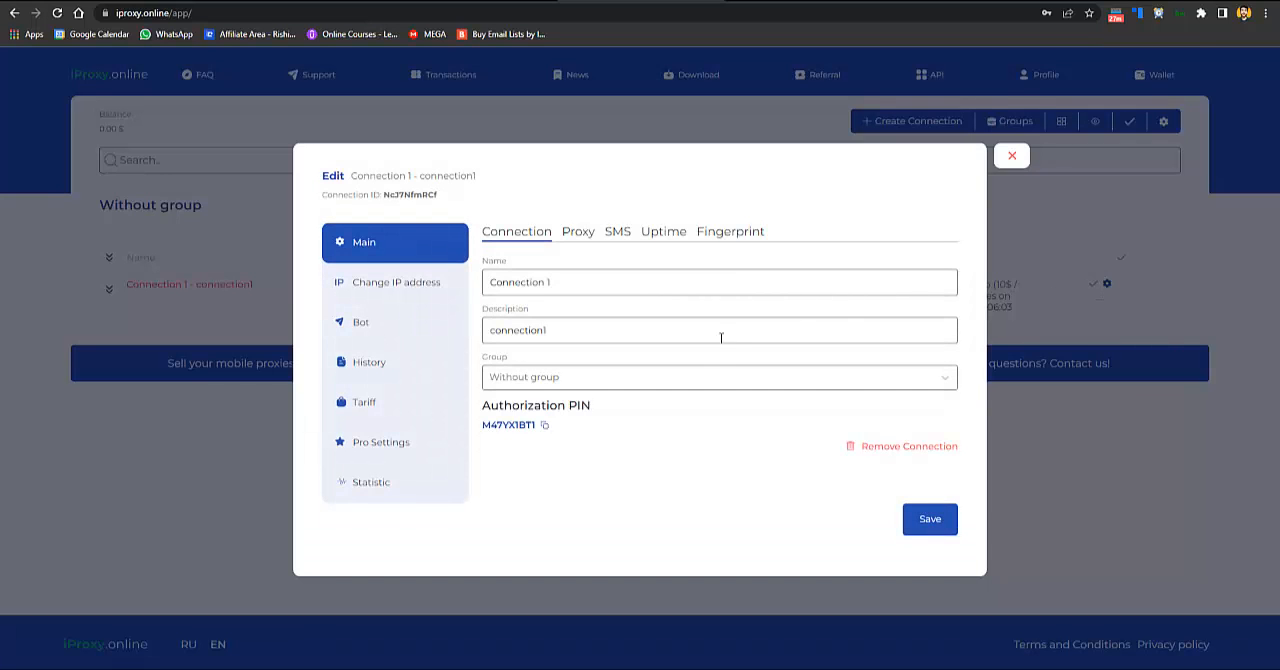
mouse_move(558, 382)
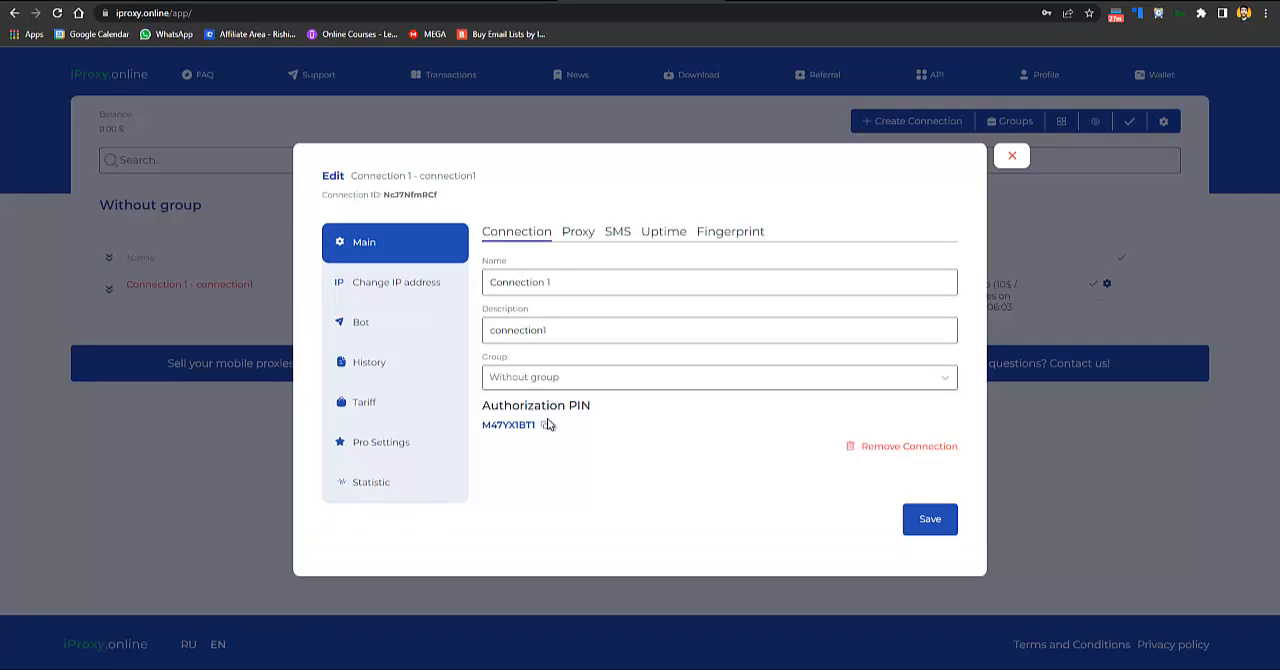
mouse_move(592, 416)
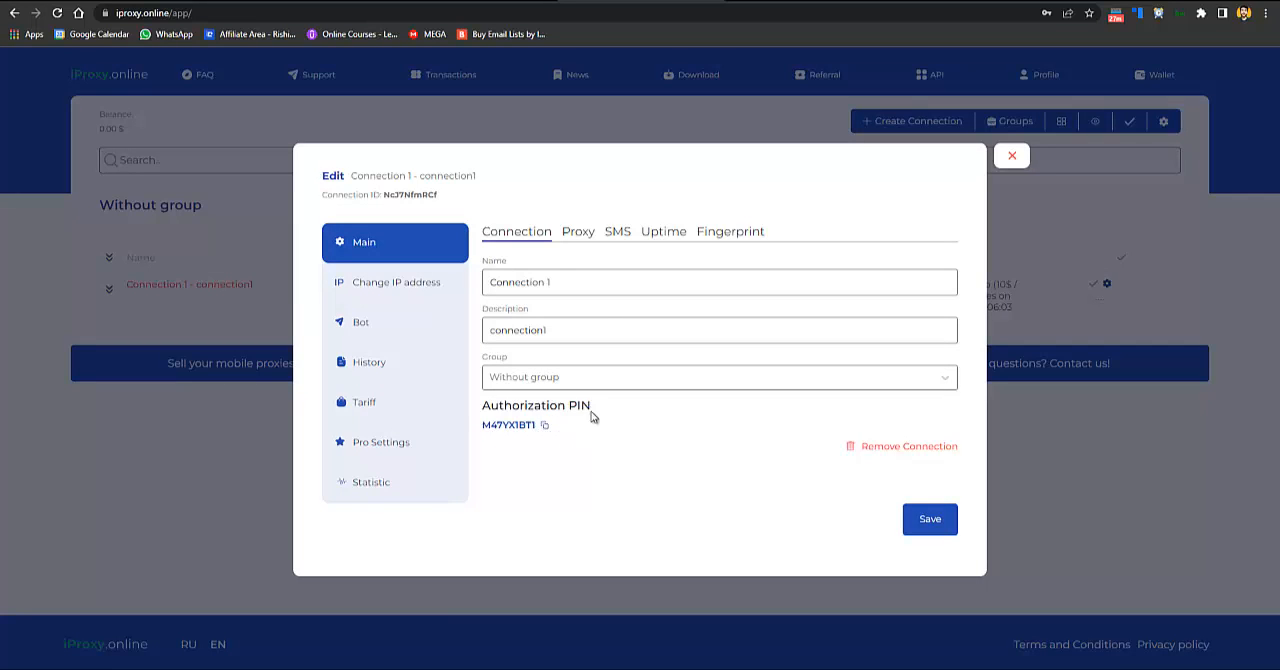
Review the connection's Proxy access list and the Fingerprint tab's available choices
left_click(578, 232)
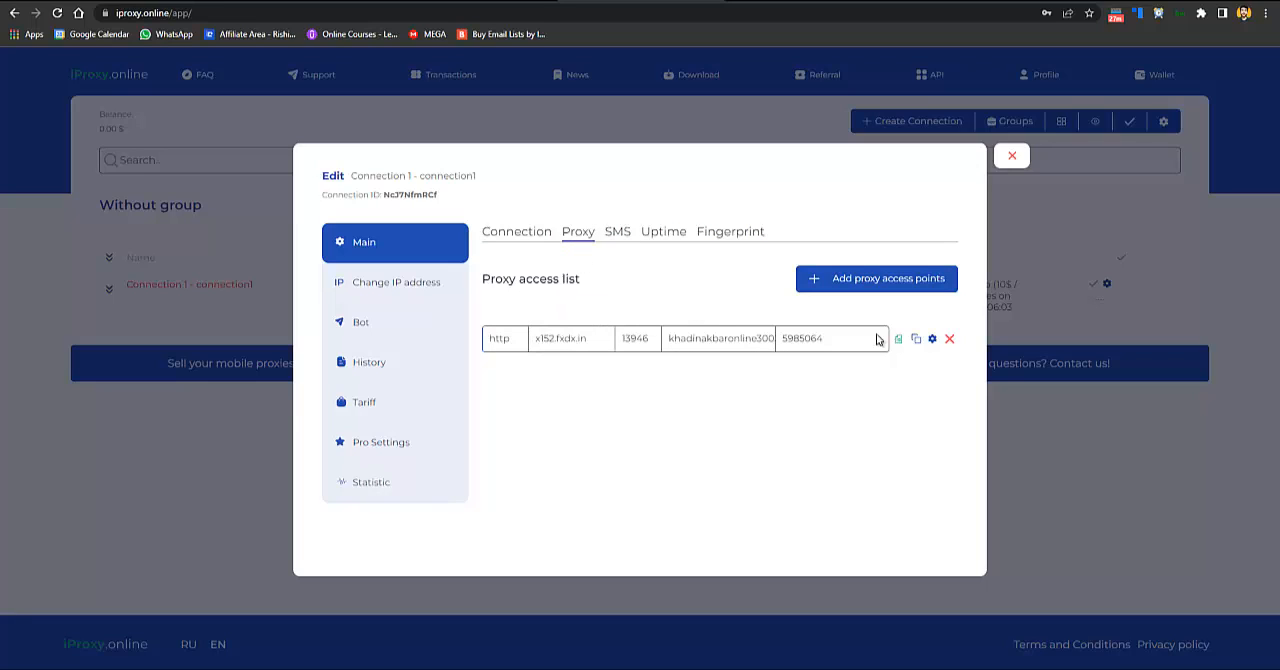
mouse_move(956, 372)
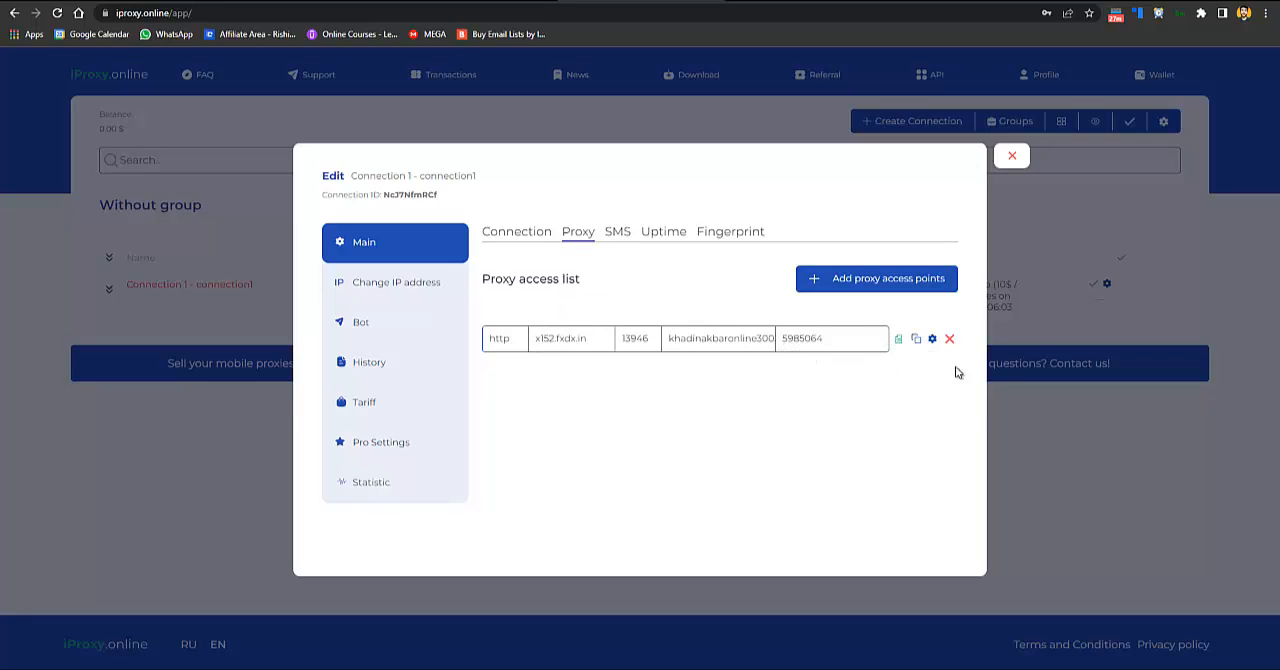
left_click(730, 232)
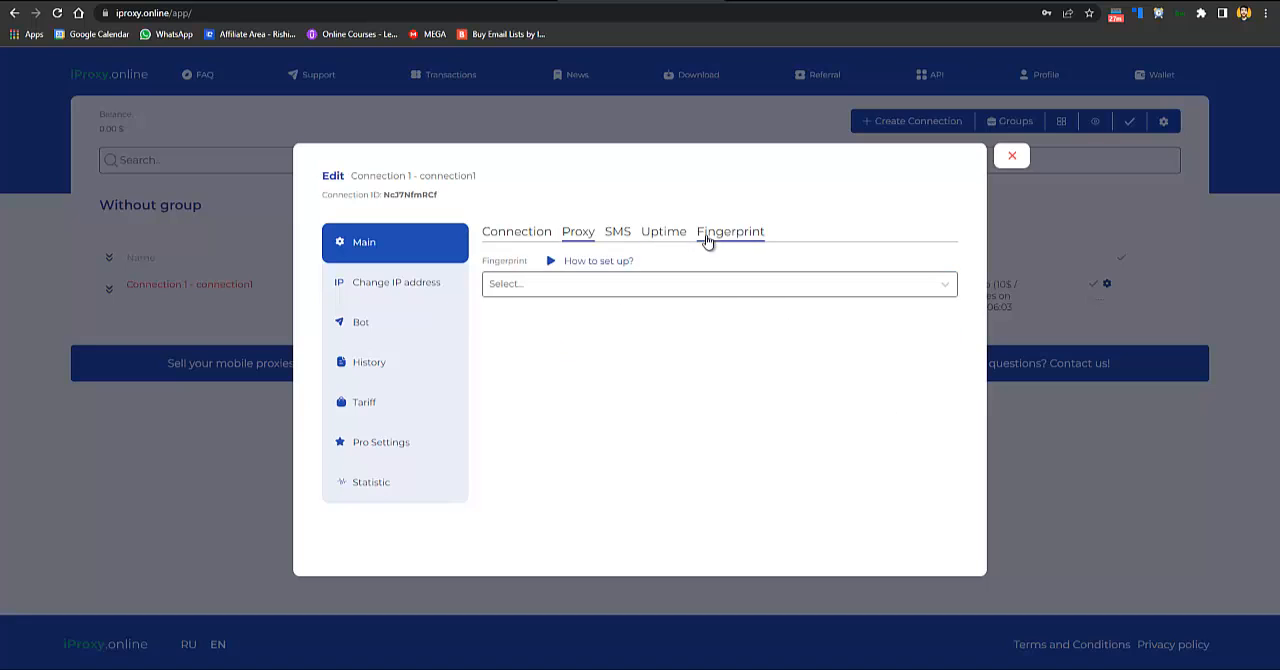
left_click(716, 284)
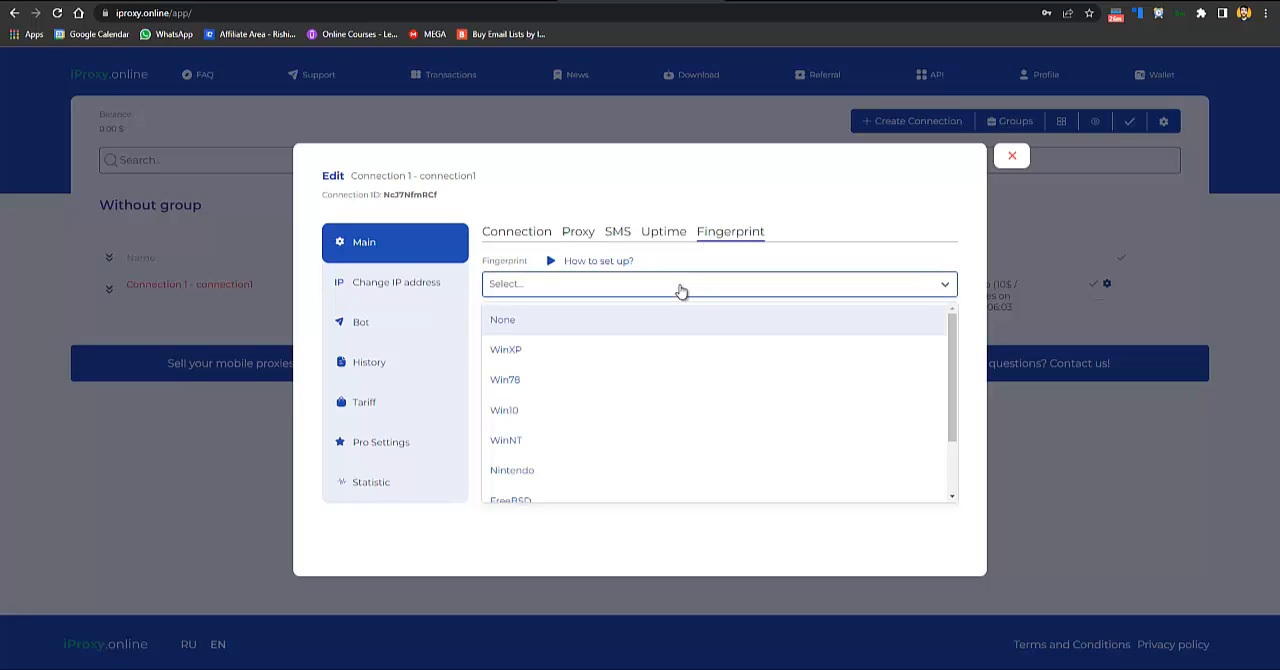
scroll("down", 3)
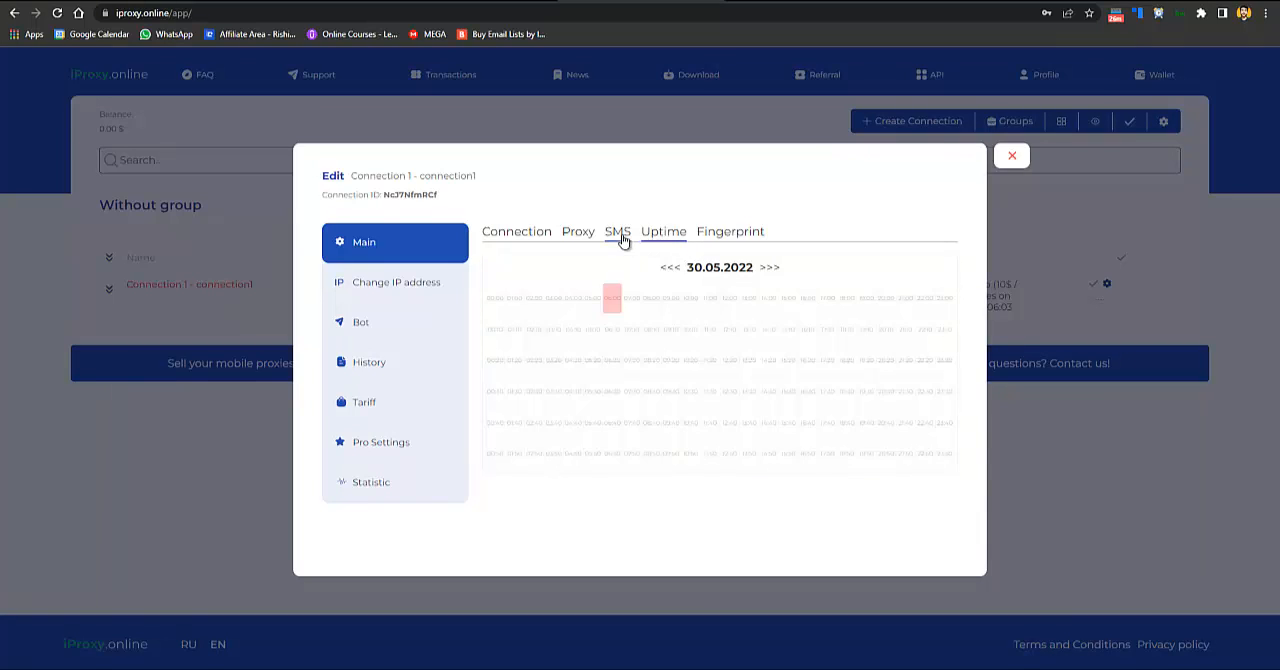
Check the SMS and Uptime tabs, return to Proxy and start adding another access point
left_click(616, 232)
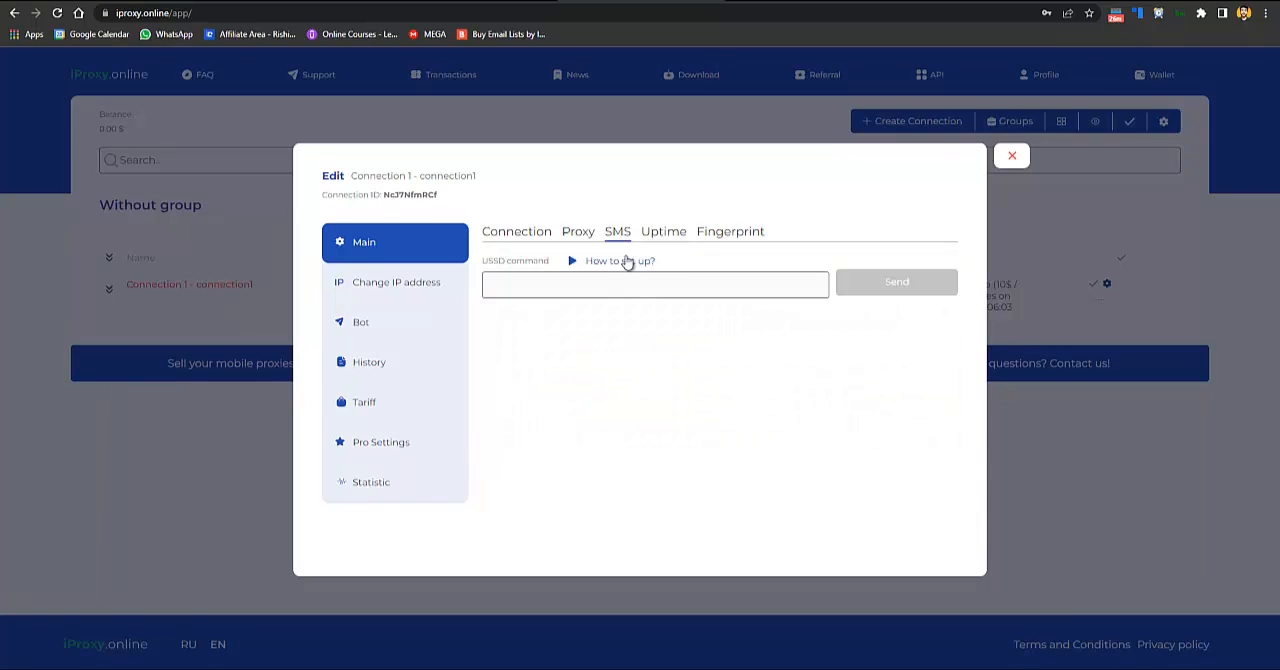
left_click(664, 232)
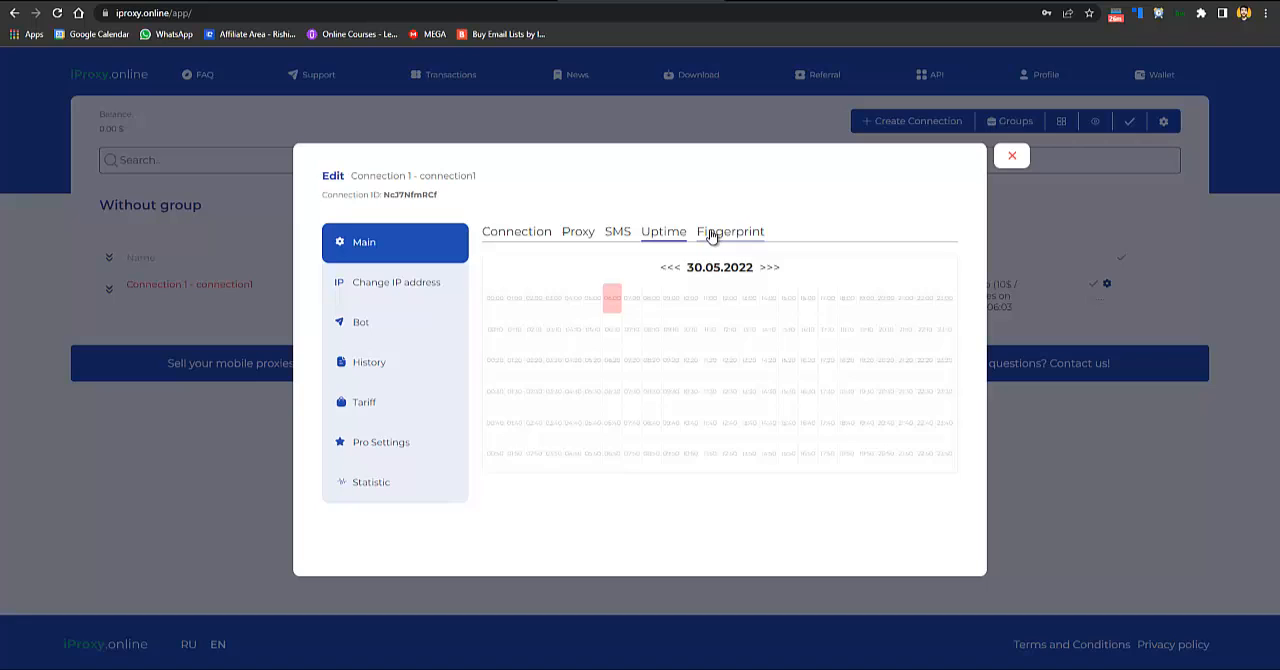
left_click(578, 232)
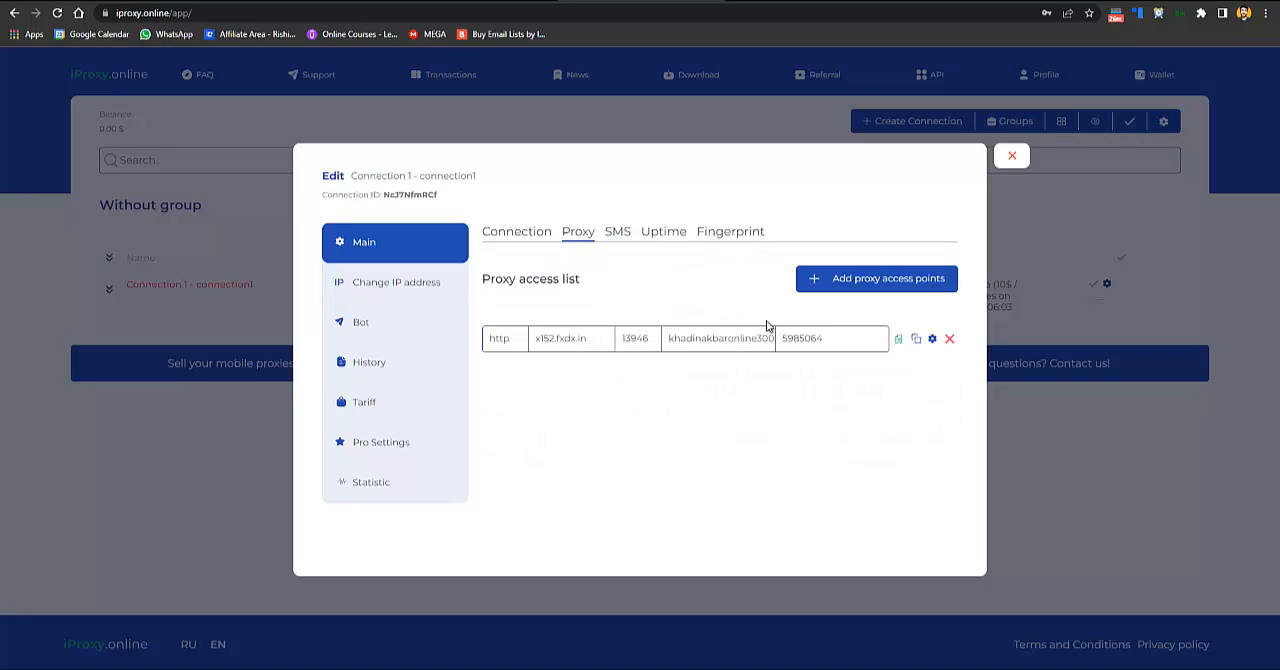
left_click(876, 278)
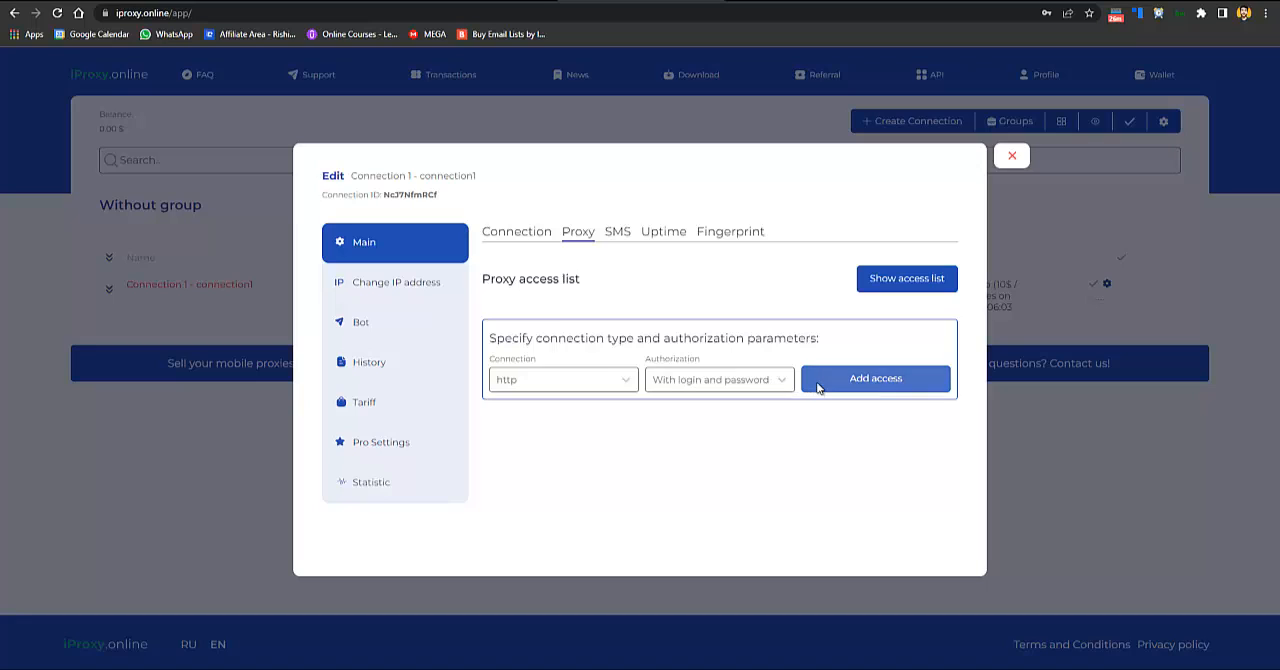
Add a second proxy access point and generate a second IP-change URL
left_click(876, 378)
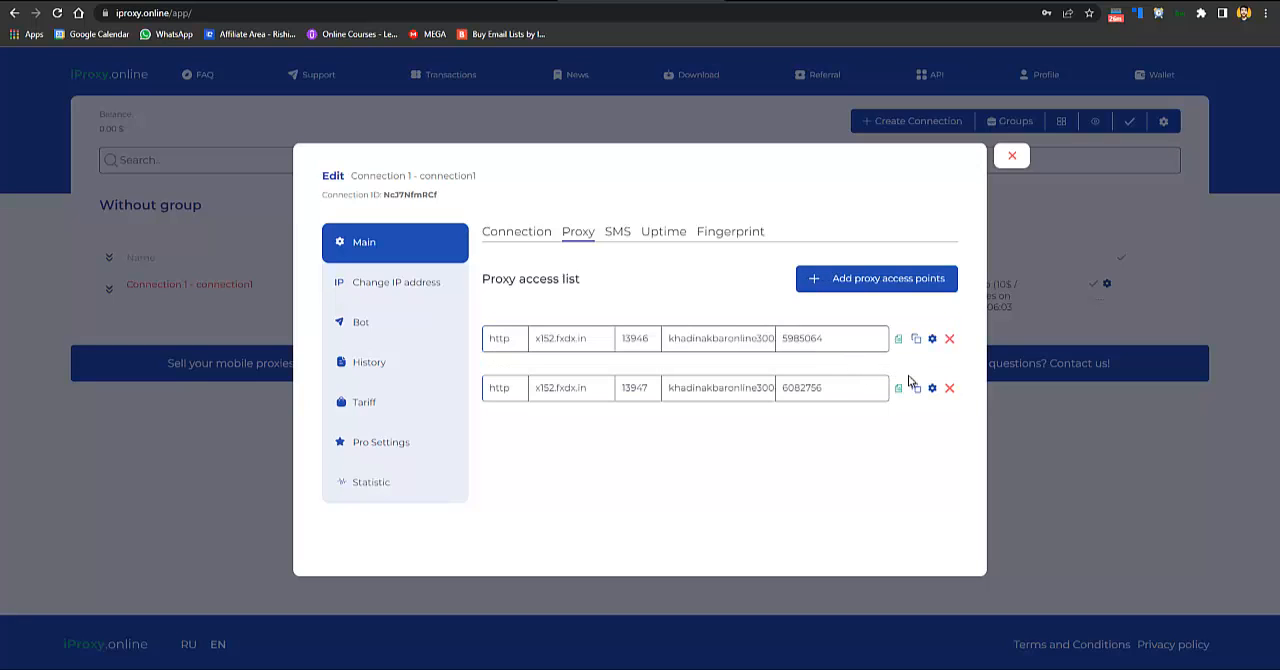
left_click(398, 280)
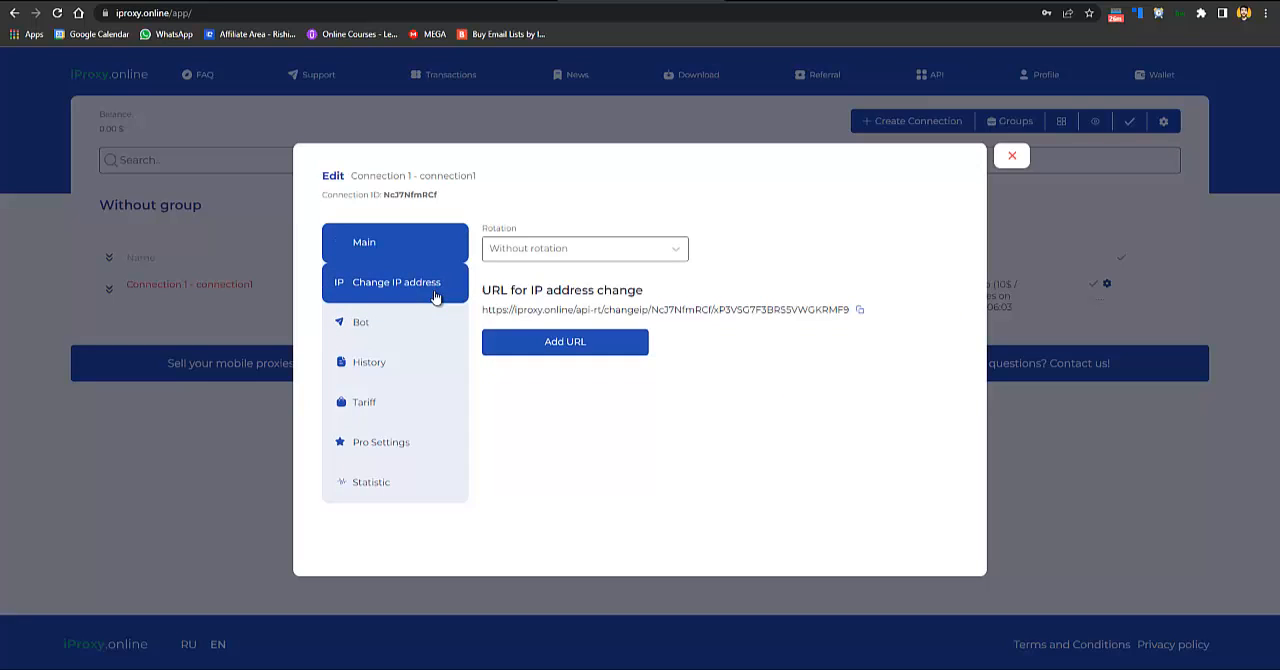
left_click(564, 342)
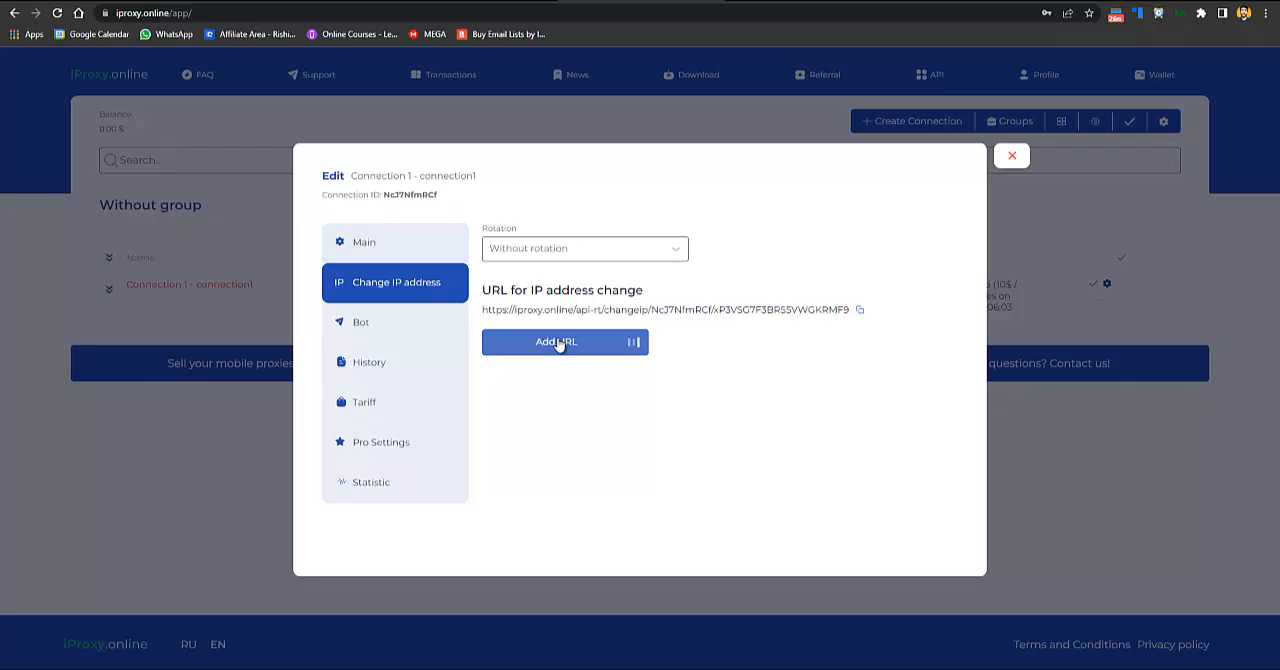
left_click(564, 342)
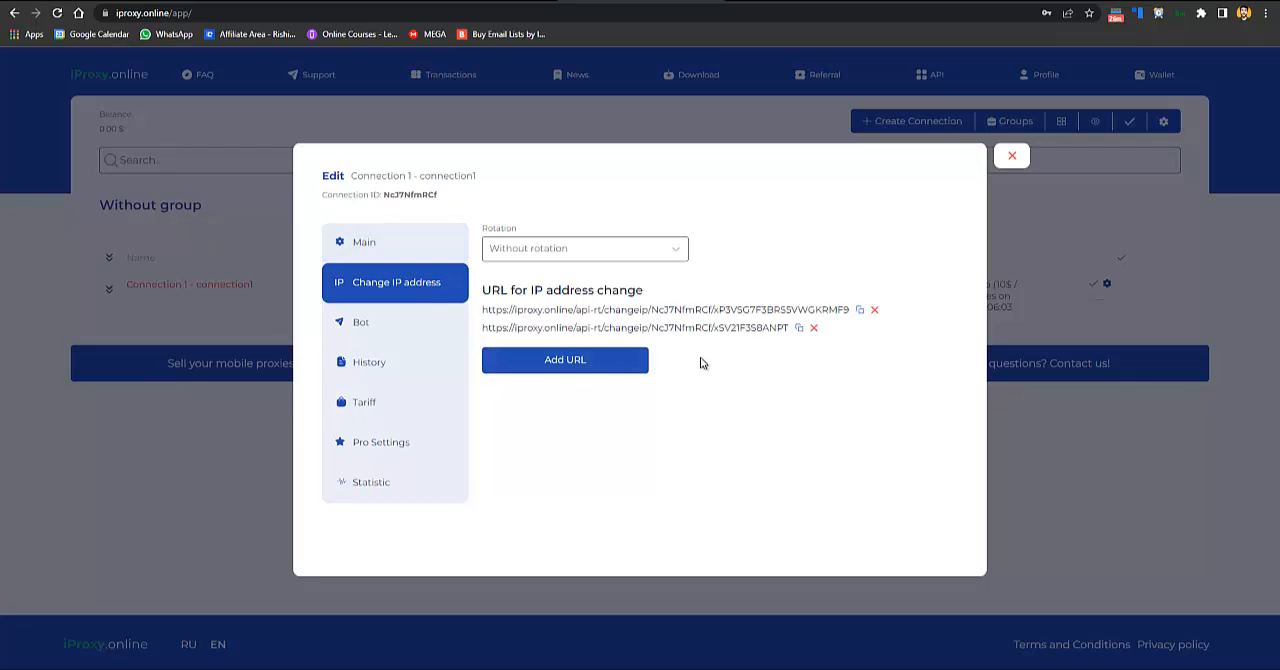
Review the Rotation interval options and keep 'Without rotation'
left_click(584, 248)
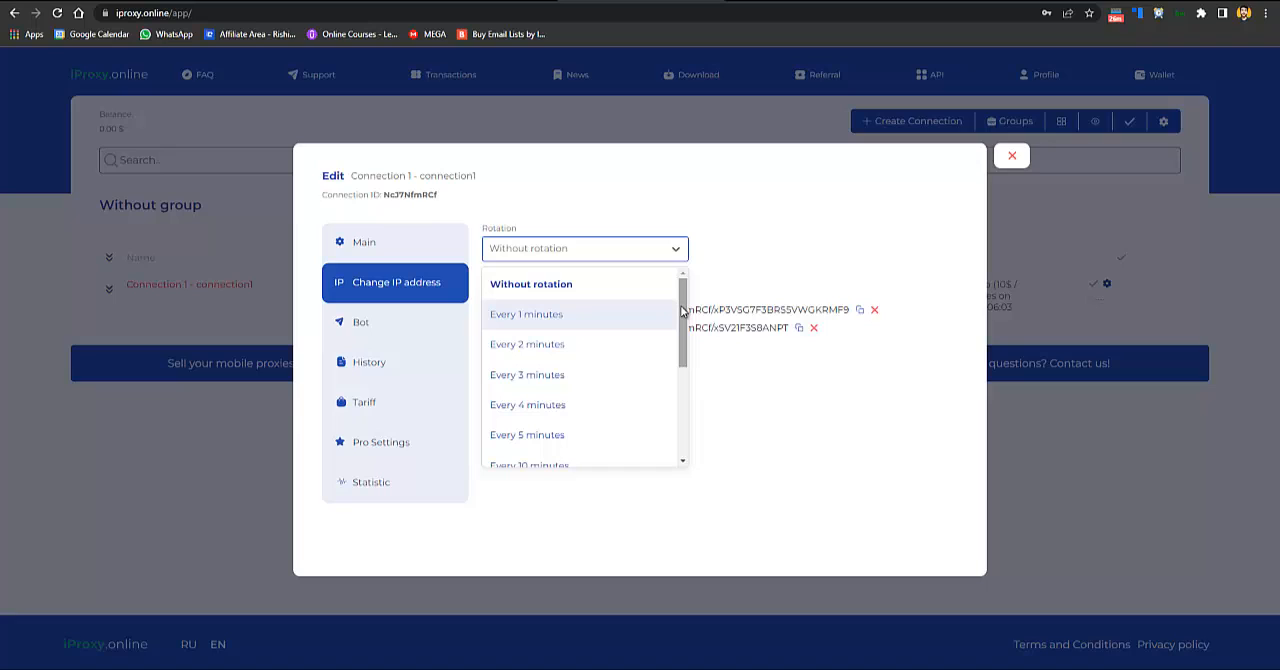
mouse_move(680, 320)
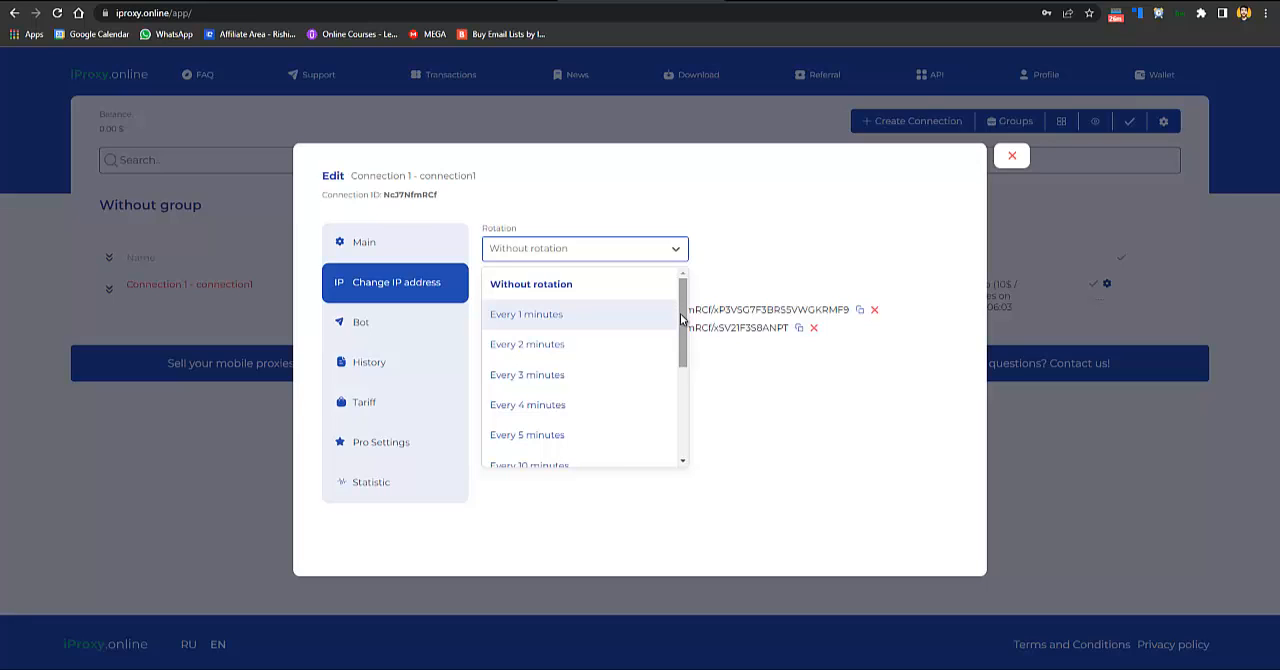
left_click(532, 284)
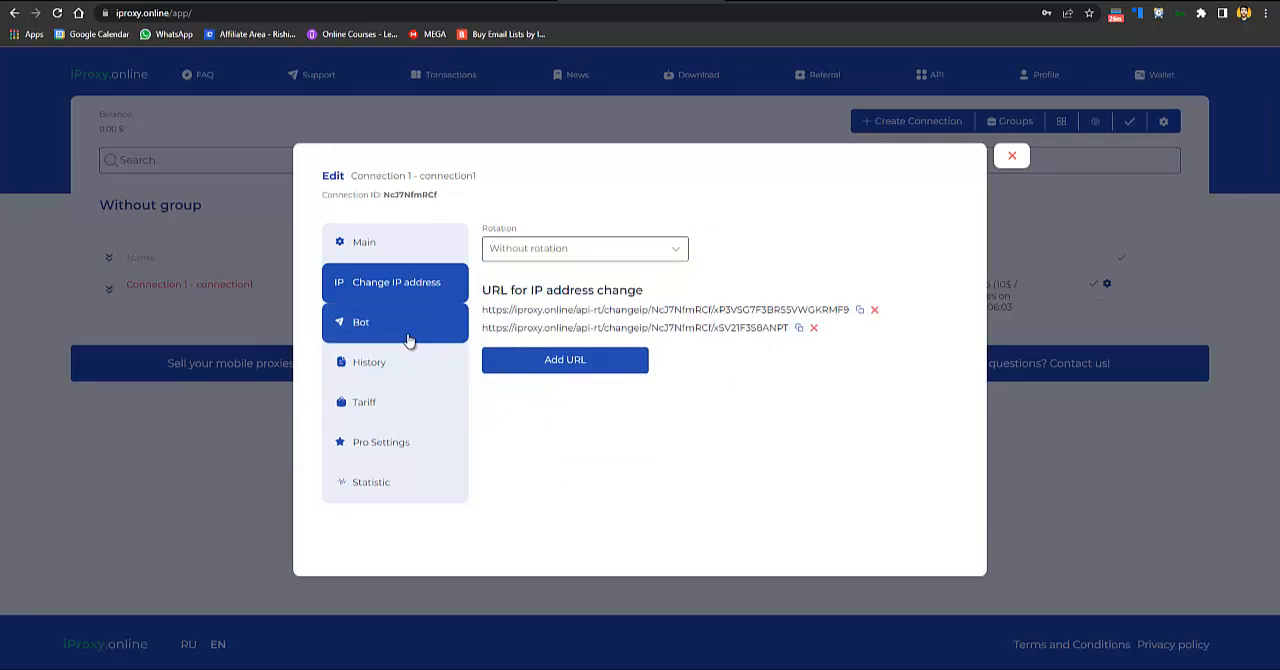
Look through the Bot and Pro Settings tabs, return to Main and save Connection 1's settings
left_click(360, 322)
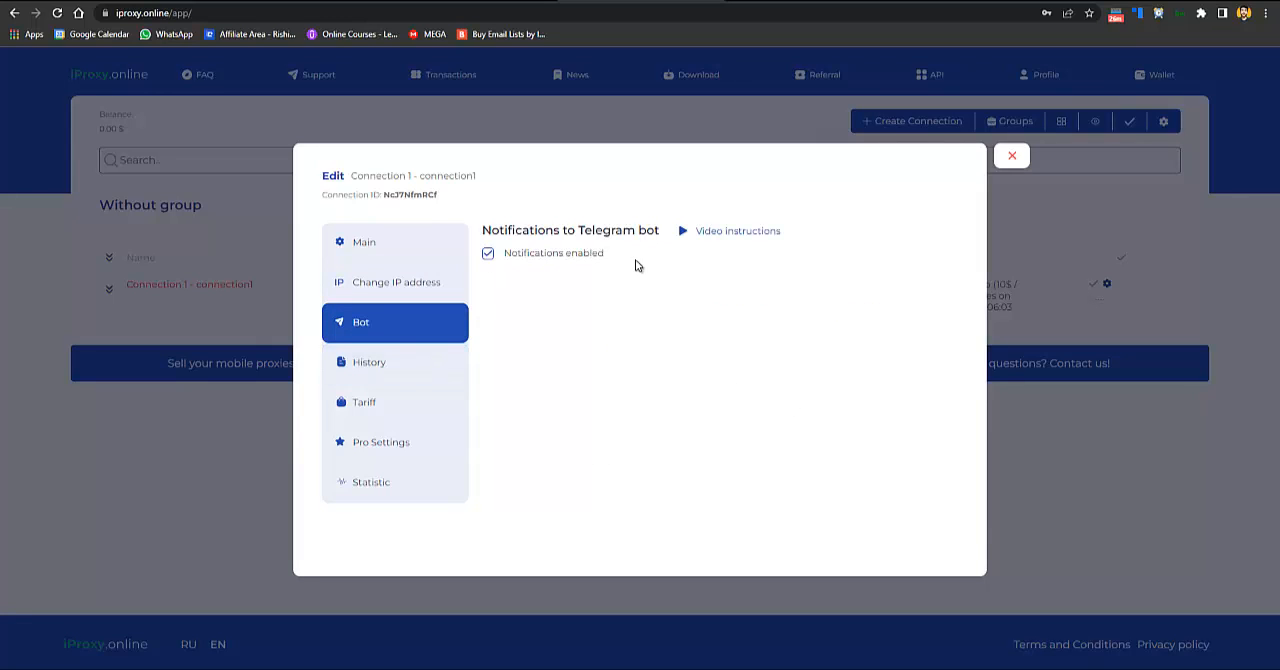
left_click(380, 442)
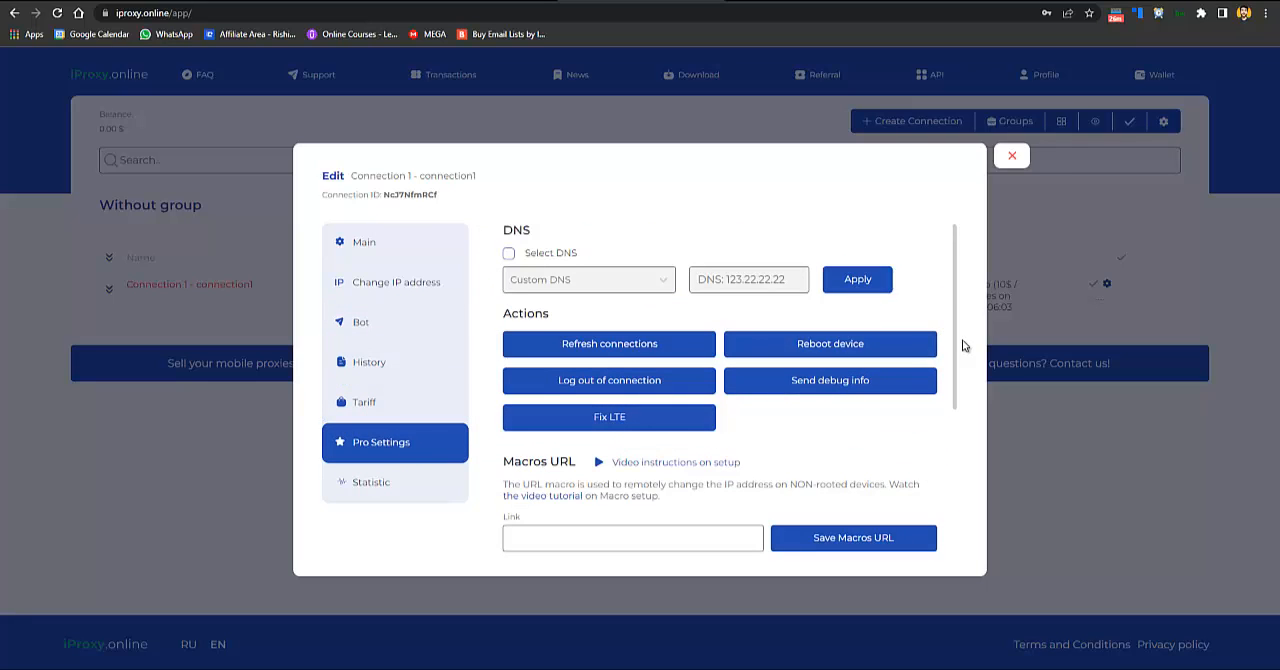
mouse_move(388, 420)
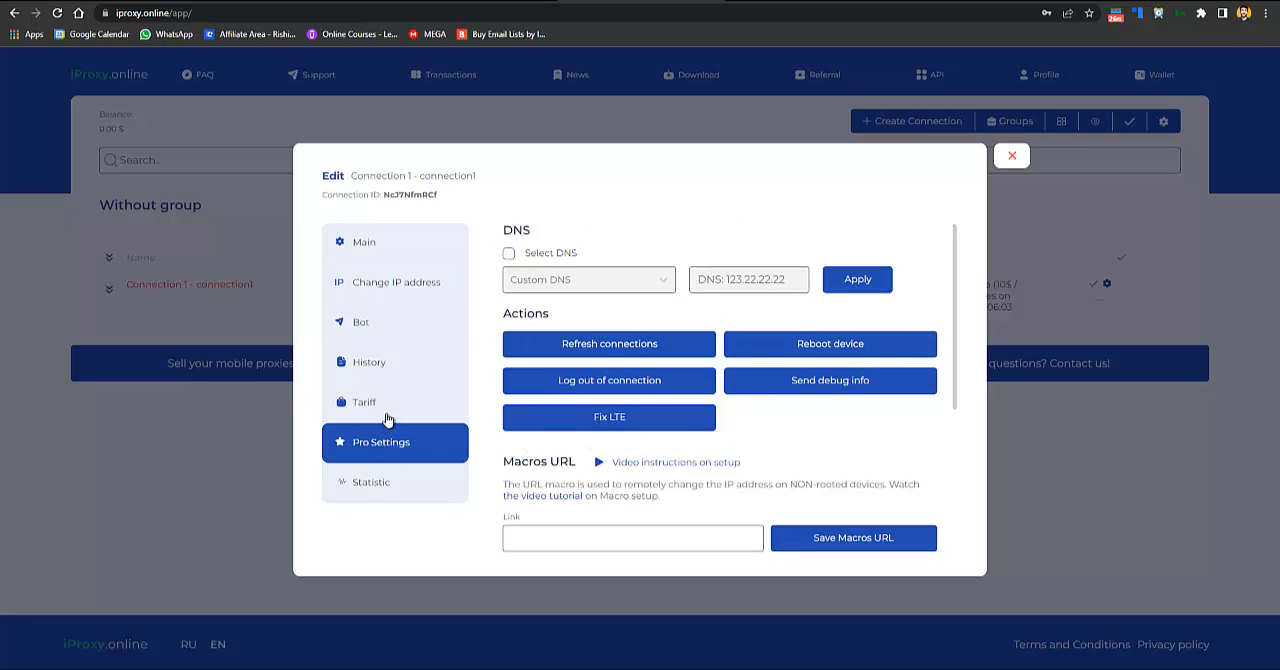
left_click(364, 402)
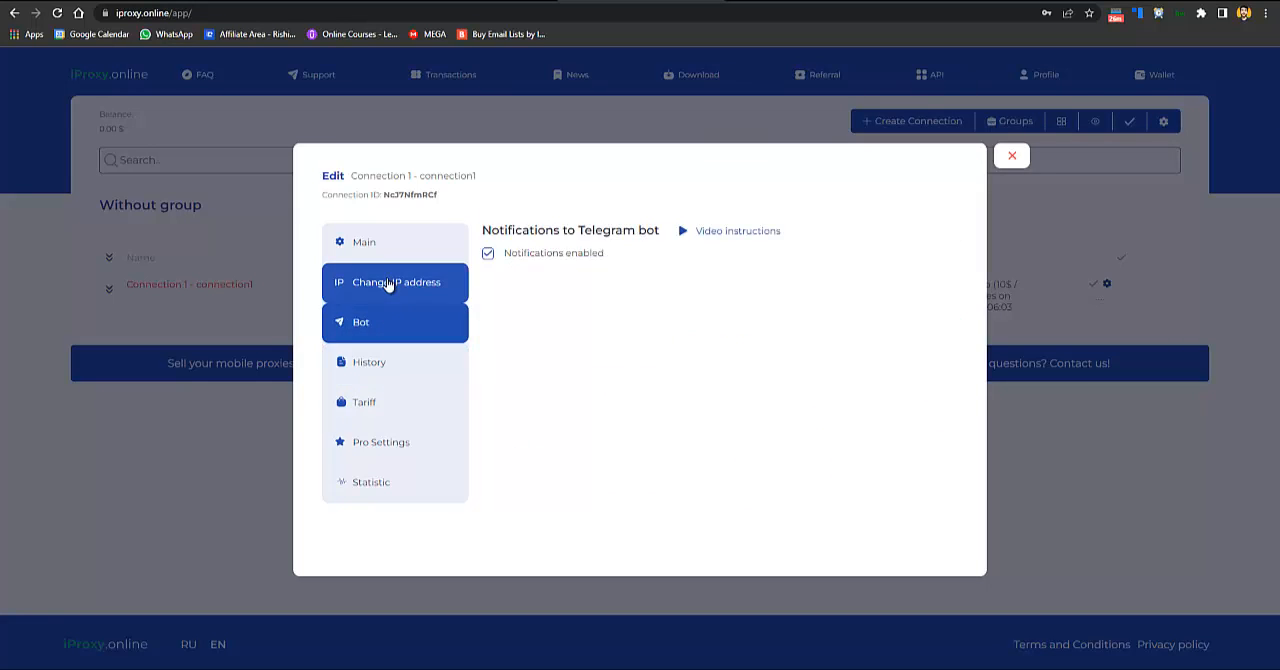
left_click(364, 242)
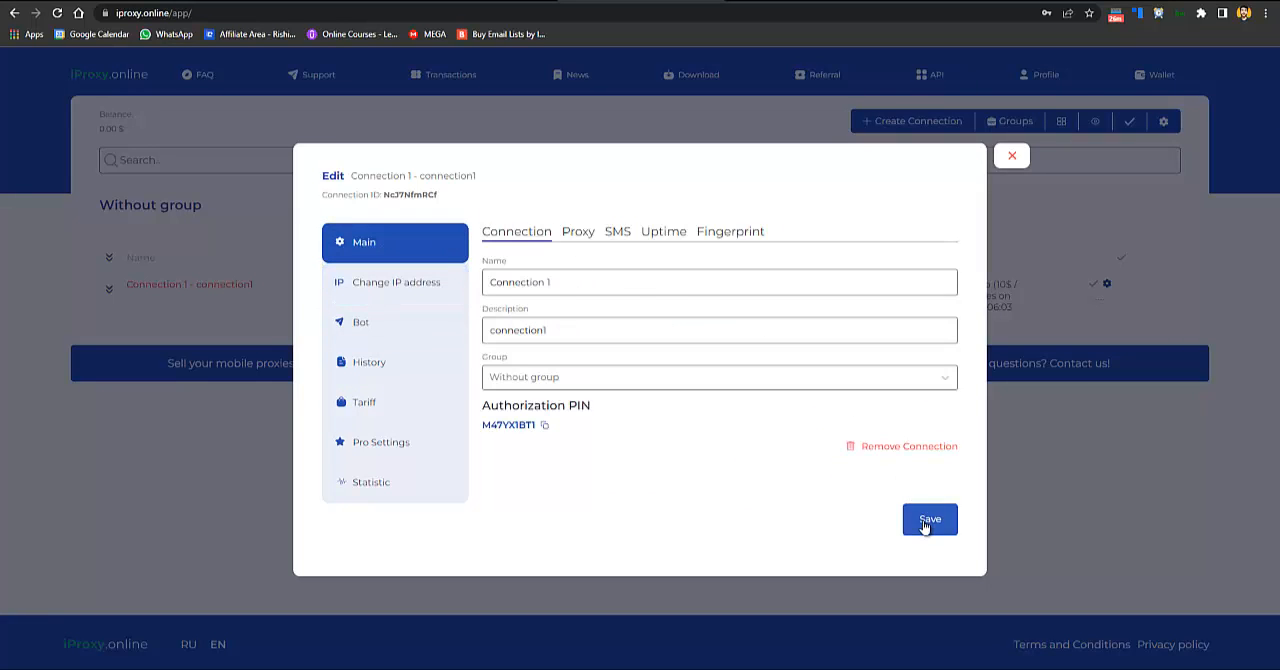
left_click(928, 520)
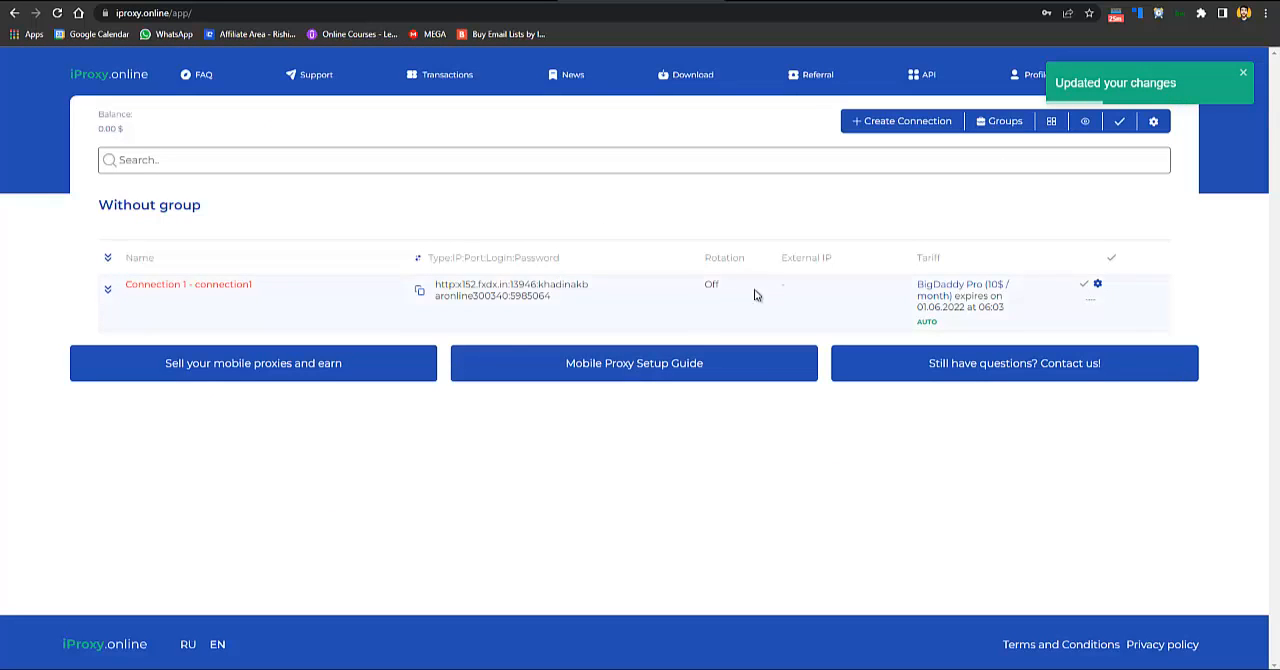
mouse_move(416, 296)
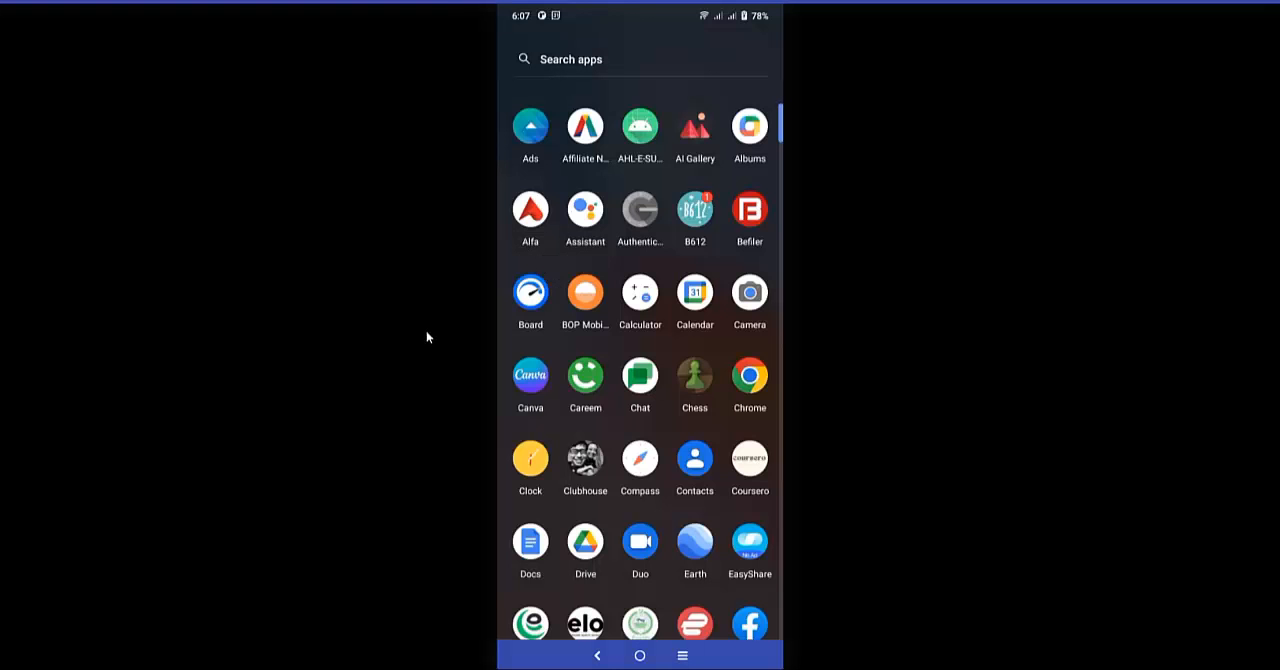
mouse_move(456, 384)
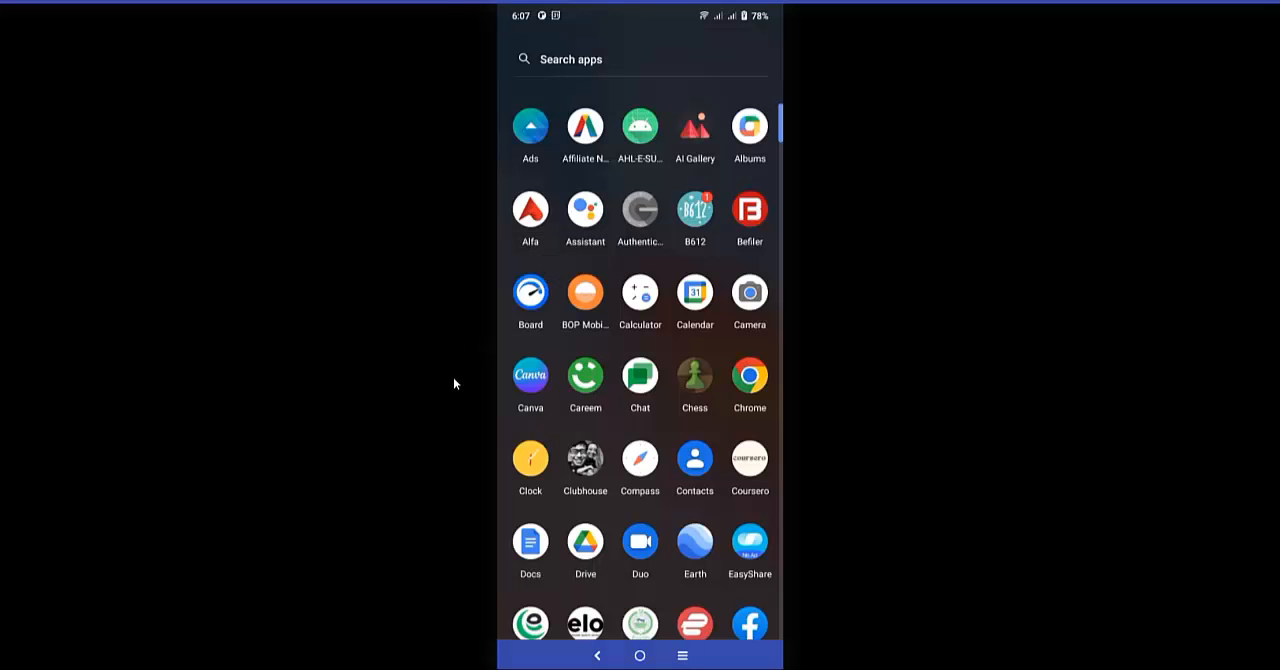
mouse_move(432, 396)
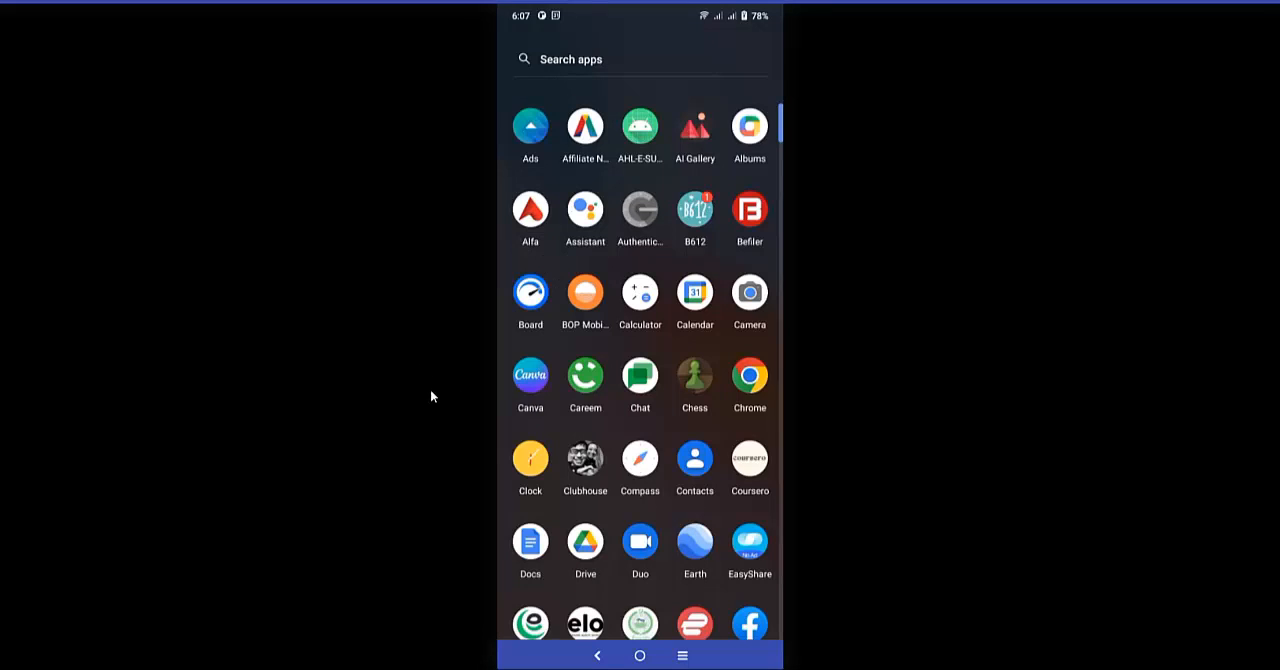
mouse_move(748, 160)
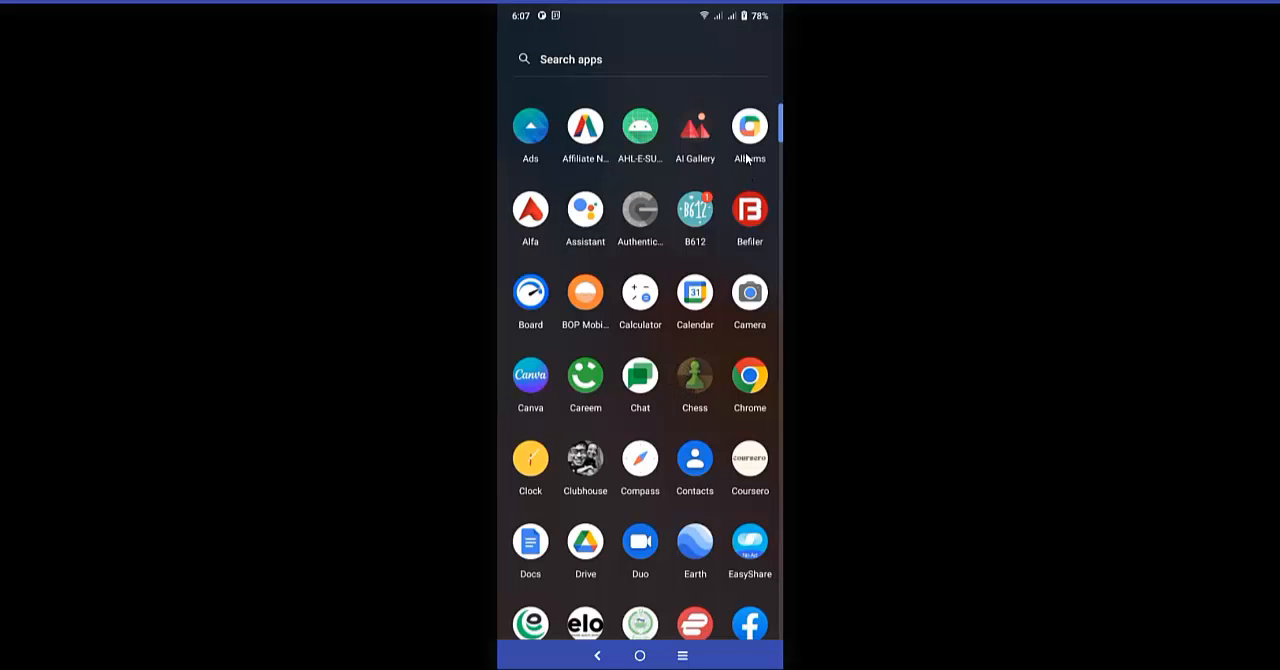
Scroll the app drawer and use the fast scroller to jump to the G section
scroll("down", 3)
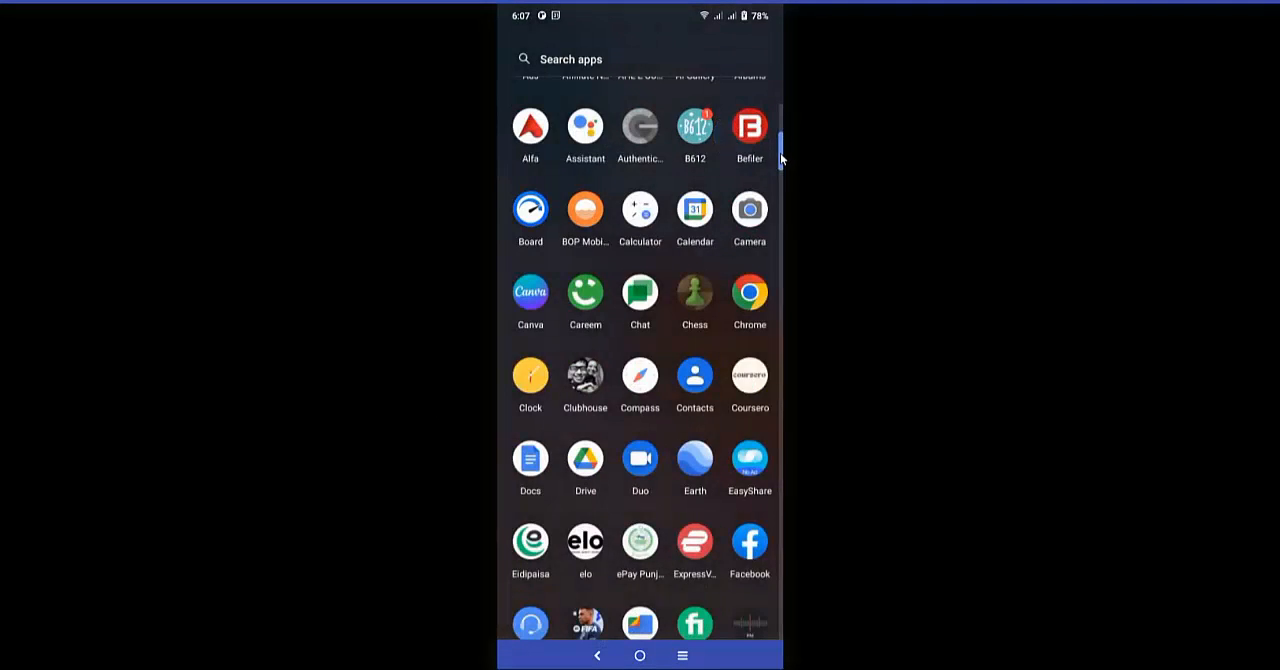
scroll("down", 3)
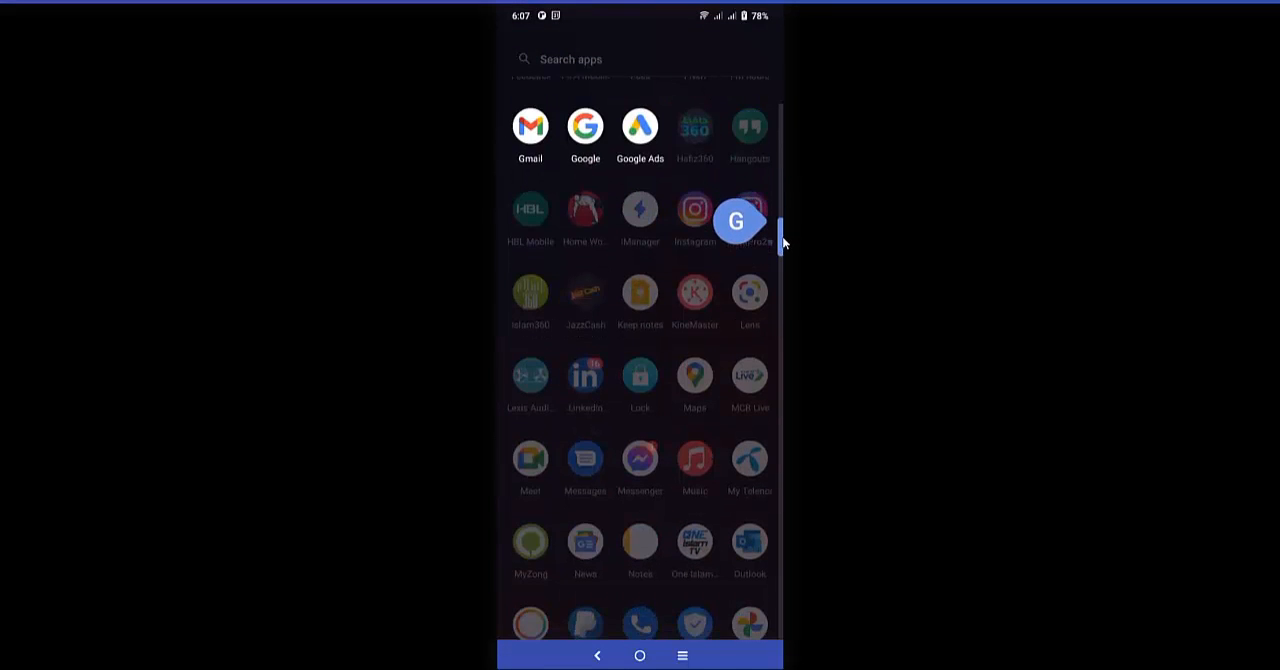
left_click_drag(778, 242, 778, 296)
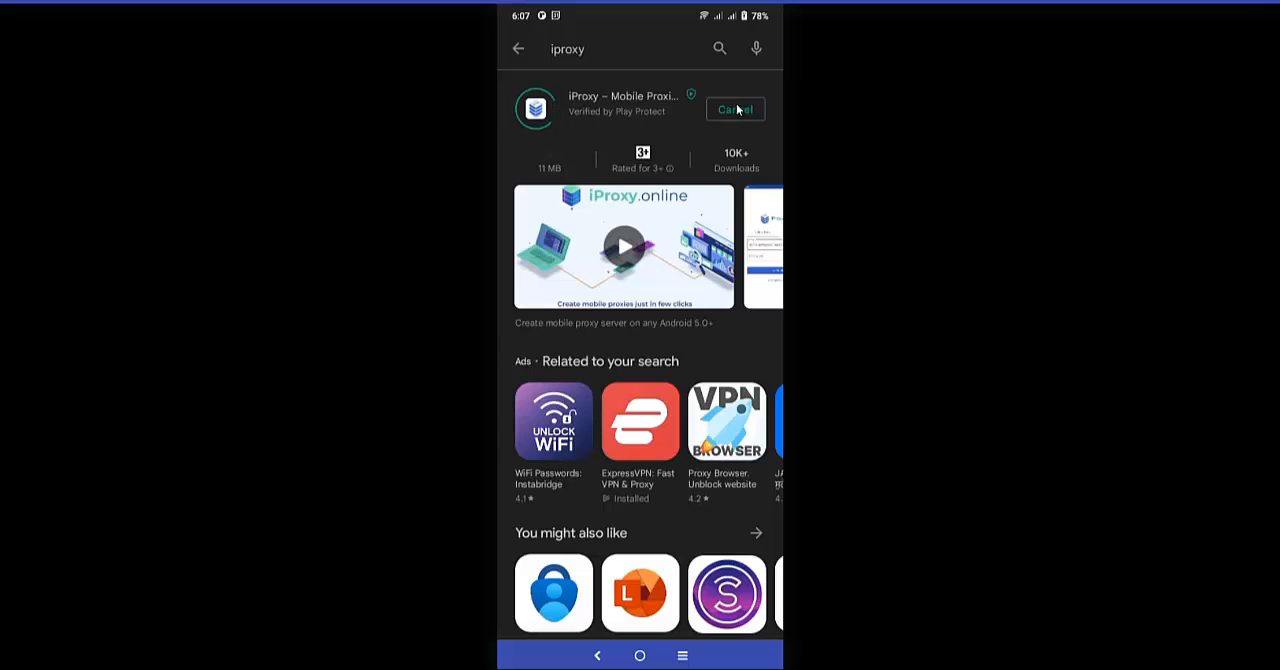
Install iProxy – Mobile Proxies from the Play Store and launch it
left_click(736, 108)
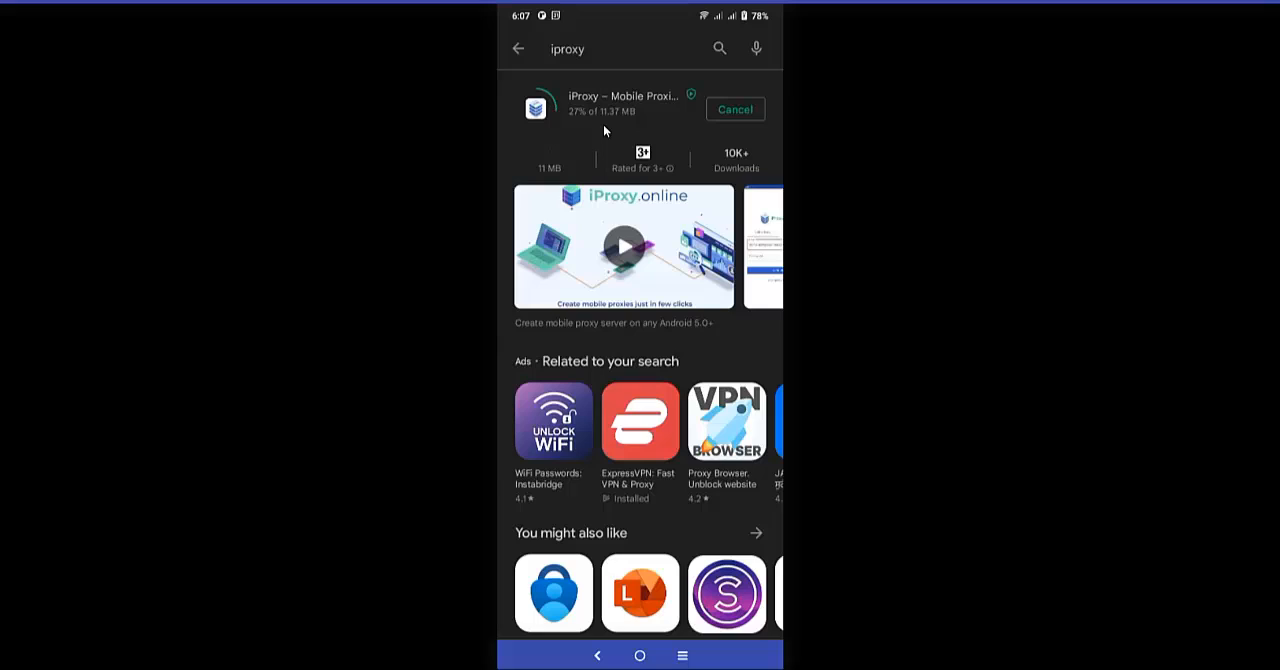
mouse_move(612, 128)
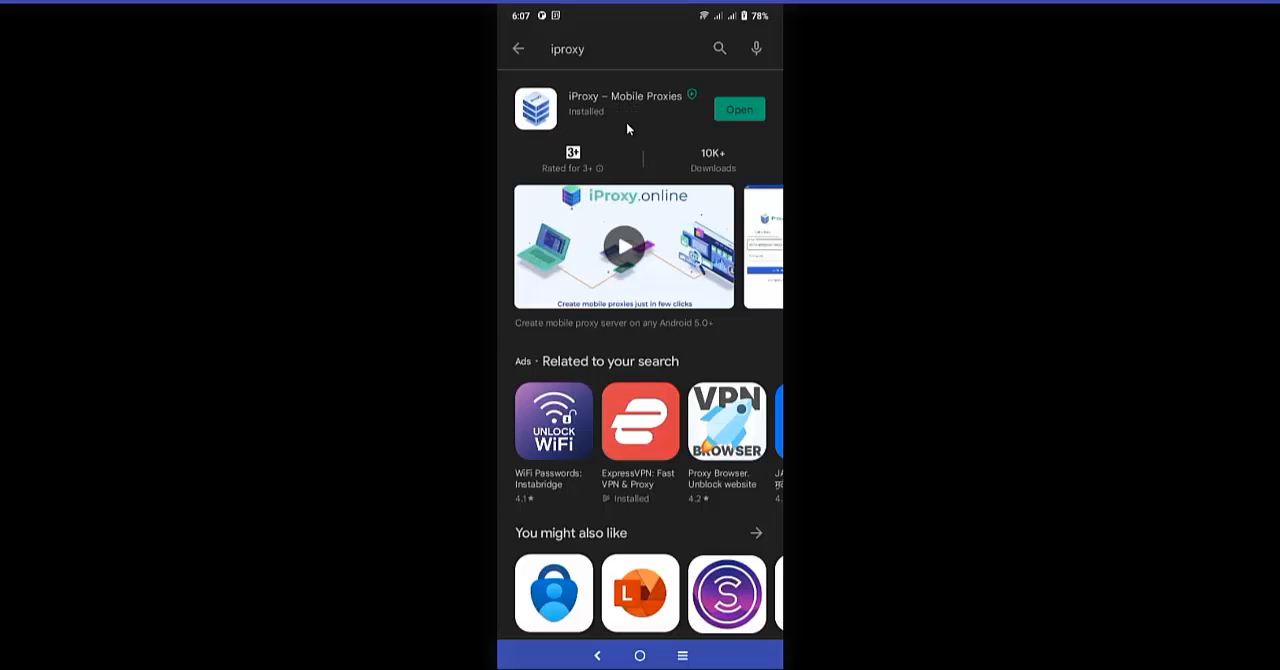
left_click(740, 108)
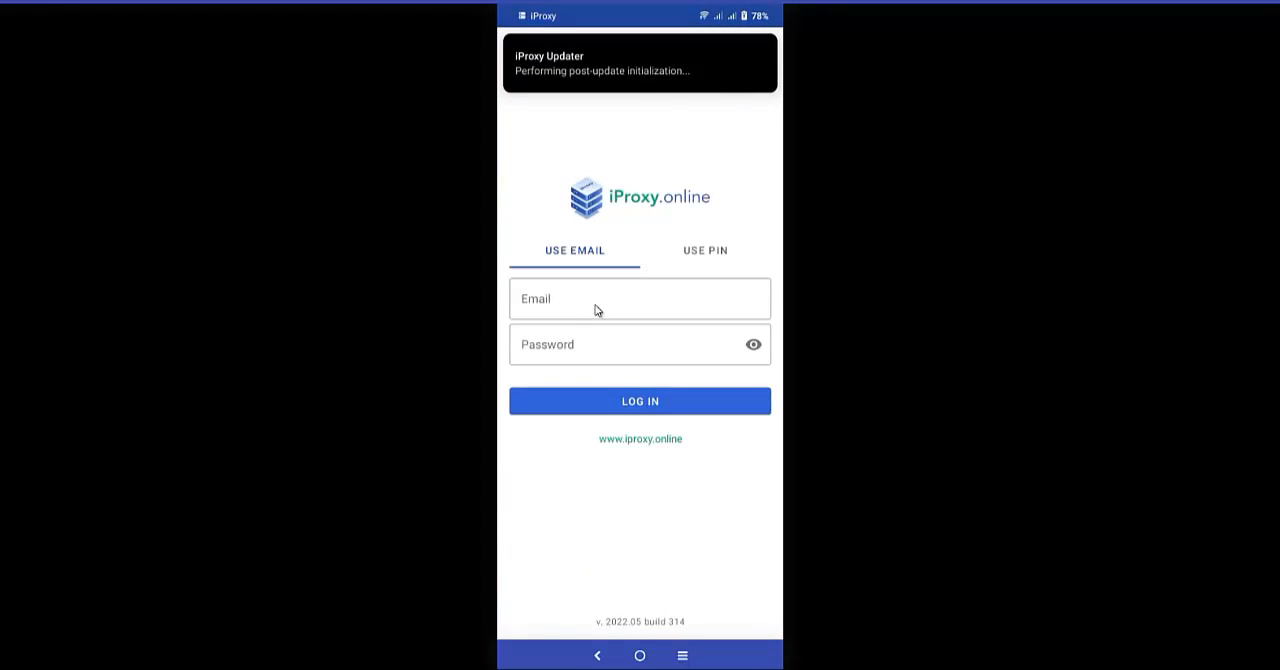
Log in on the Use Email tab with the account email (khadina…) and password
left_click(640, 298)
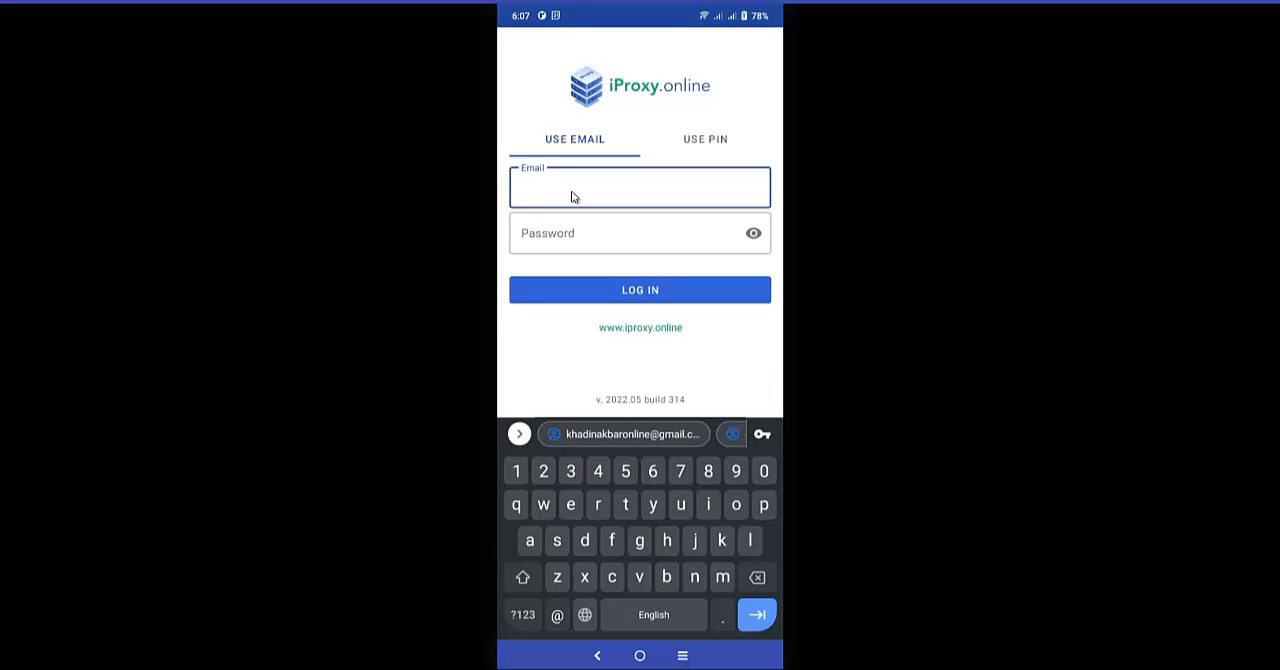
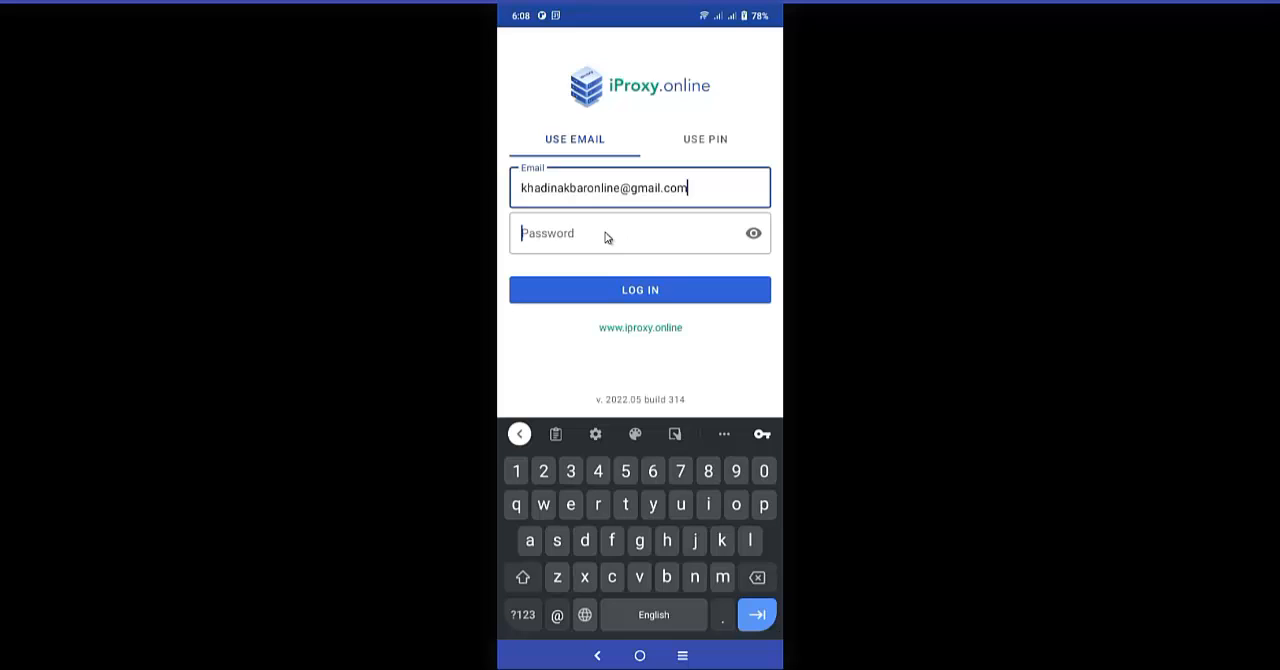
mouse_move(612, 236)
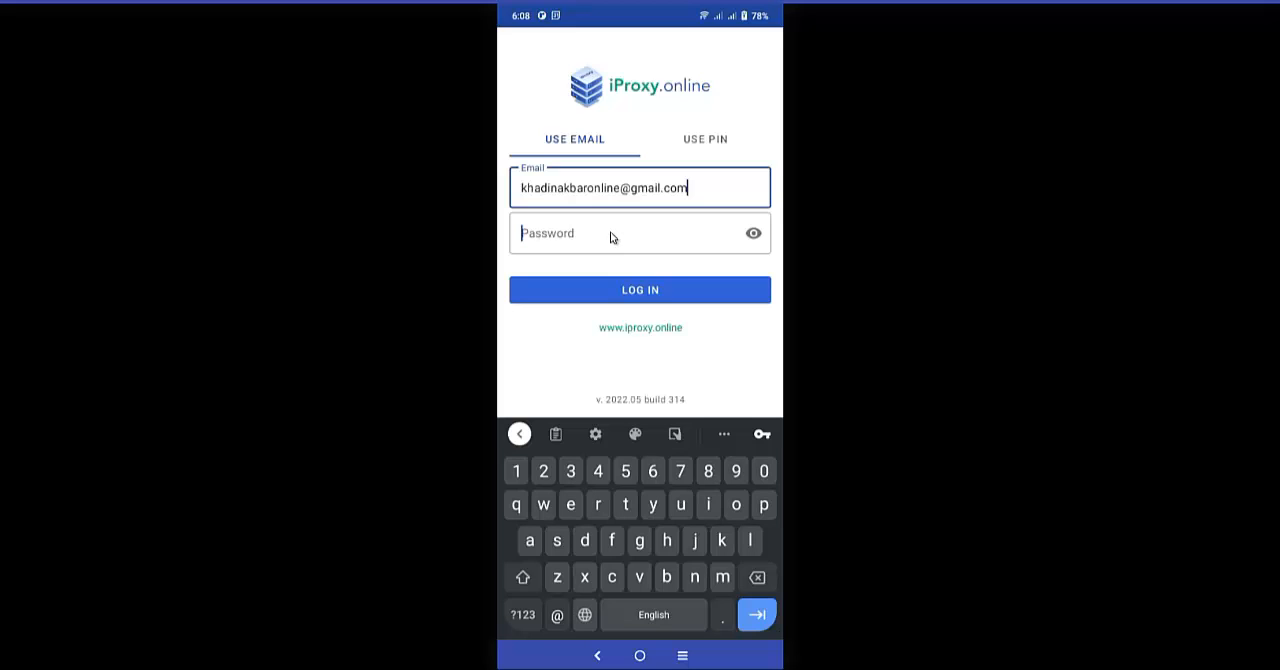
mouse_move(672, 304)
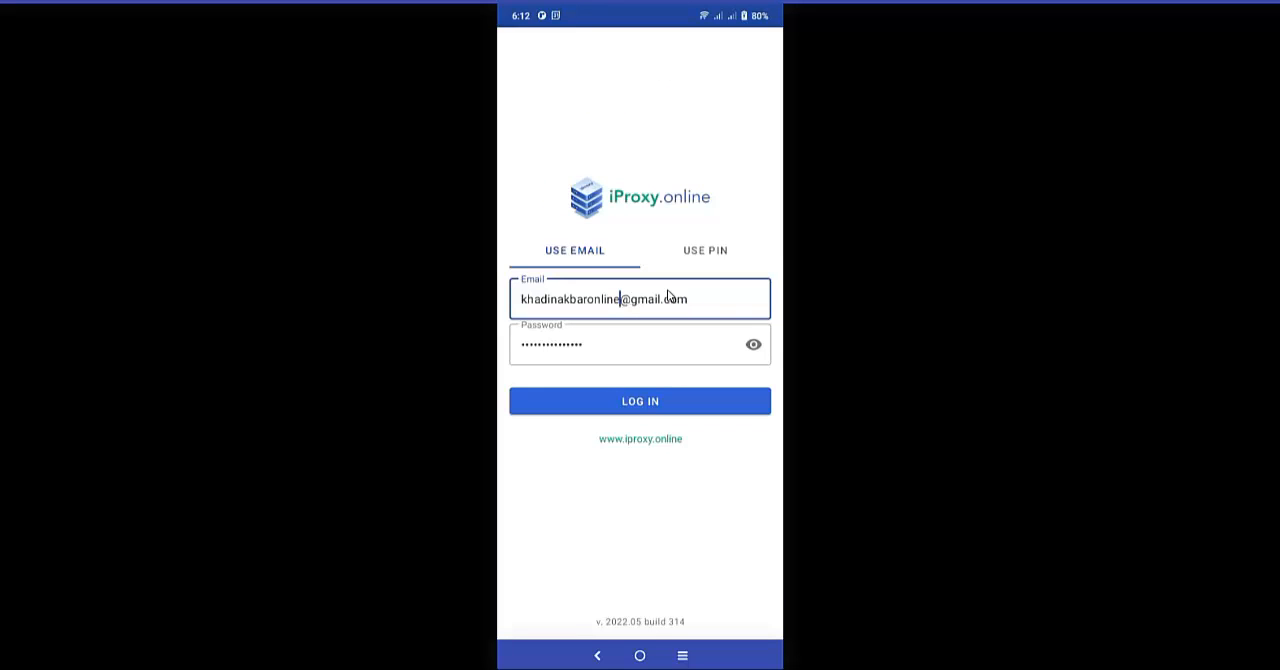
left_click(640, 400)
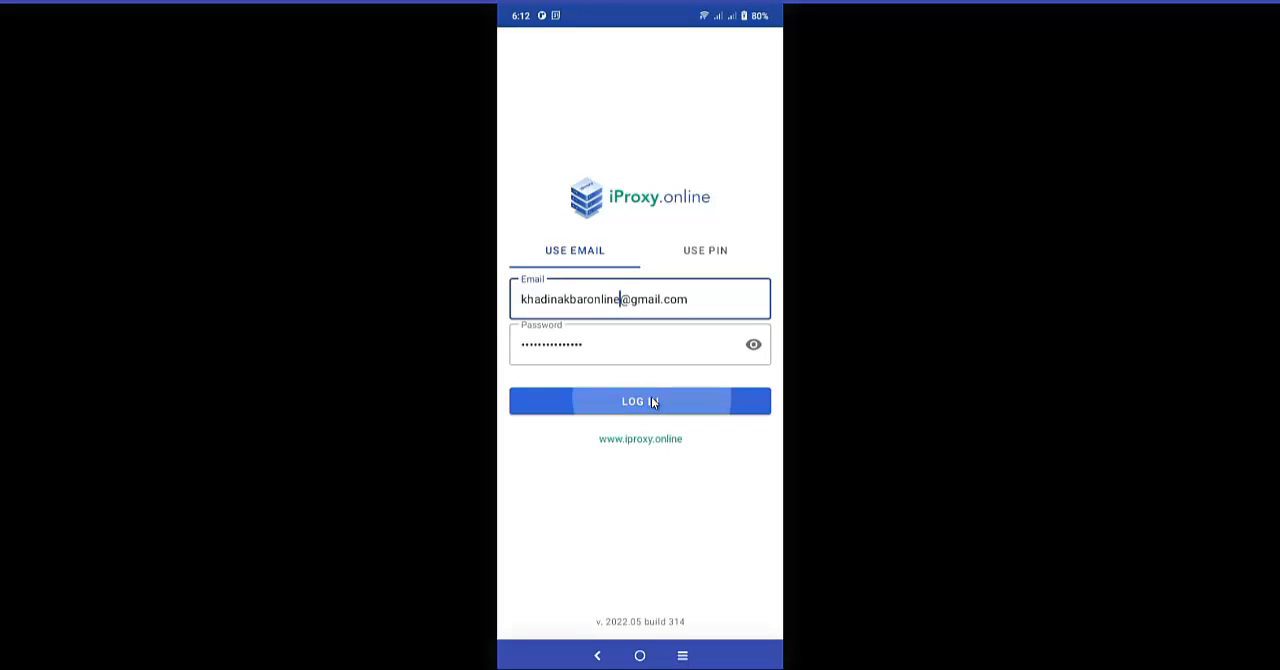
left_click(640, 400)
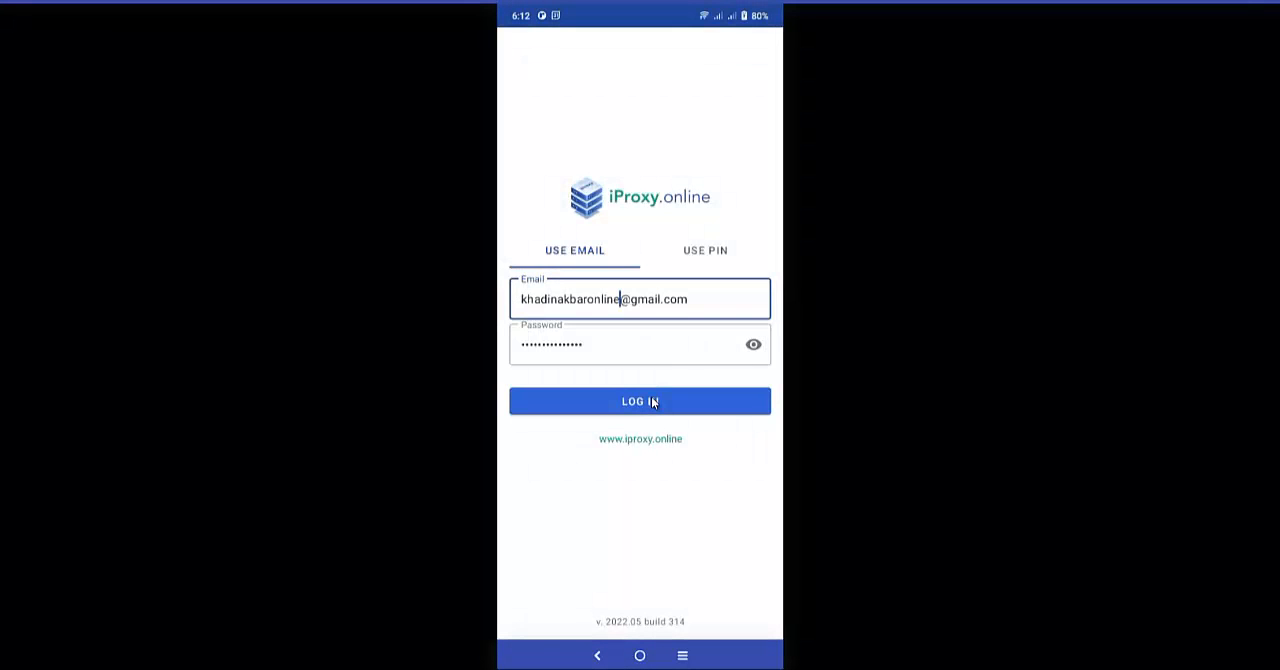
left_click(640, 400)
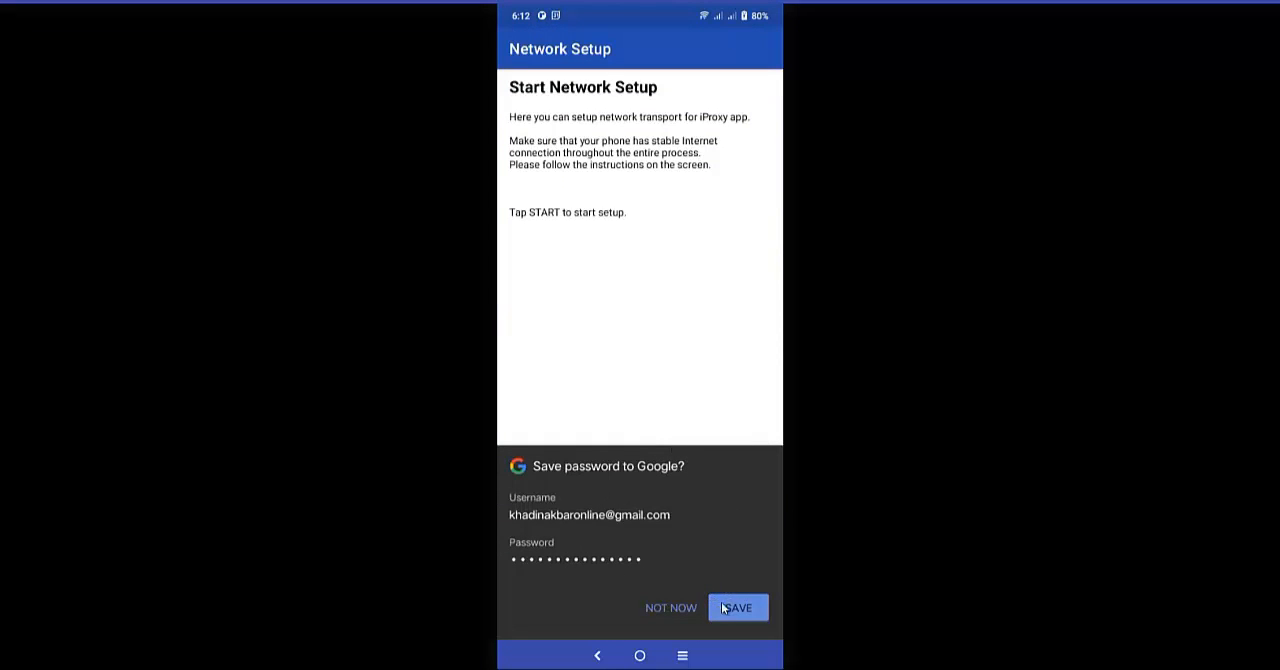
Save the password, start Network Setup and install OpenVPN for Android, allowing unknown sources
left_click(740, 608)
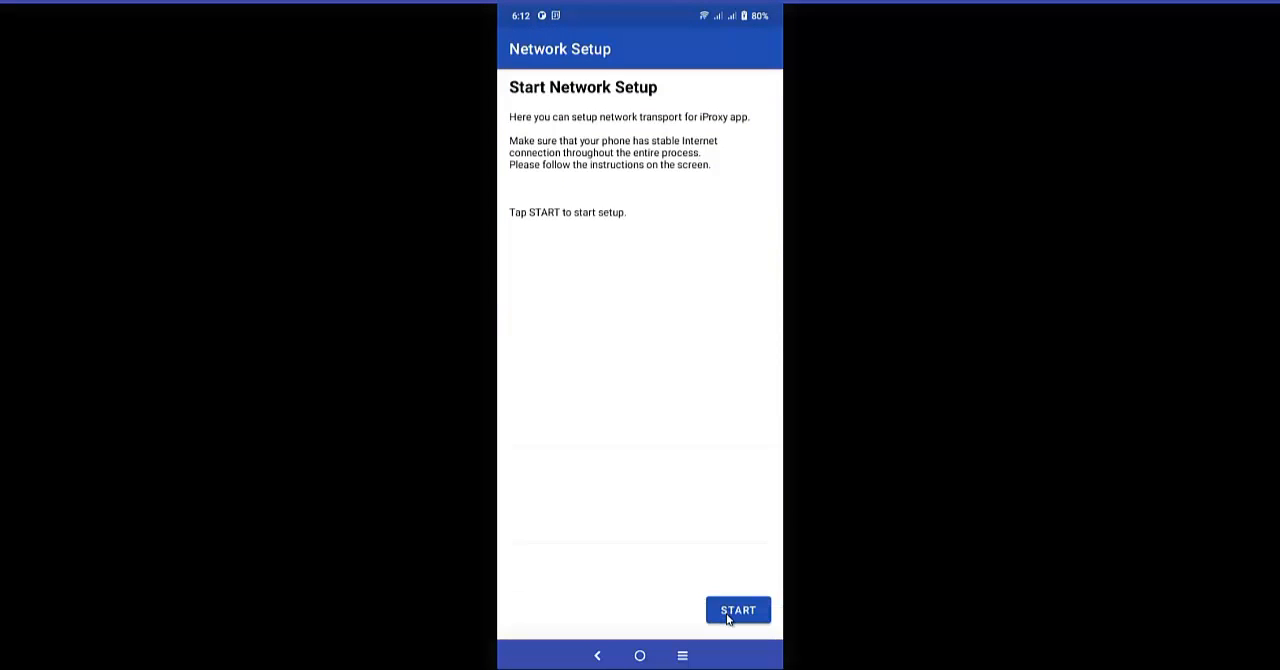
left_click(738, 608)
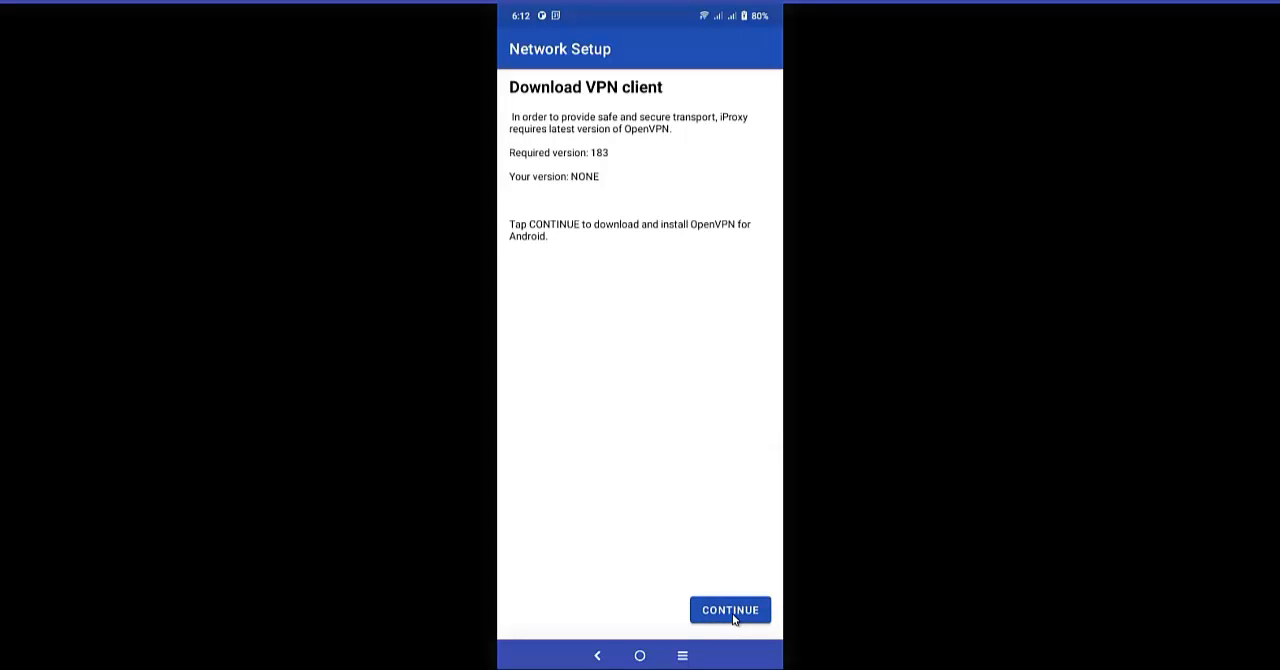
left_click(730, 608)
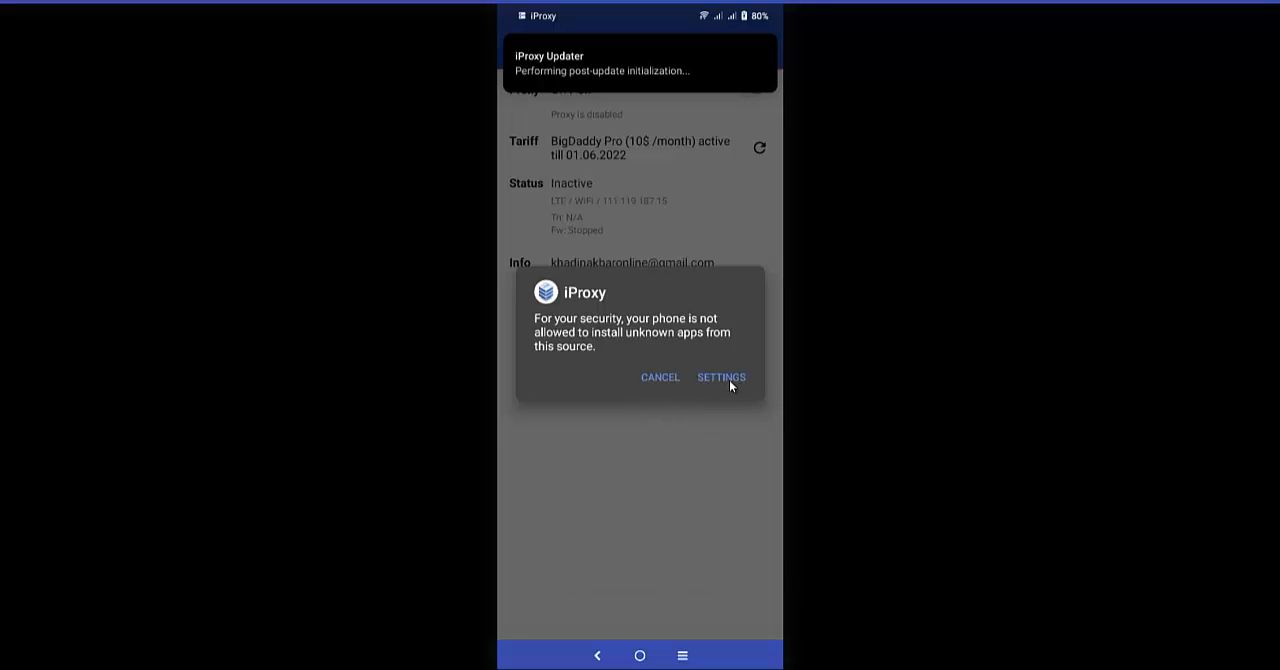
left_click(720, 376)
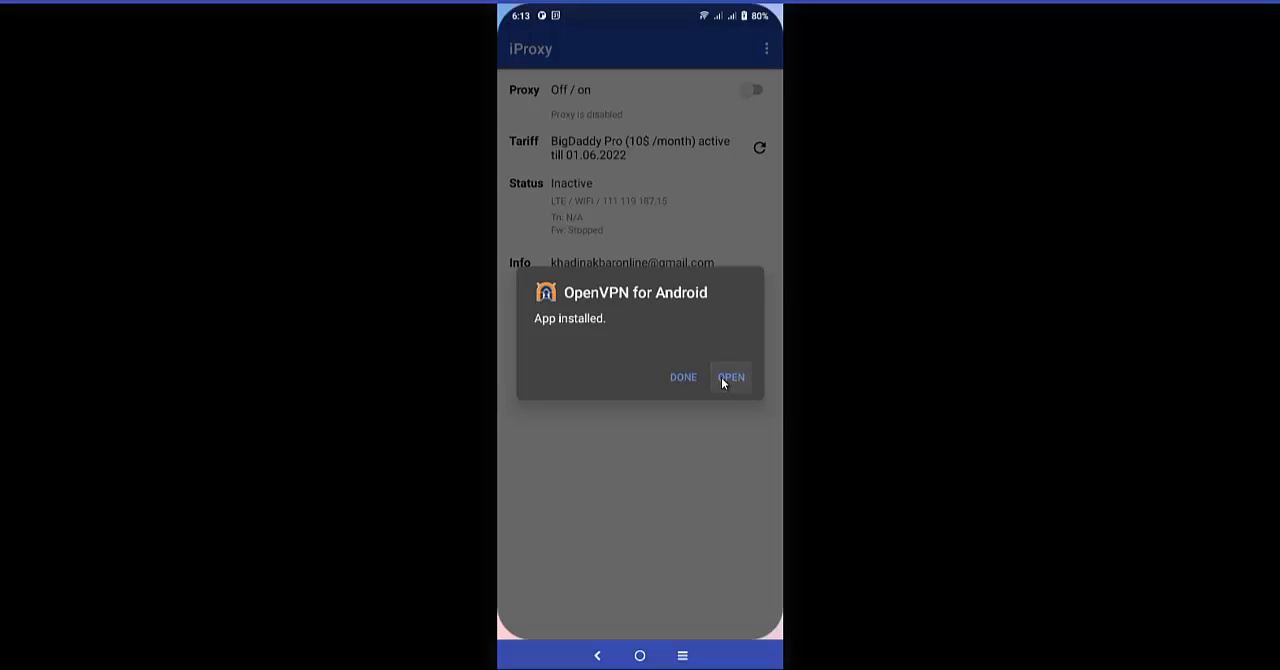
Finish the OpenVPN install, rerun Network Setup and complete it so the proxy shows Connected
left_click(732, 376)
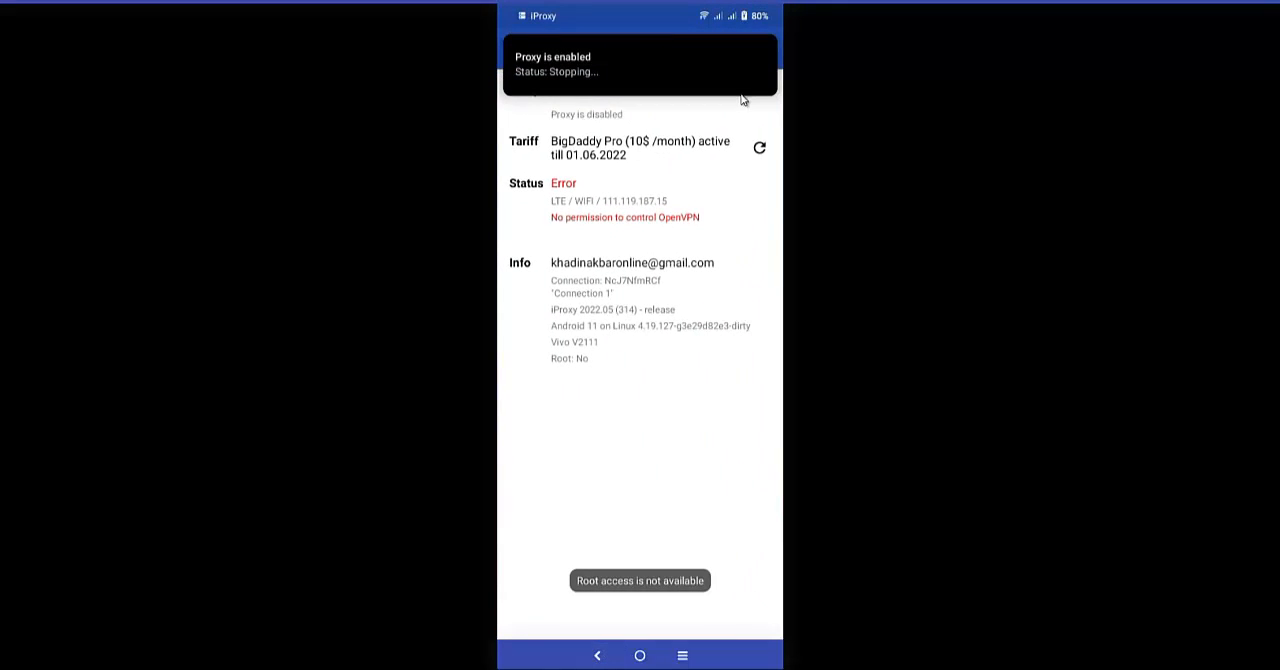
left_click(760, 90)
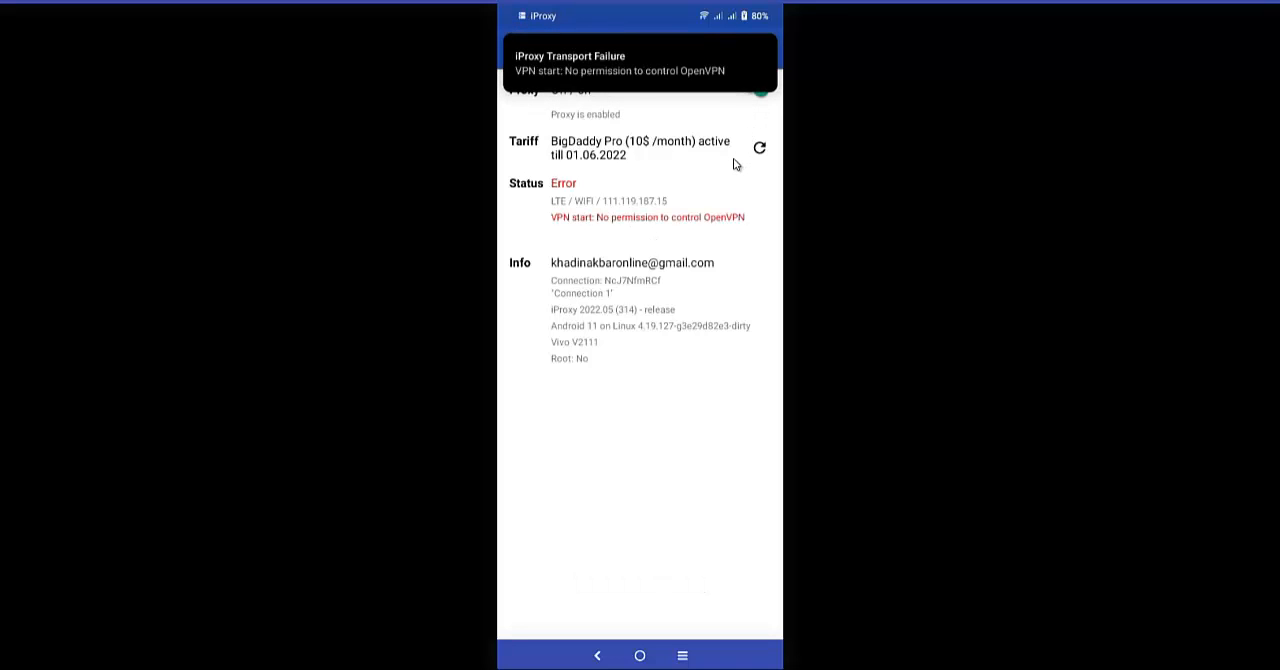
mouse_move(740, 254)
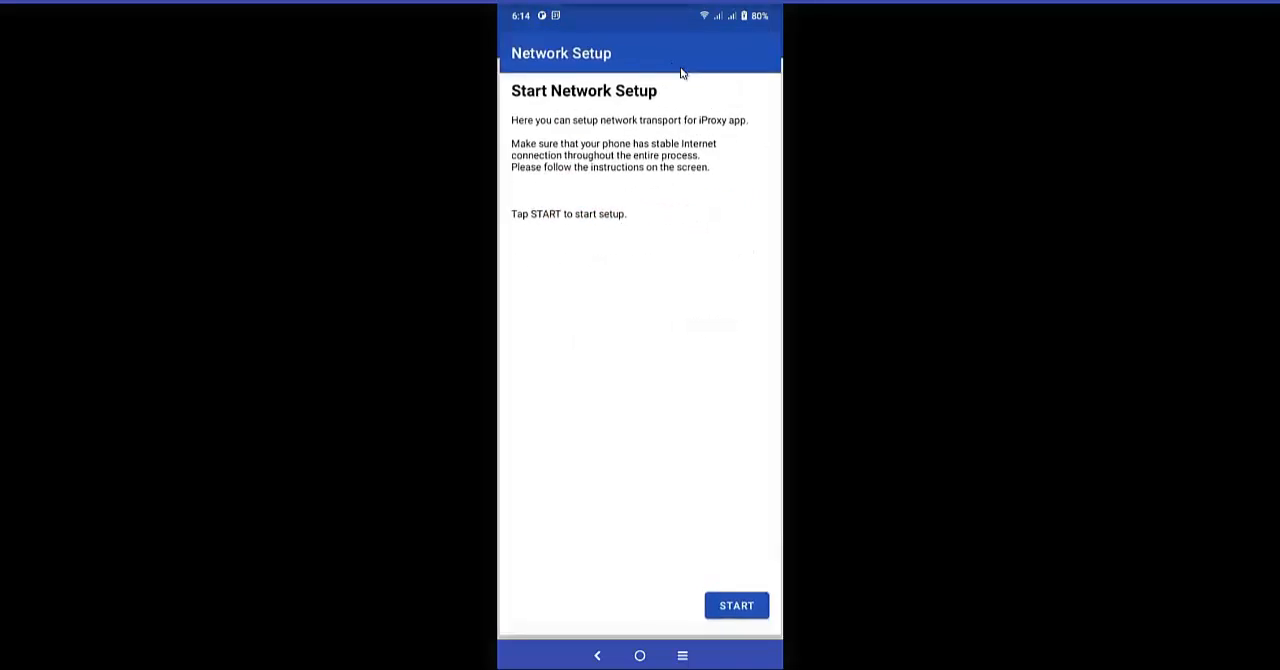
left_click(736, 604)
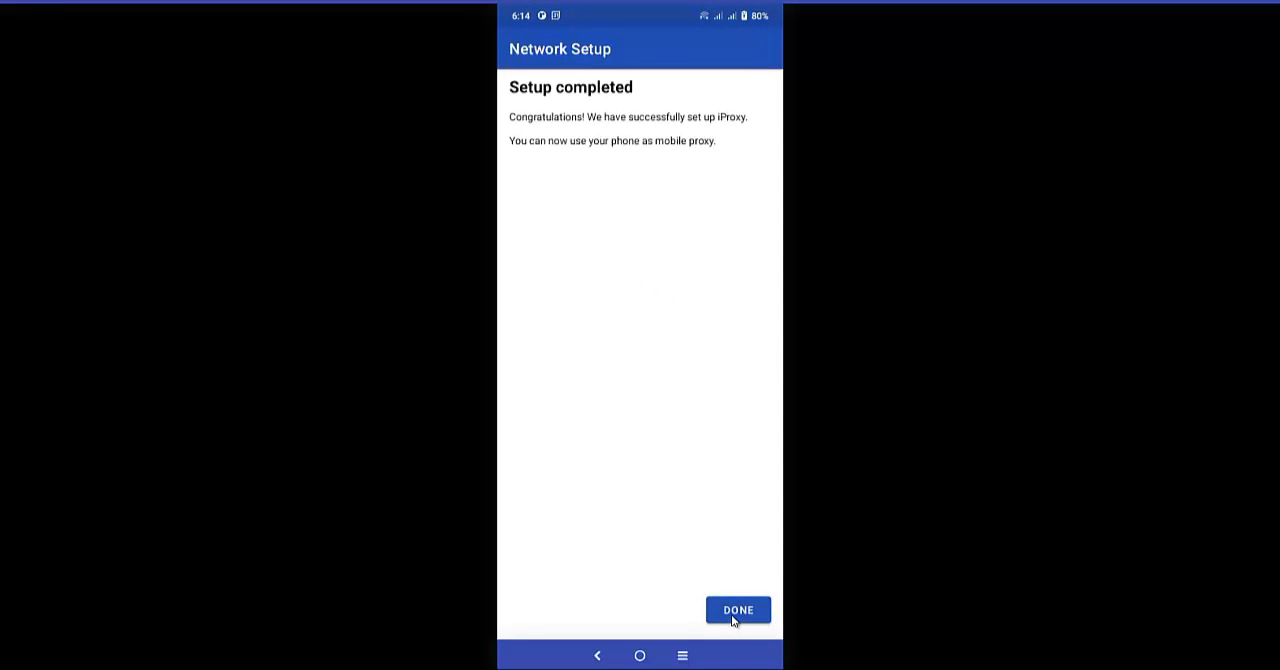
left_click(736, 608)
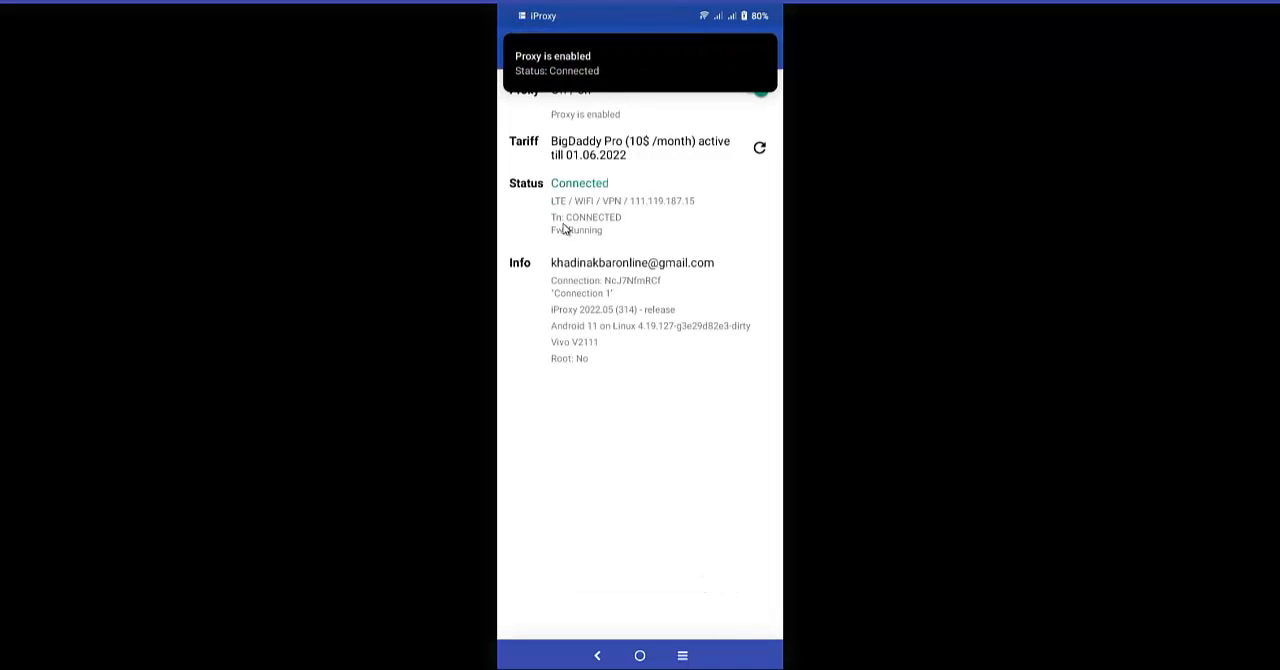
mouse_move(596, 324)
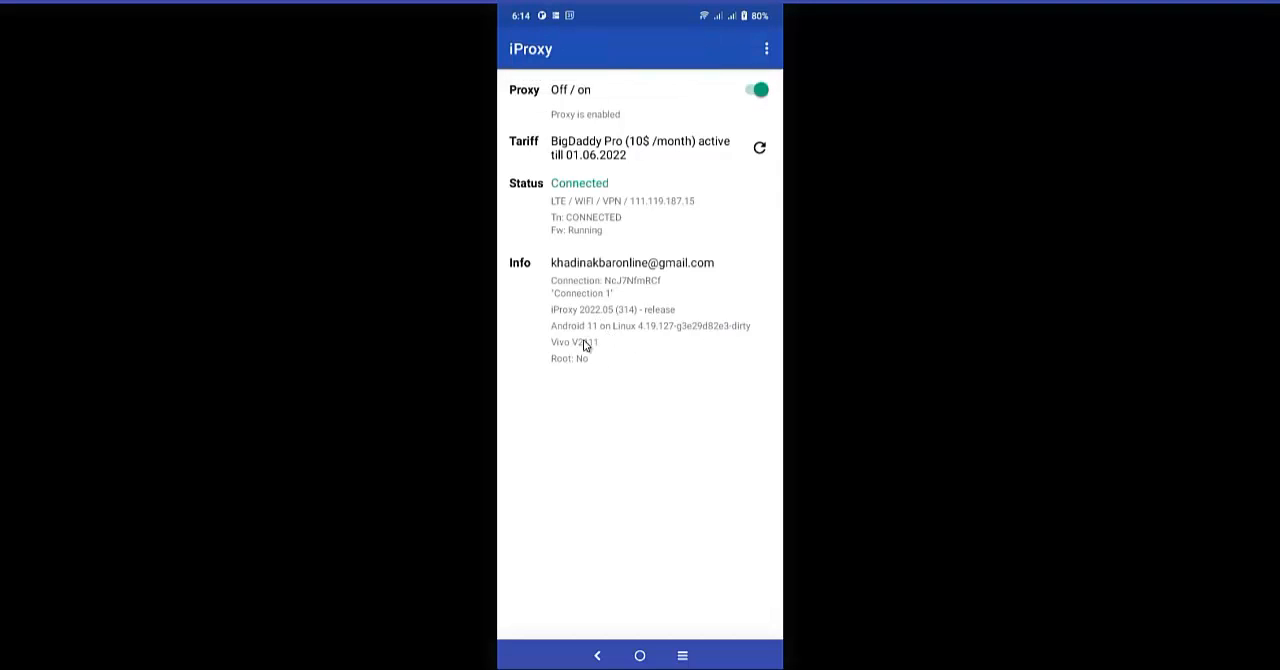
mouse_move(718, 98)
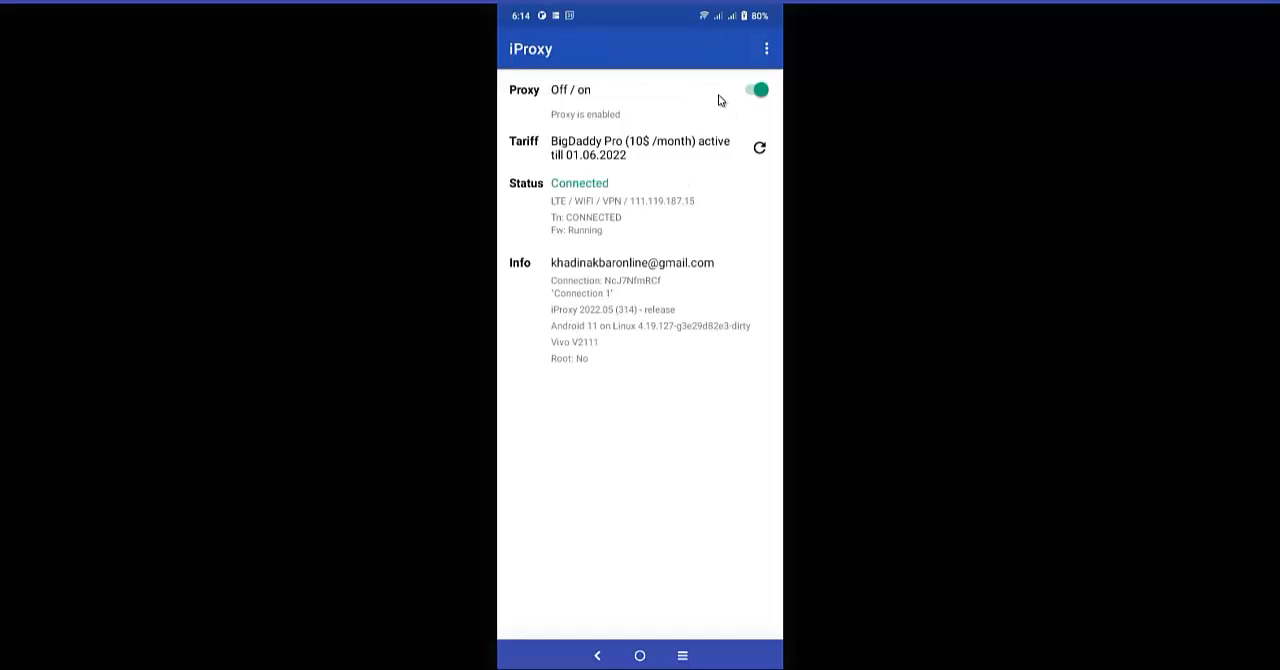
left_click(766, 48)
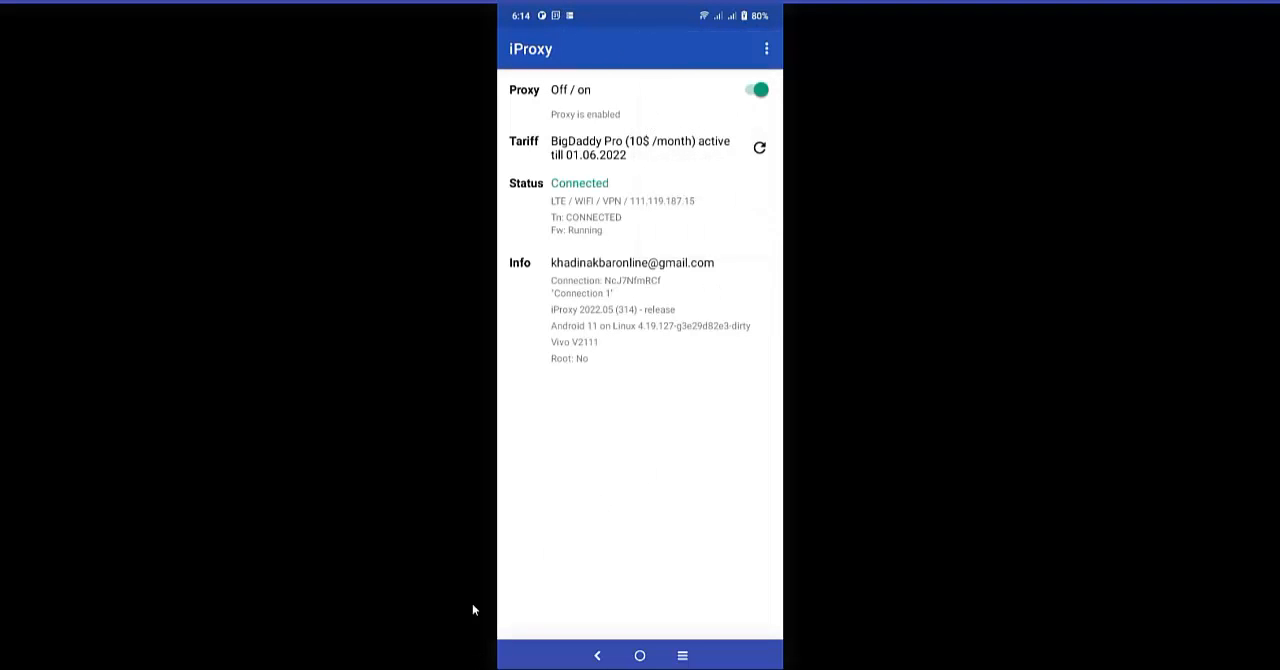
mouse_move(1236, 8)
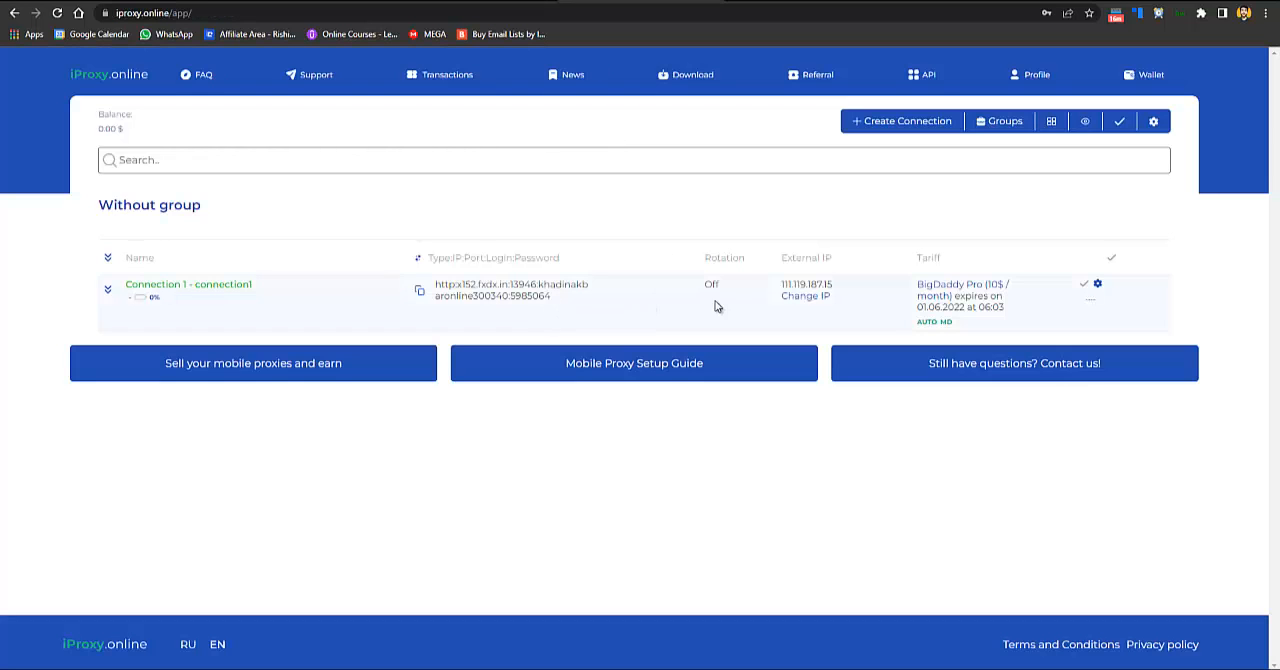
mouse_move(632, 328)
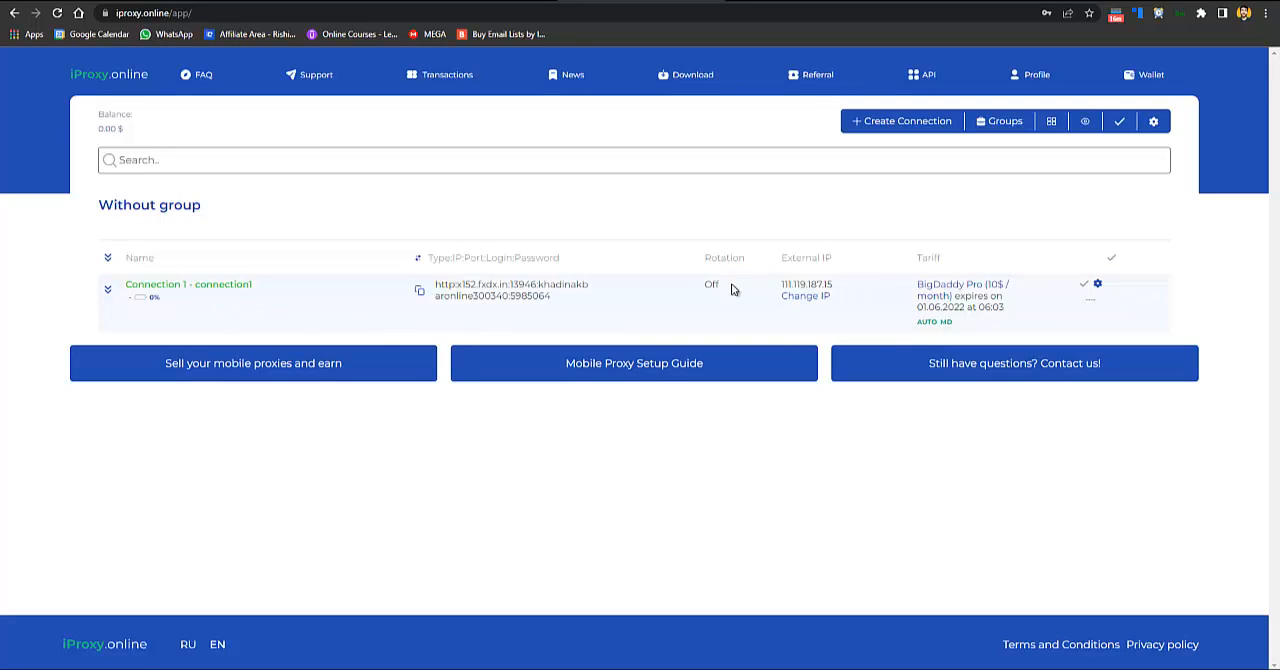
mouse_move(1032, 318)
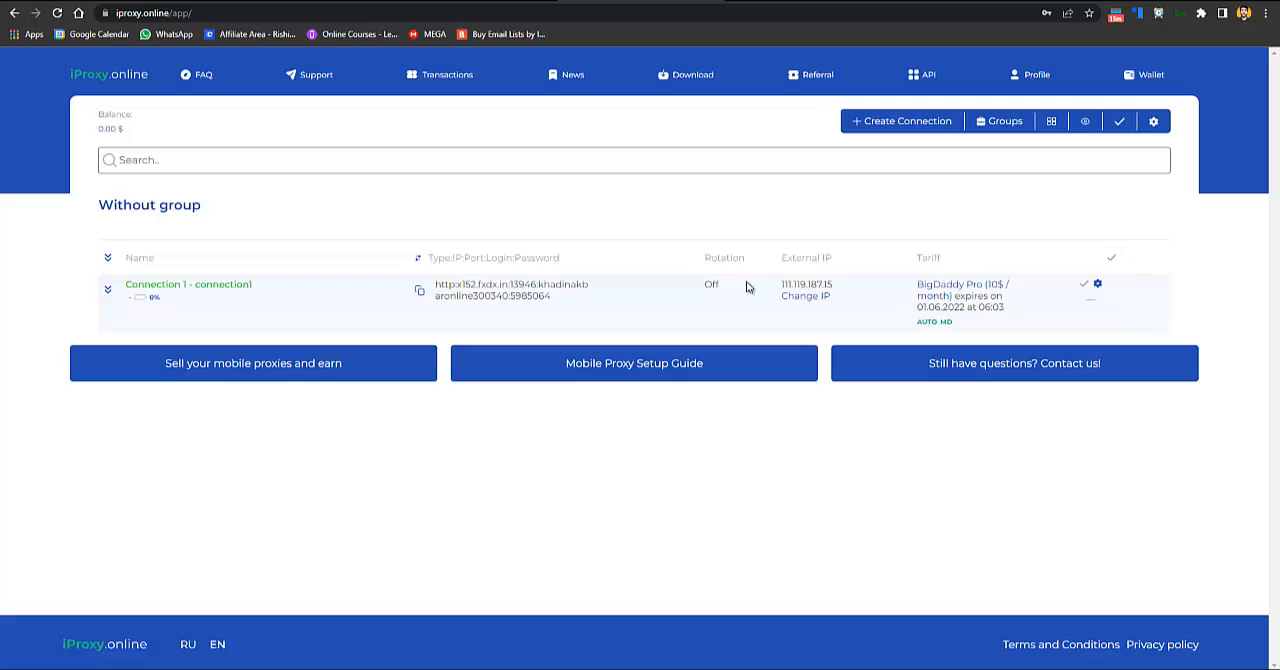
left_click(52, 18)
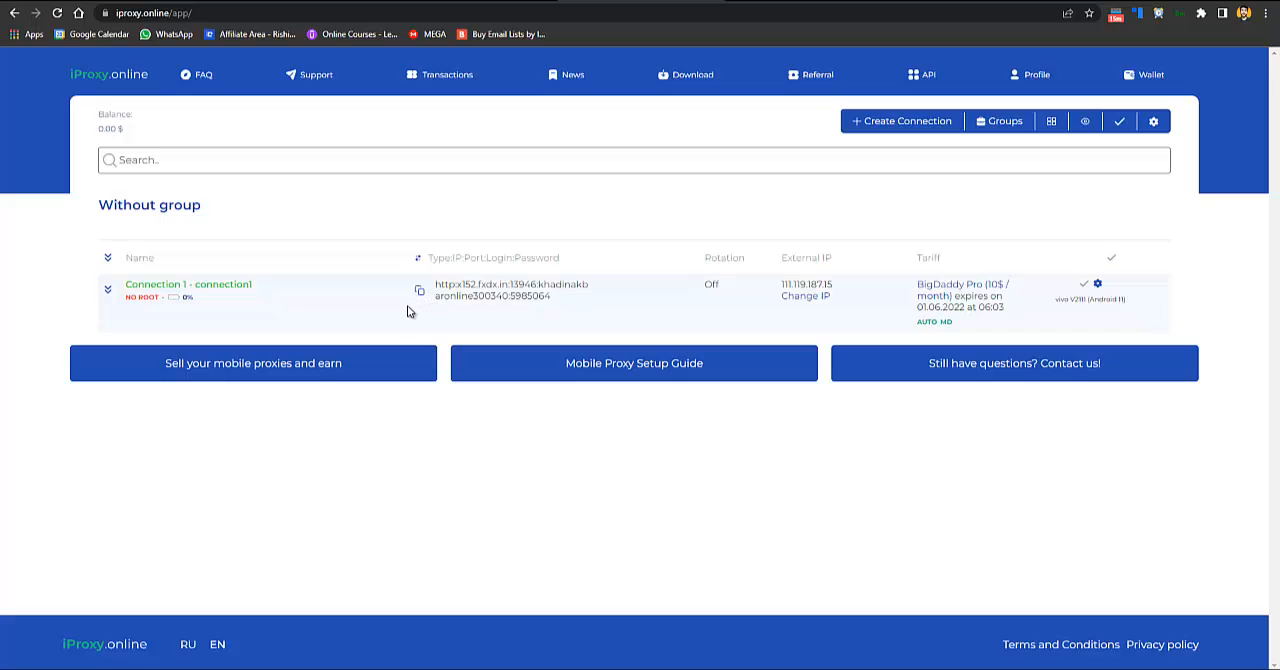
mouse_move(148, 300)
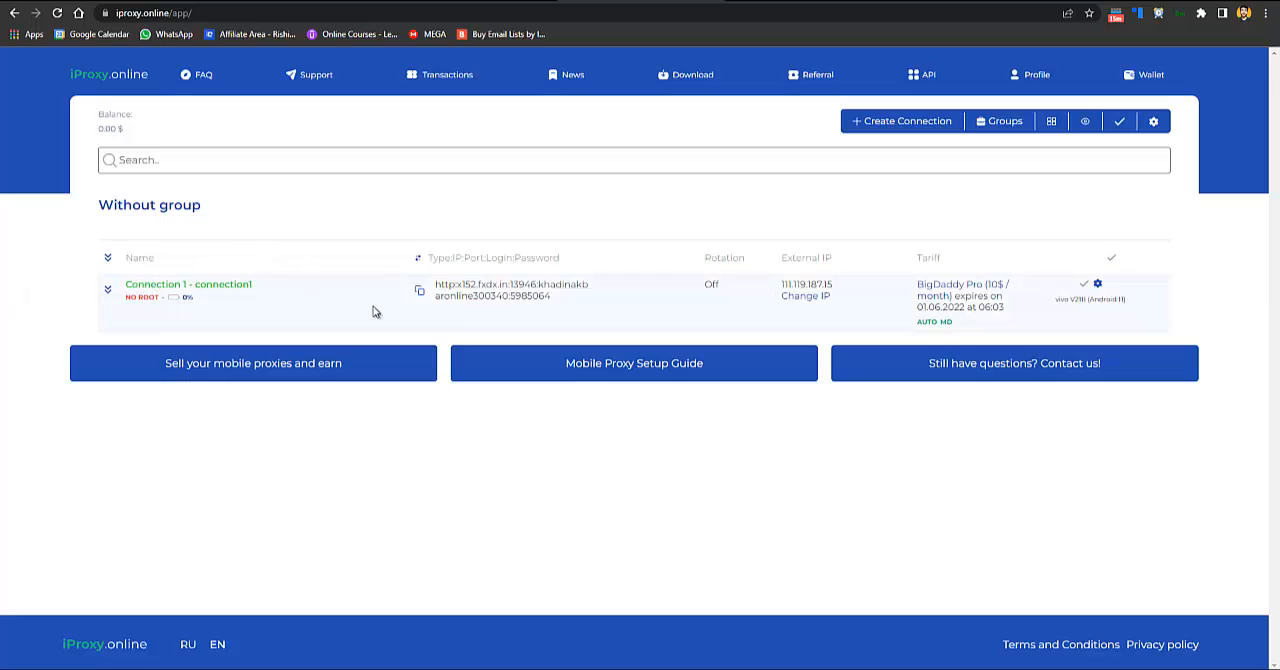
mouse_move(1076, 302)
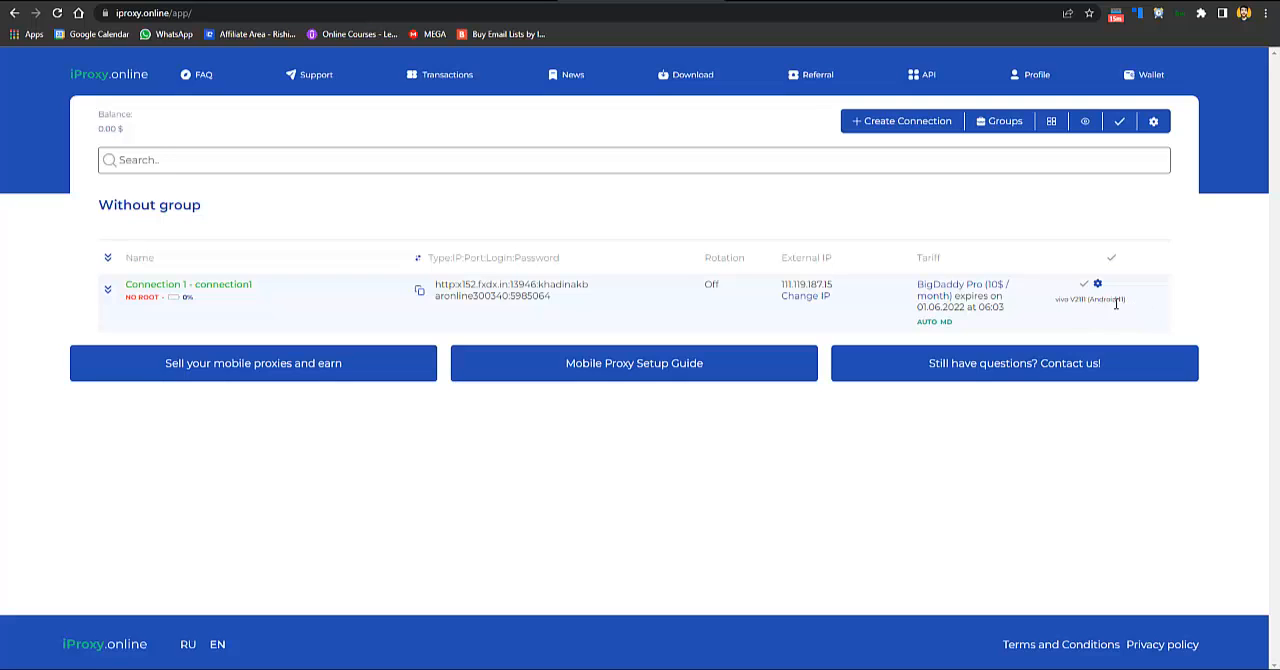
mouse_move(1100, 284)
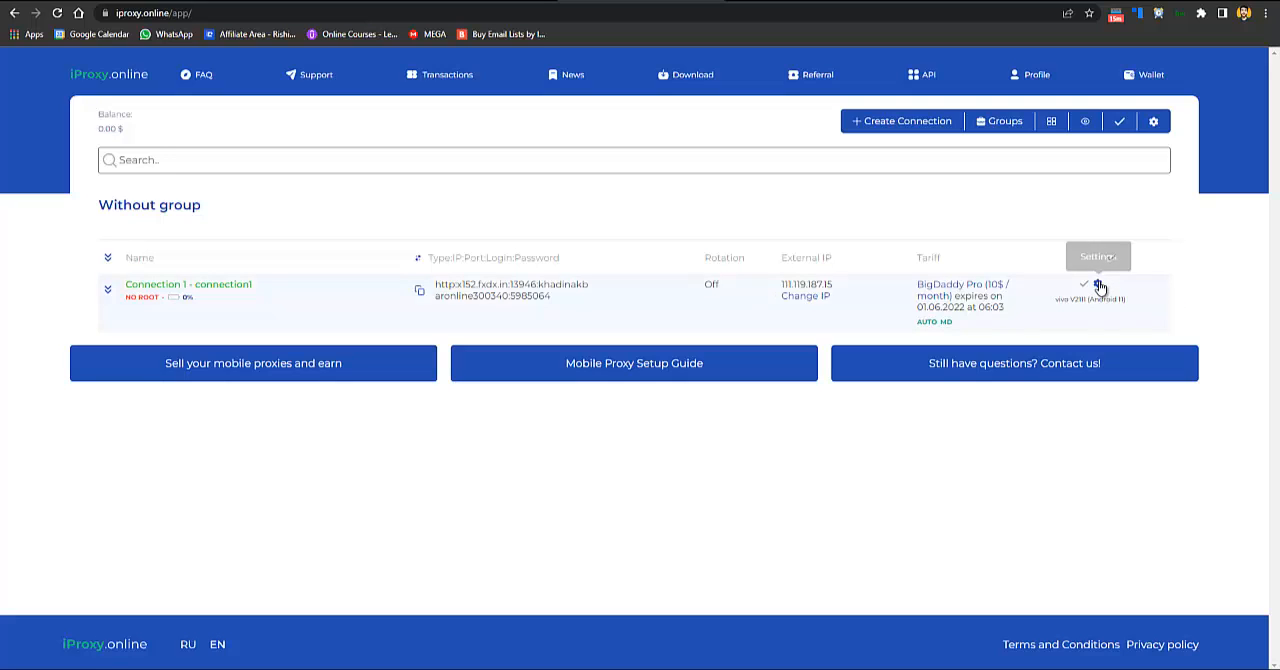
left_click(1104, 288)
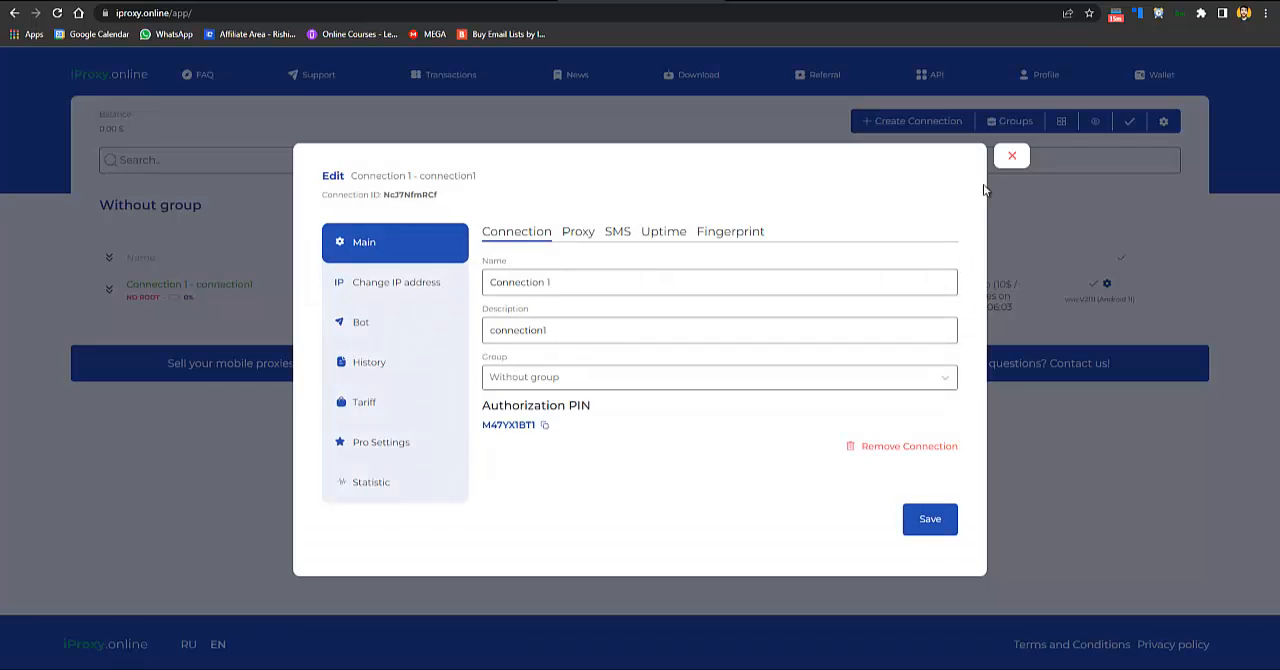
left_click(1012, 156)
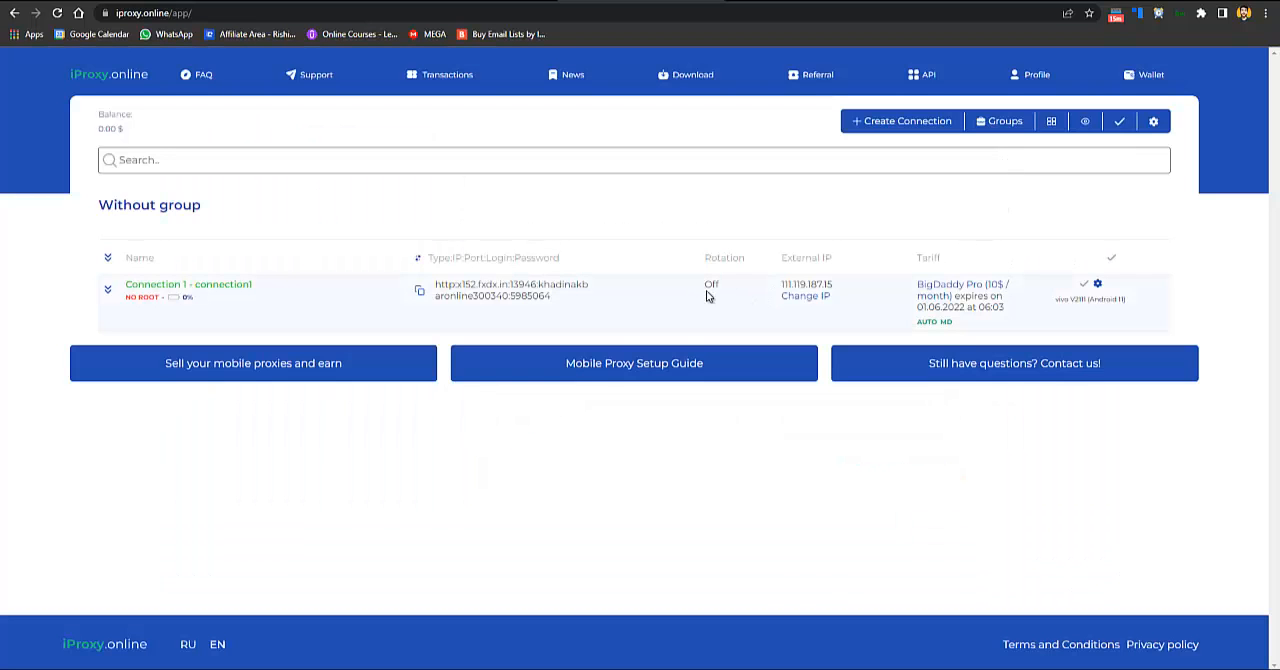
mouse_move(880, 328)
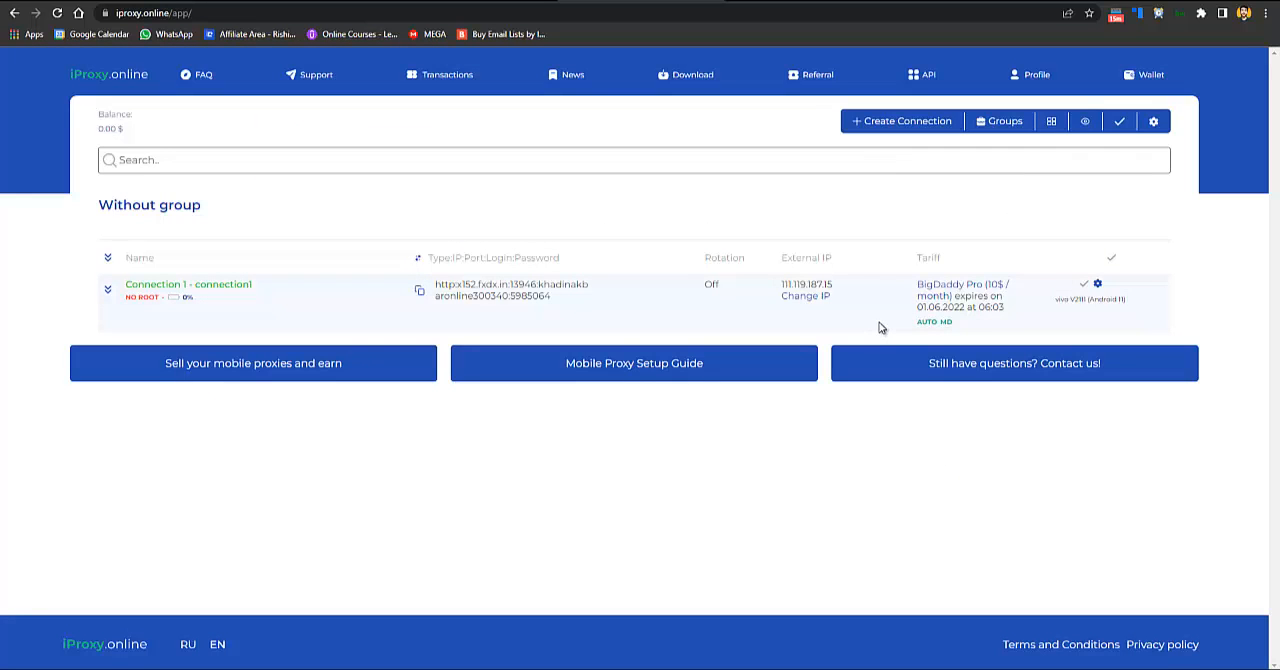
mouse_move(944, 322)
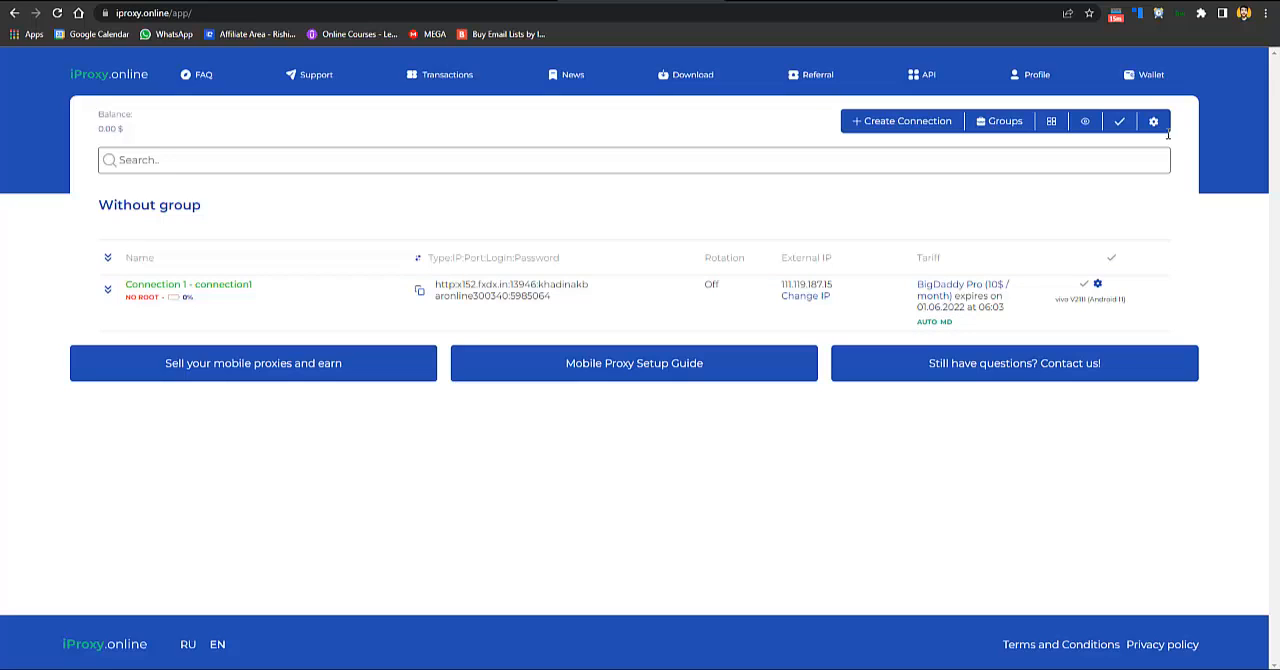
mouse_move(904, 120)
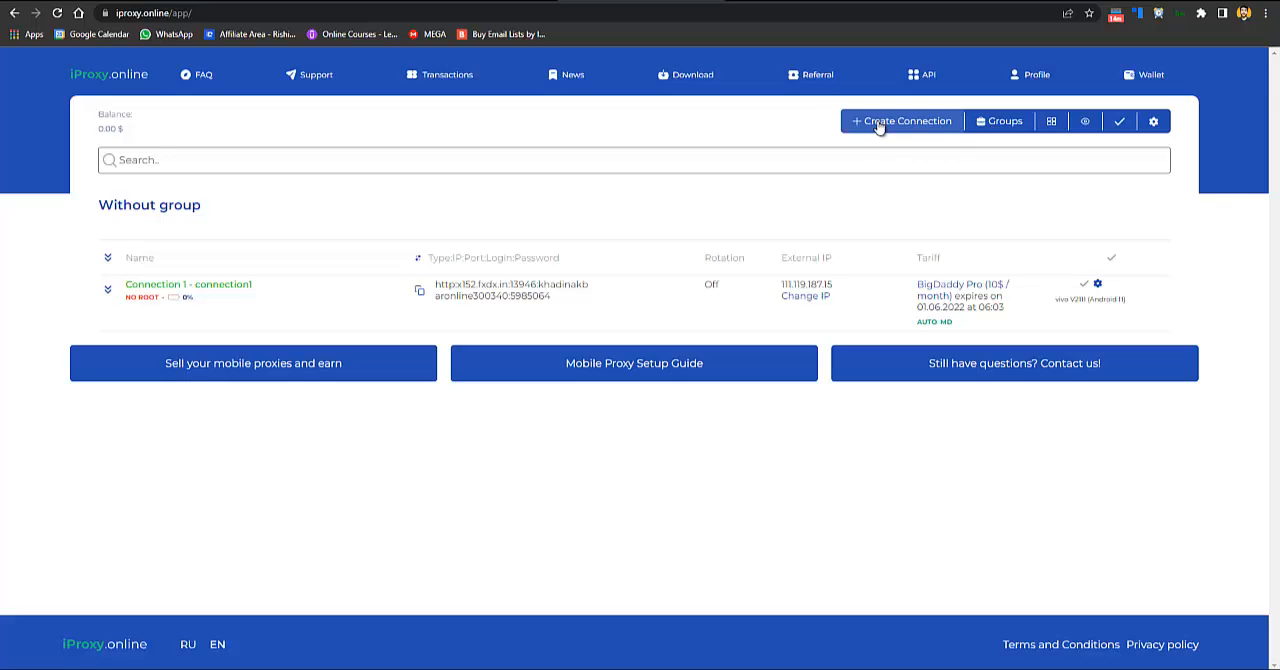
mouse_move(636, 358)
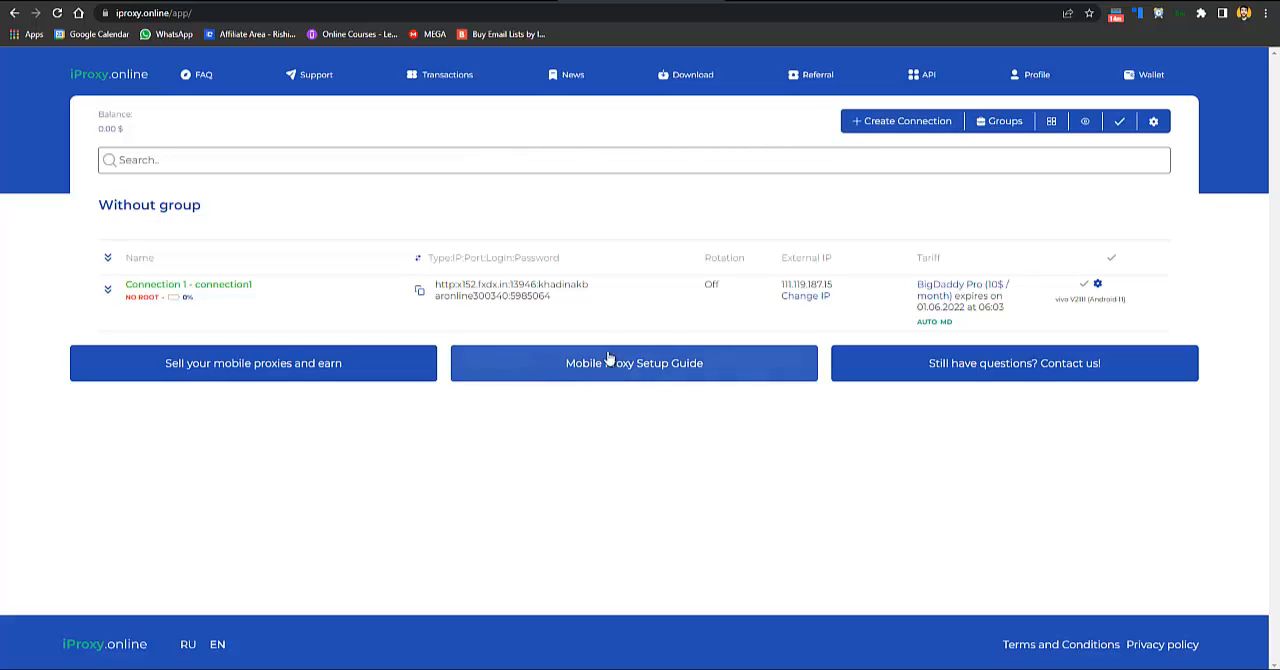
mouse_move(192, 408)
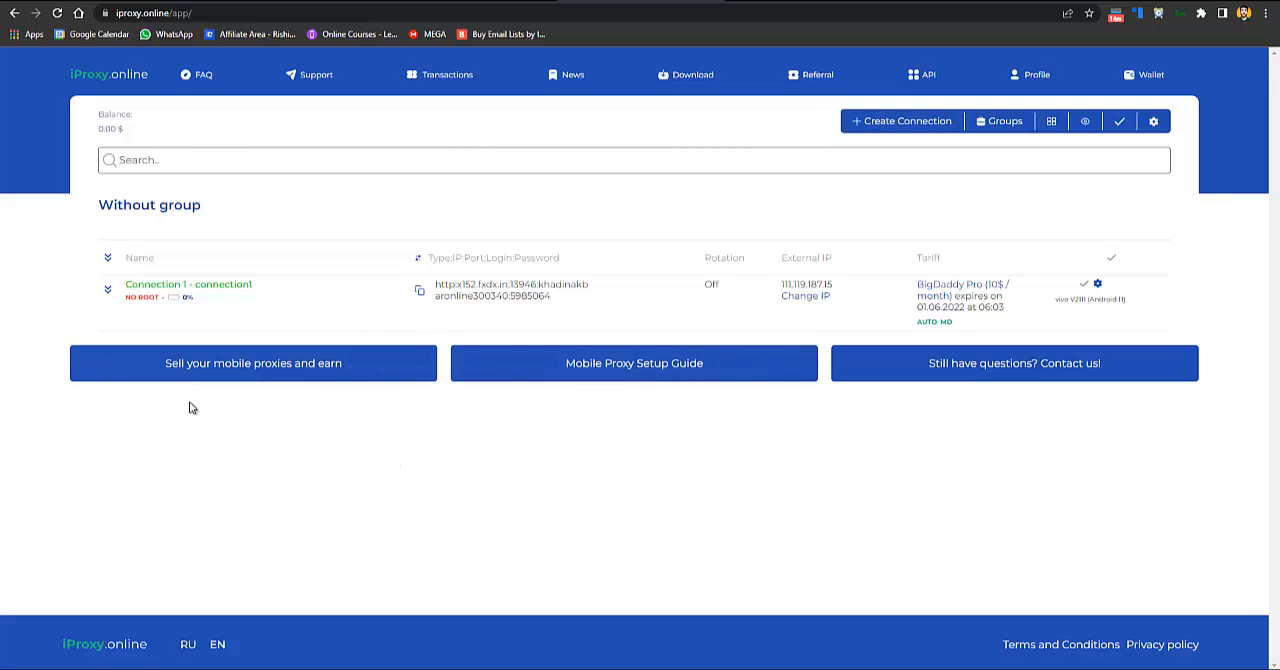
mouse_move(276, 372)
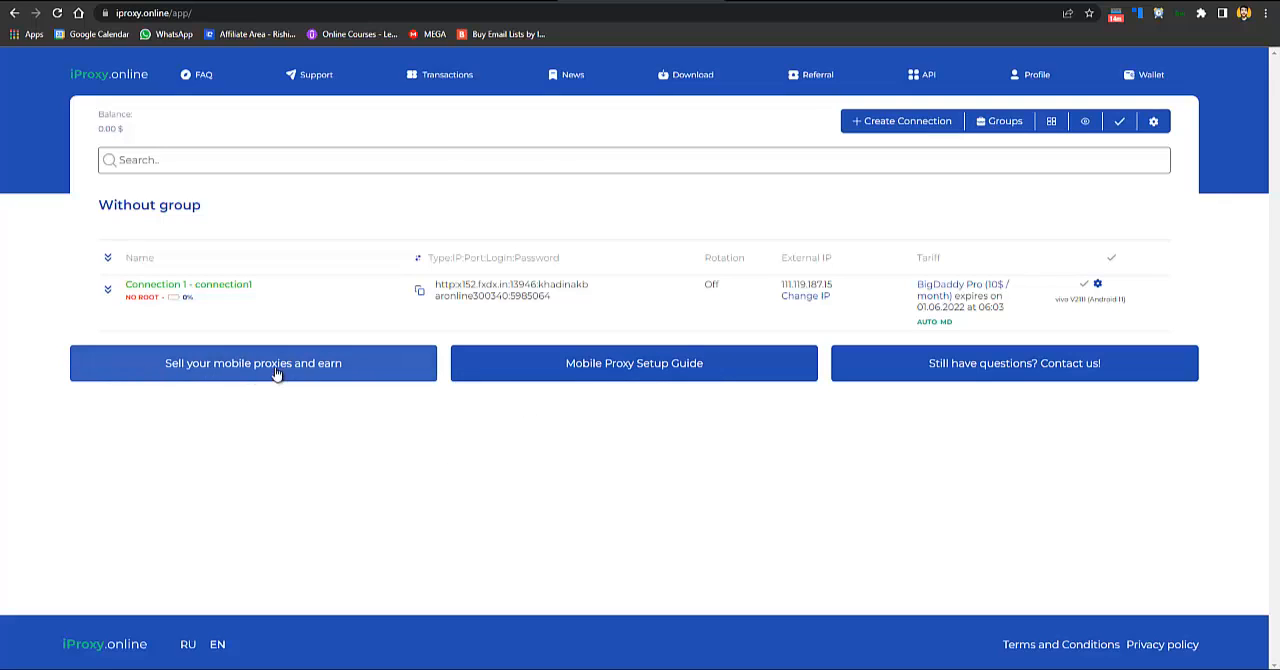
Open 'Sell your mobile proxies and earn' and scroll through the money-making guide
left_click(252, 364)
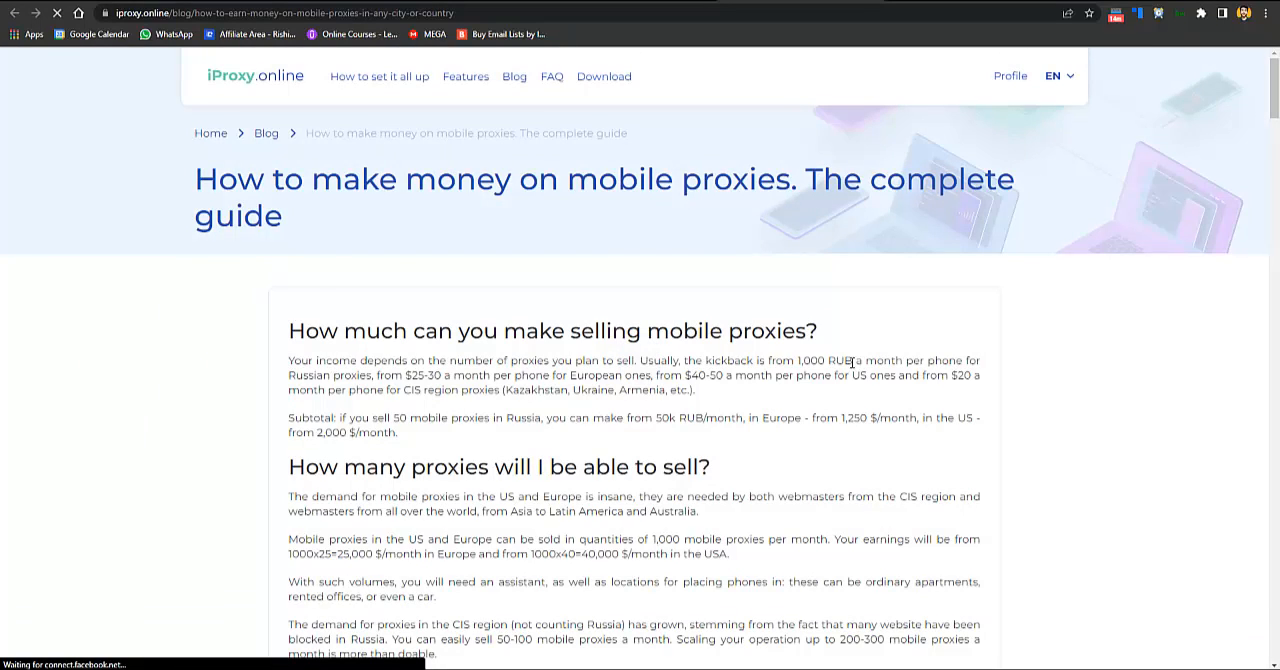
scroll("down", 3)
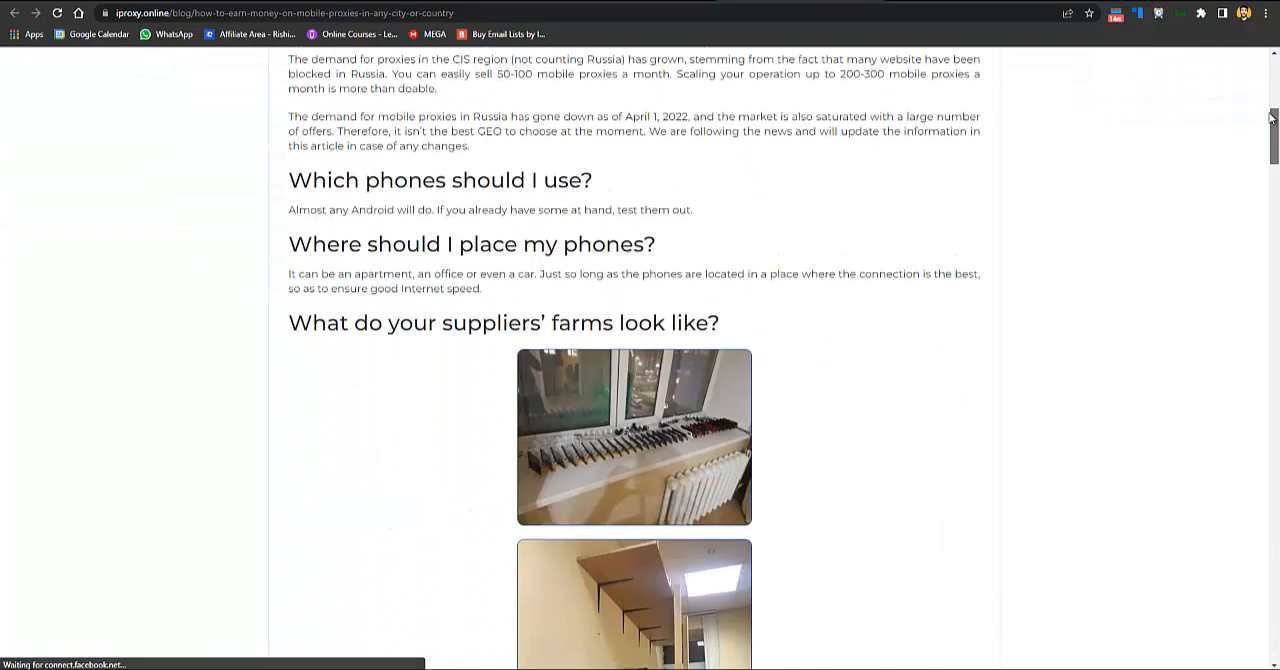
scroll("down", 3)
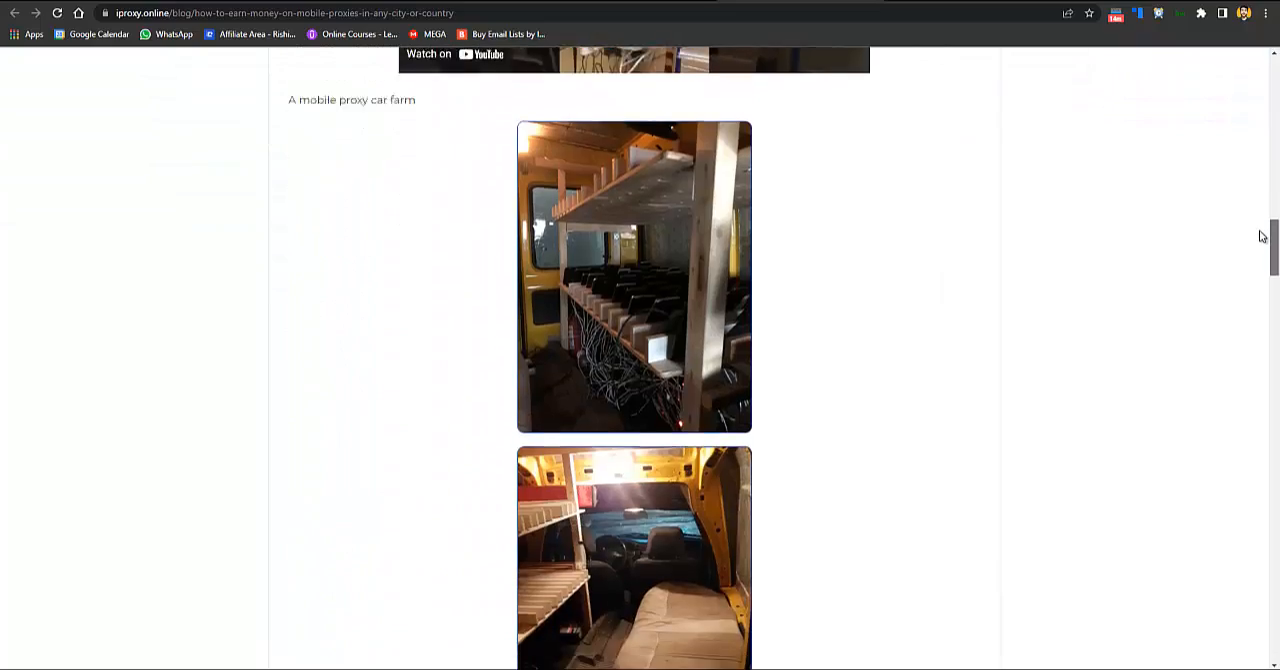
scroll("down", 3)
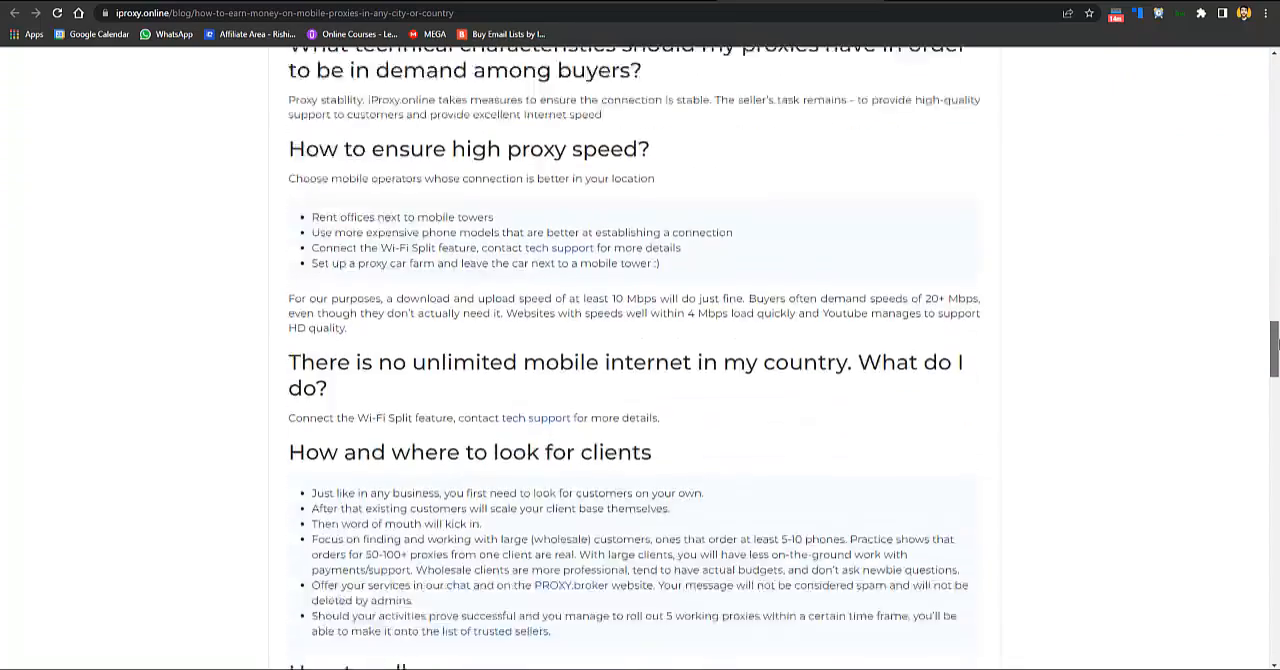
scroll("down", 3)
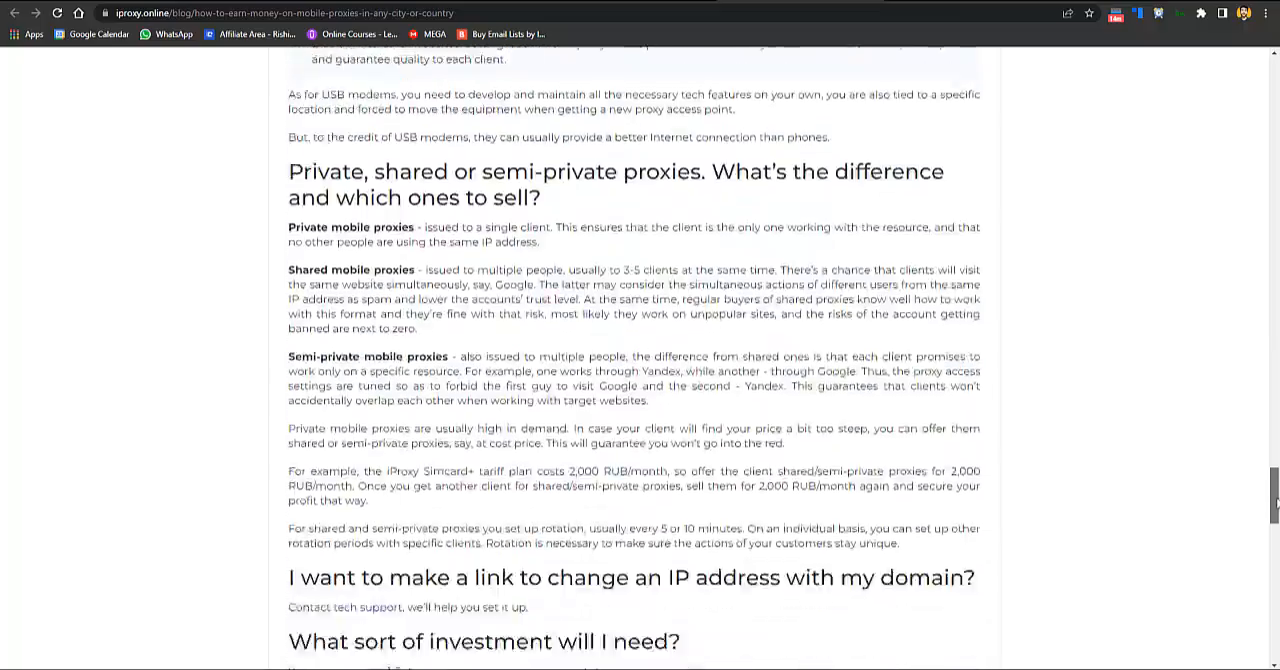
scroll("down", 3)
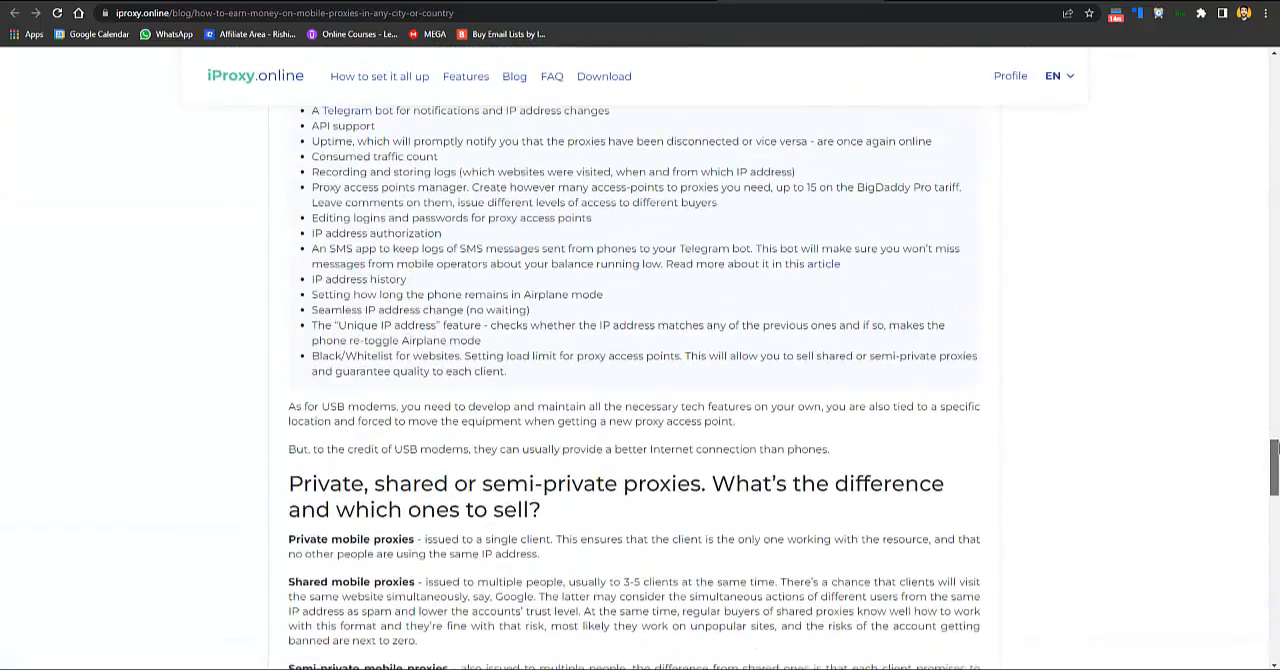
scroll("up", 3)
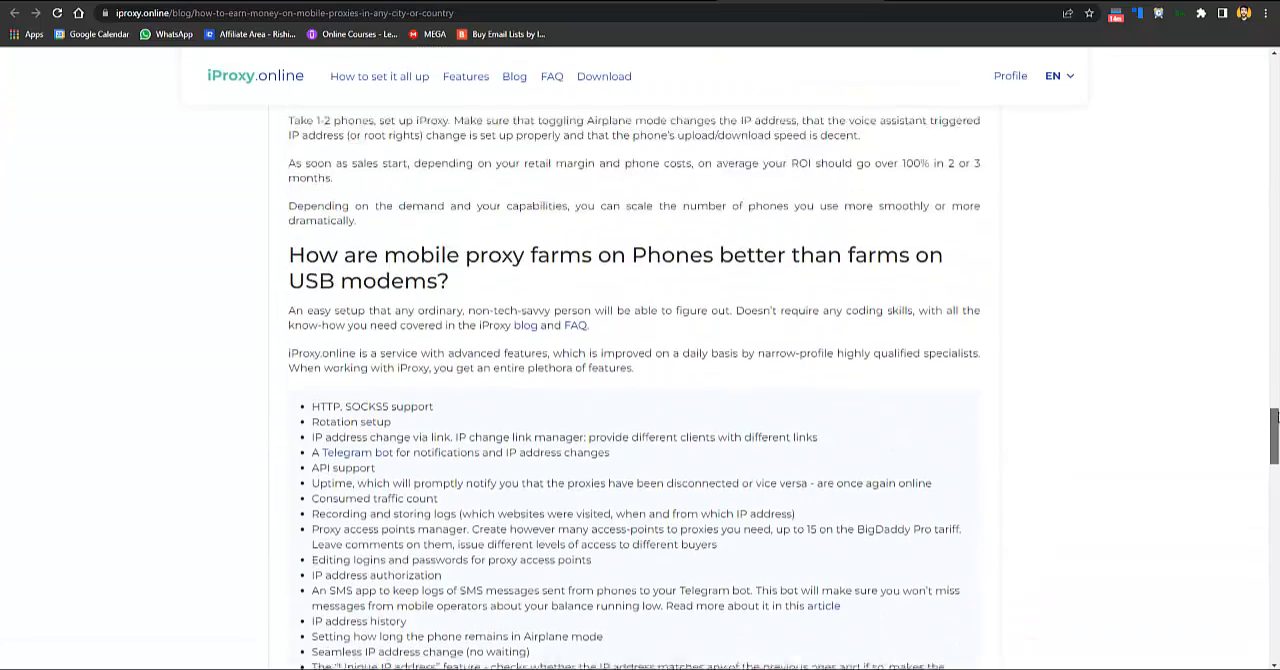
scroll("down", 3)
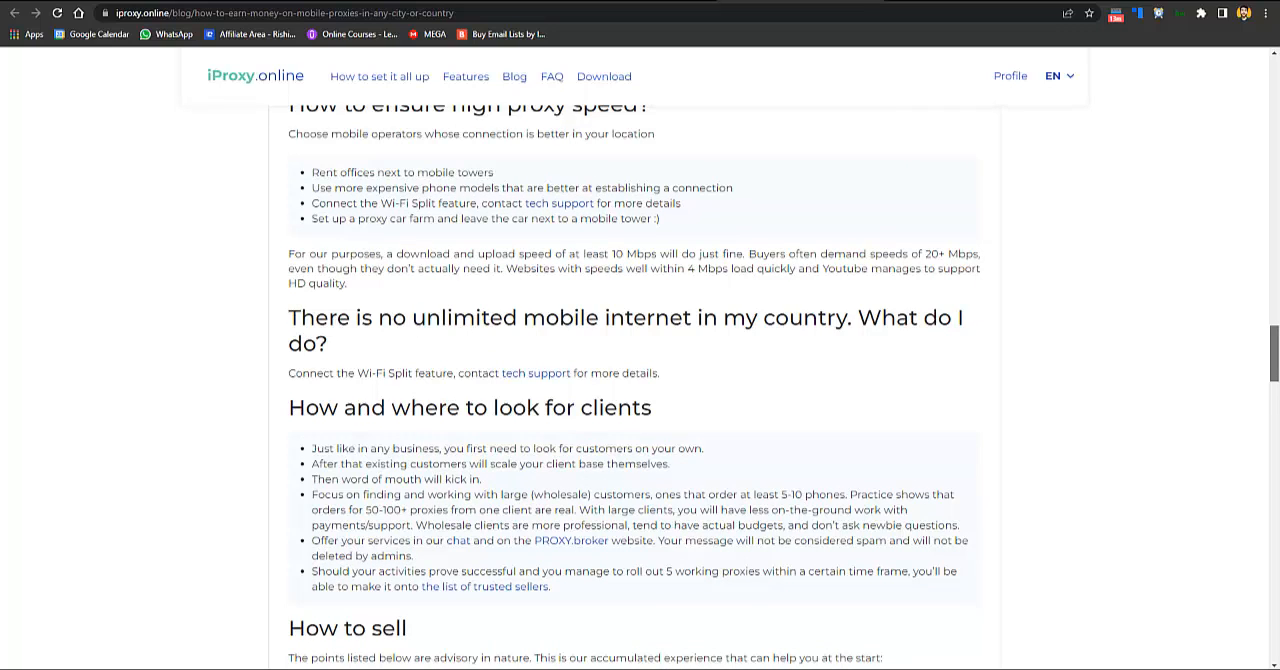
scroll("down", 3)
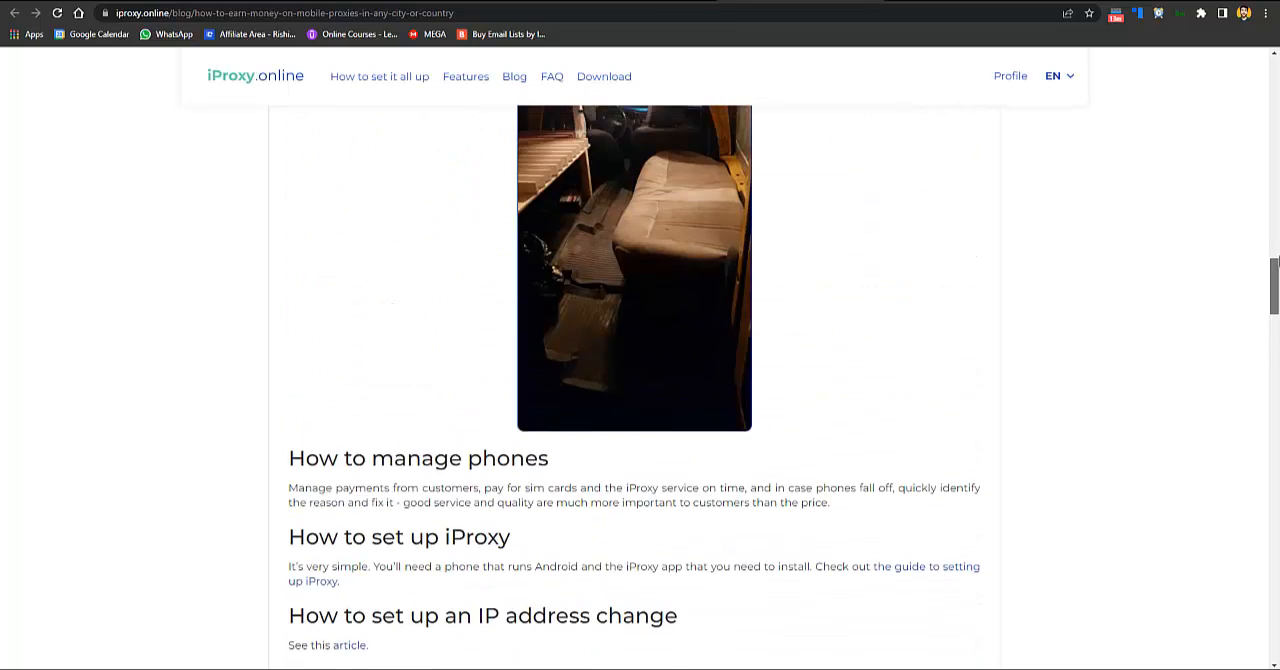
scroll("up", 3)
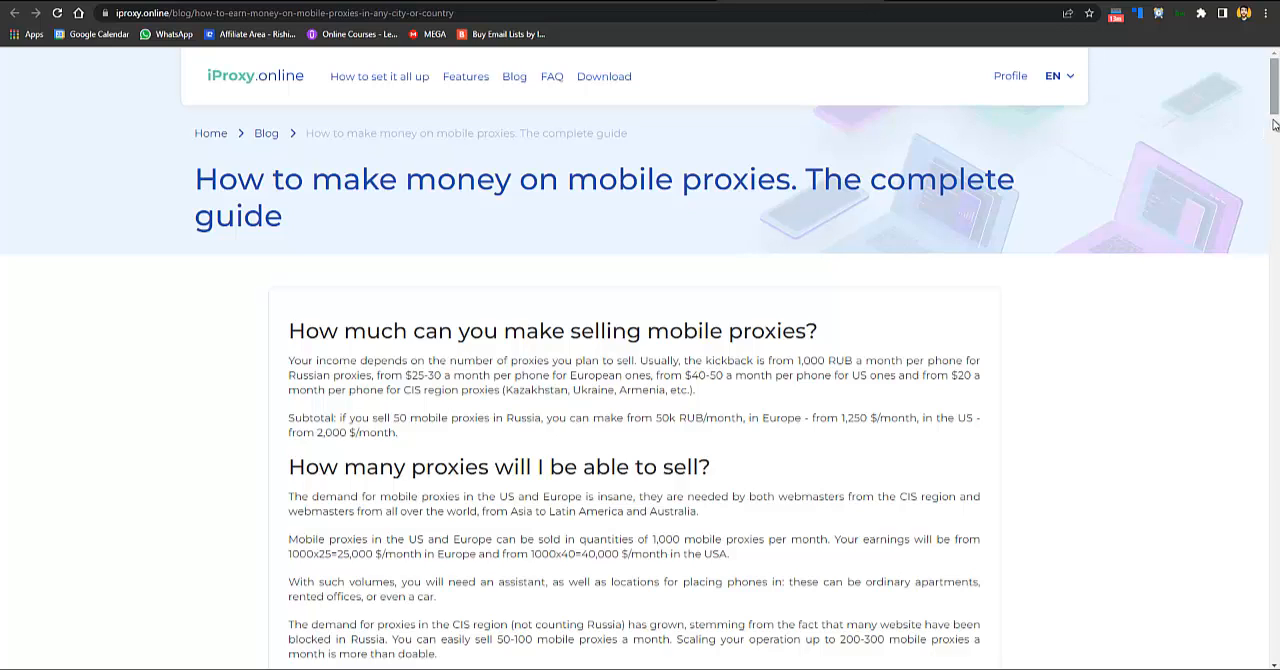
mouse_move(1274, 124)
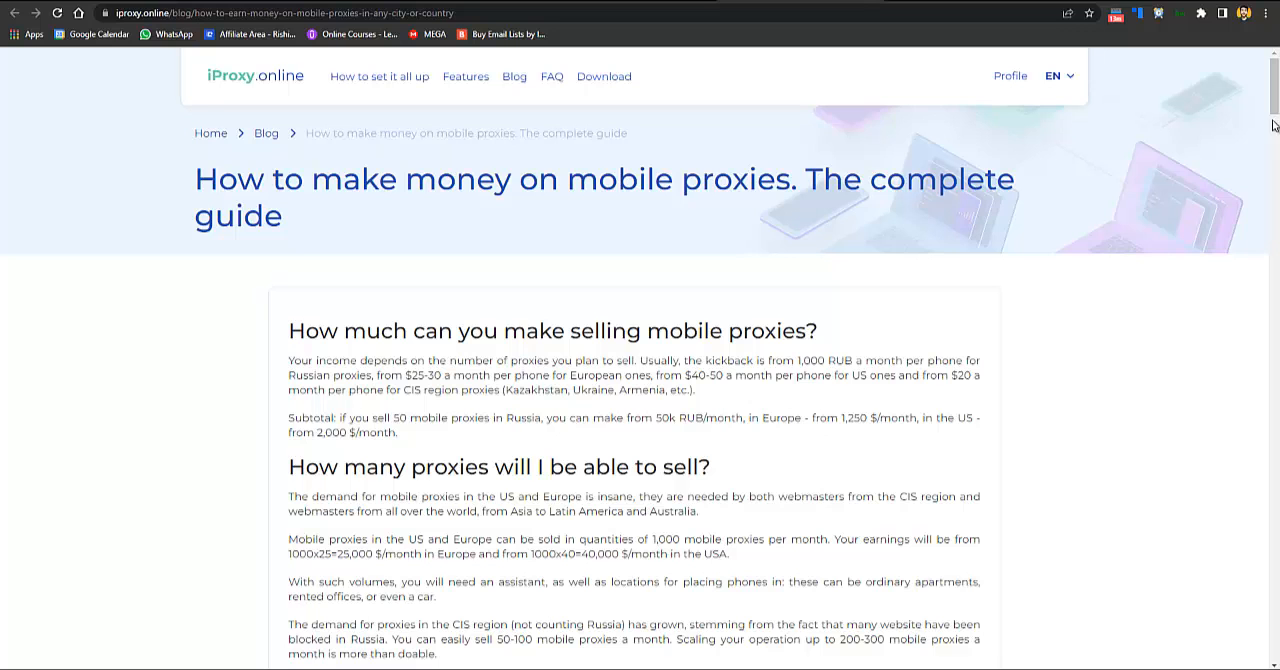
scroll("down", 3)
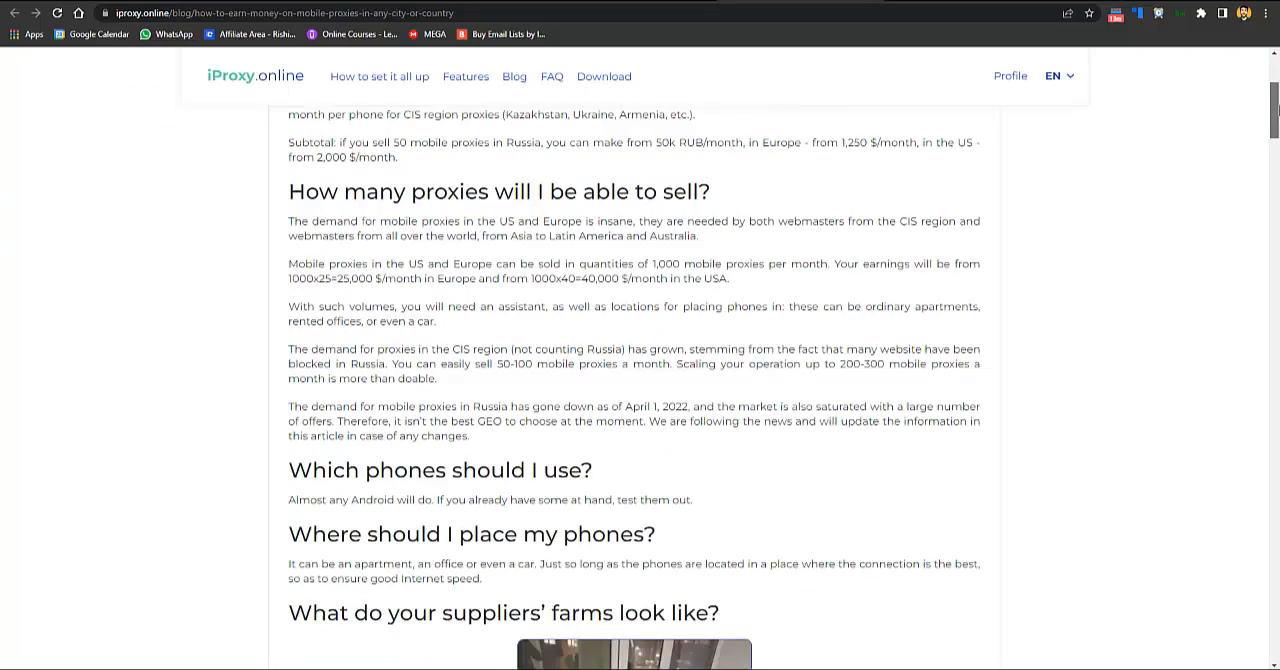
scroll("up", 3)
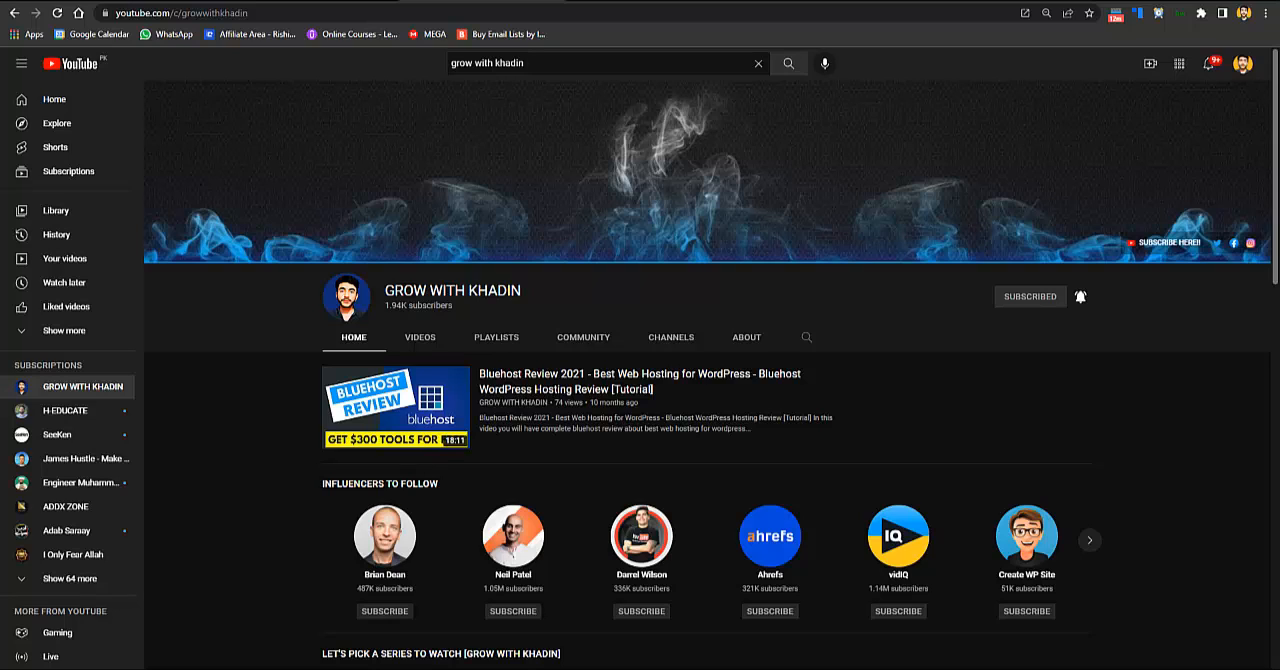
mouse_move(748, 288)
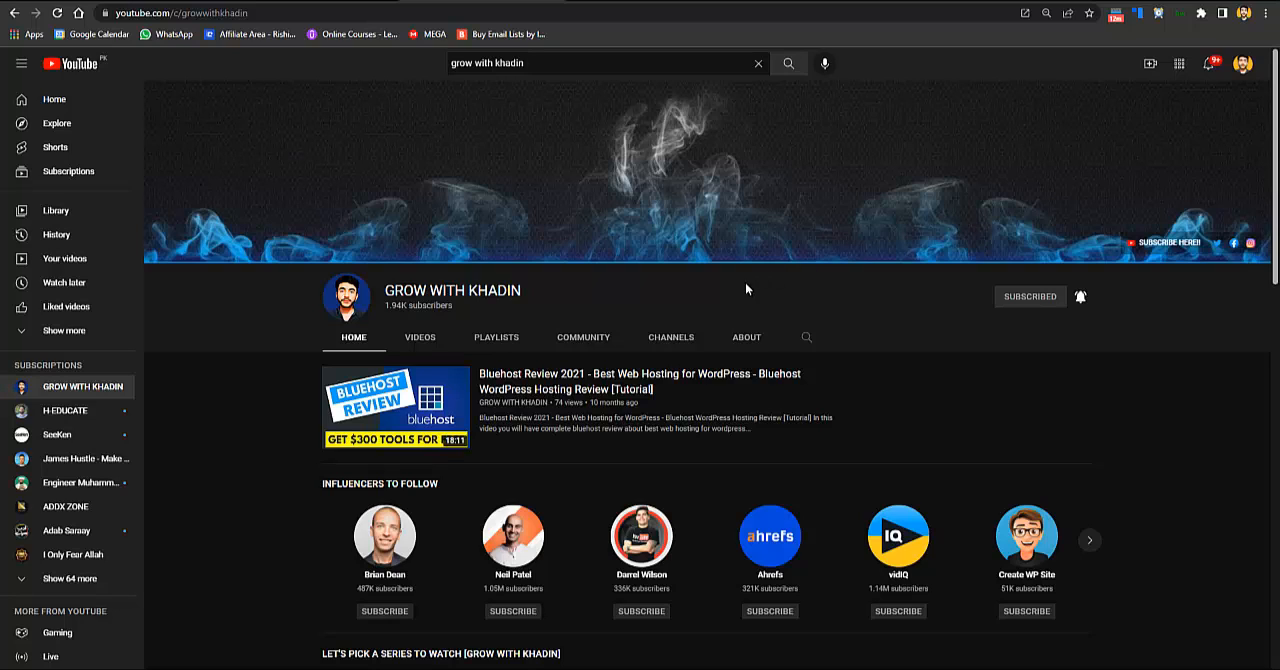